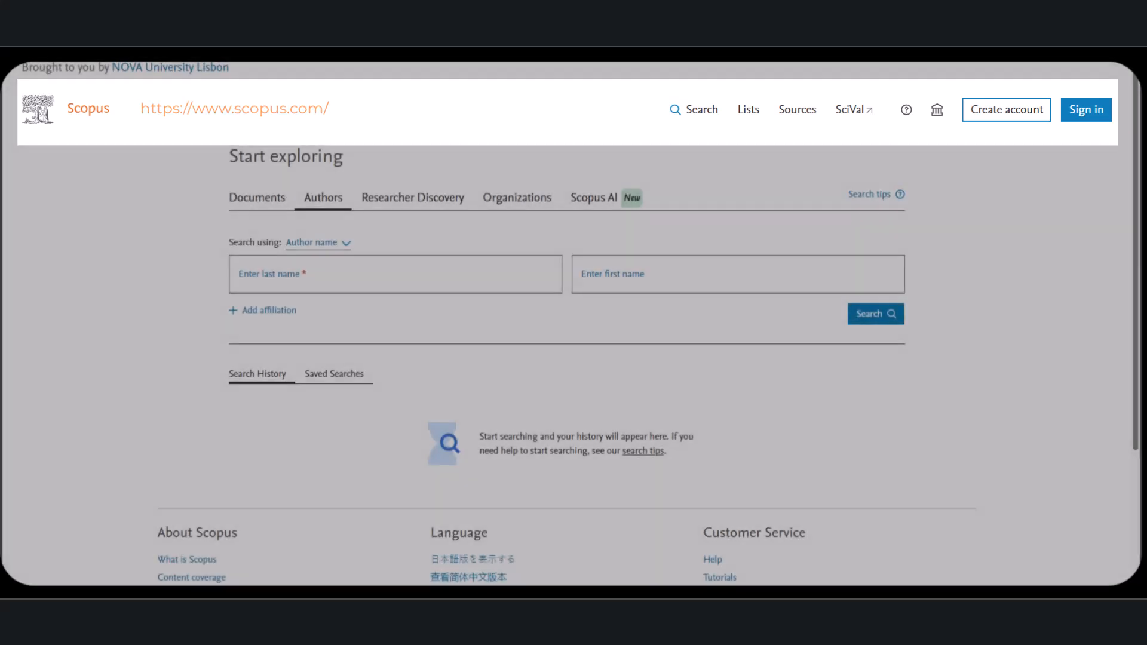
pyautogui.moveTo(603, 231)
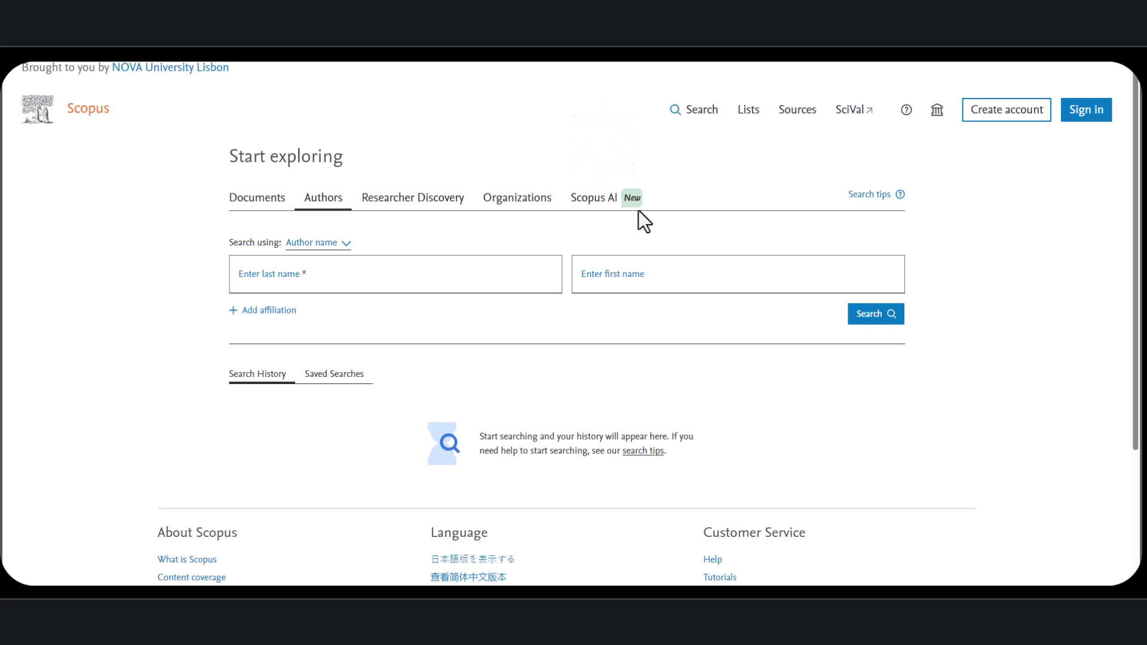
pyautogui.moveTo(1085, 109)
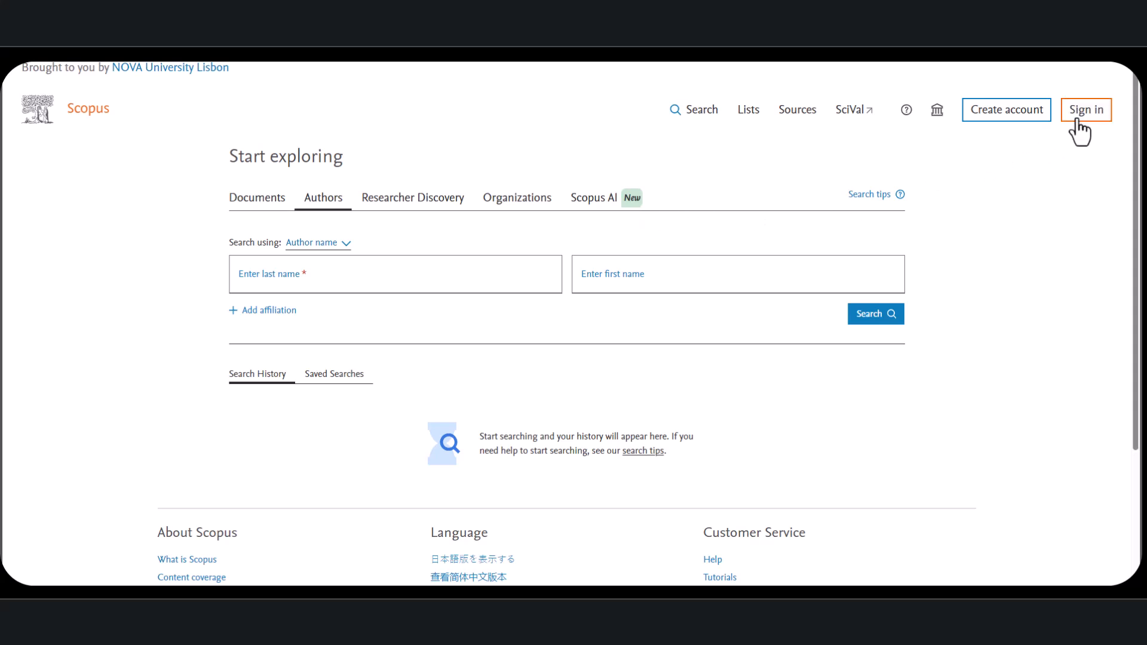
pyautogui.moveTo(1012, 157)
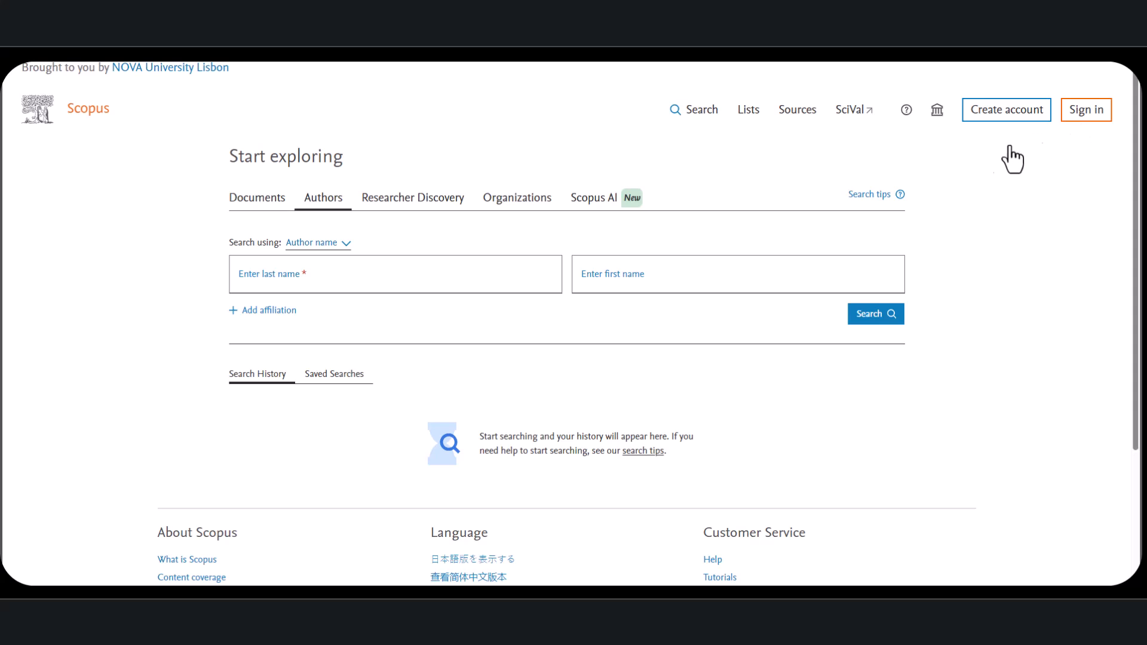
# - Sign in to Scopus with the account password
pyautogui.click(1085, 109)
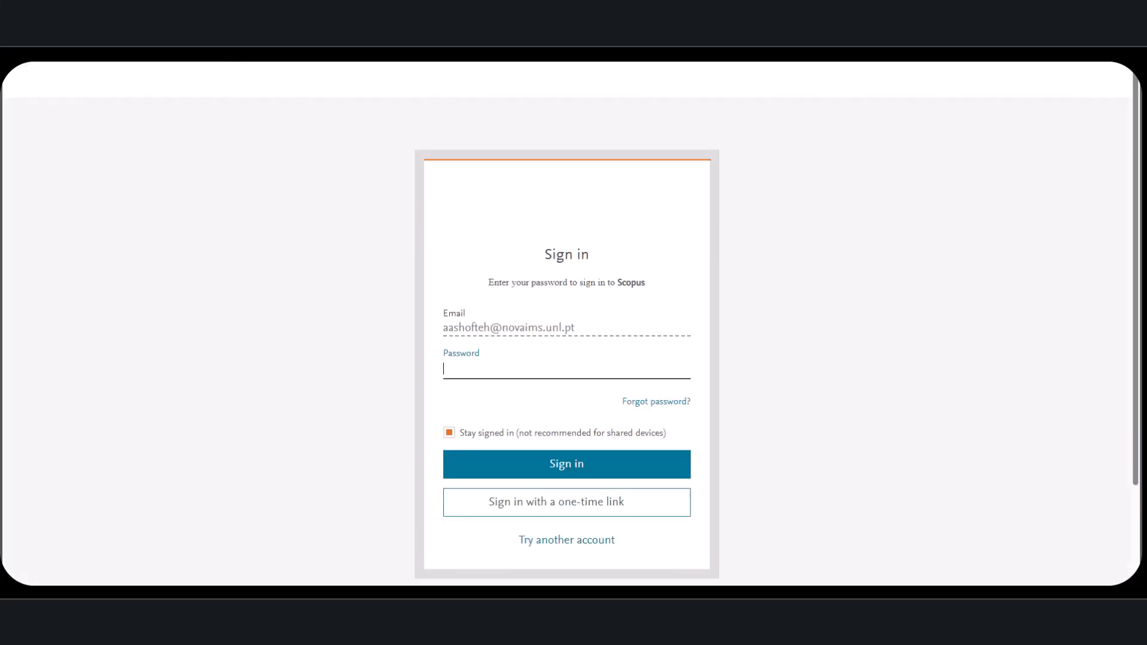
pyautogui.write('password')
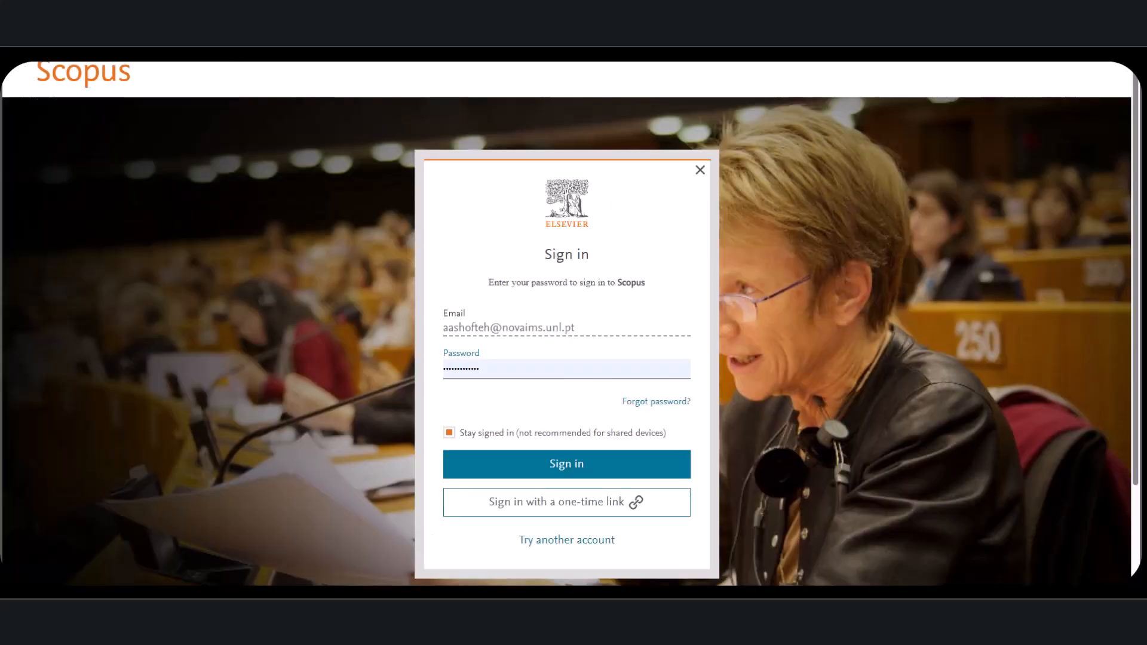
pyautogui.moveTo(823, 417)
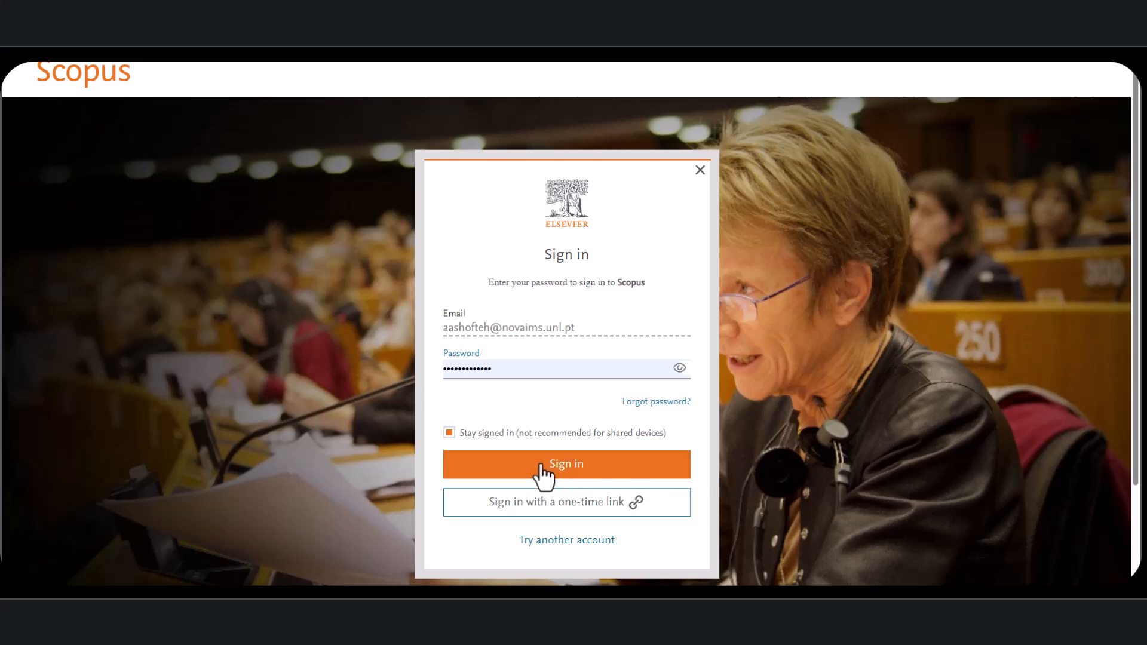
pyautogui.click(566, 465)
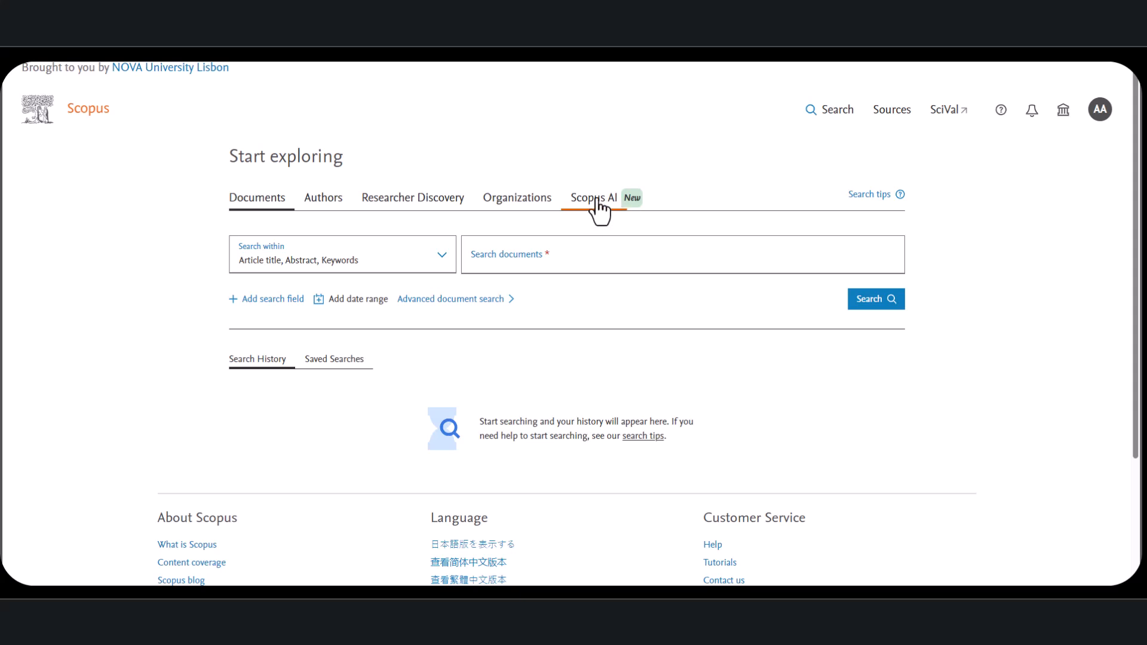
# - In Scopus AI, enter 'Conservative credit scoring; Spark; Big Data; Machine learning; Risk analysis; Open banking'
pyautogui.click(593, 198)
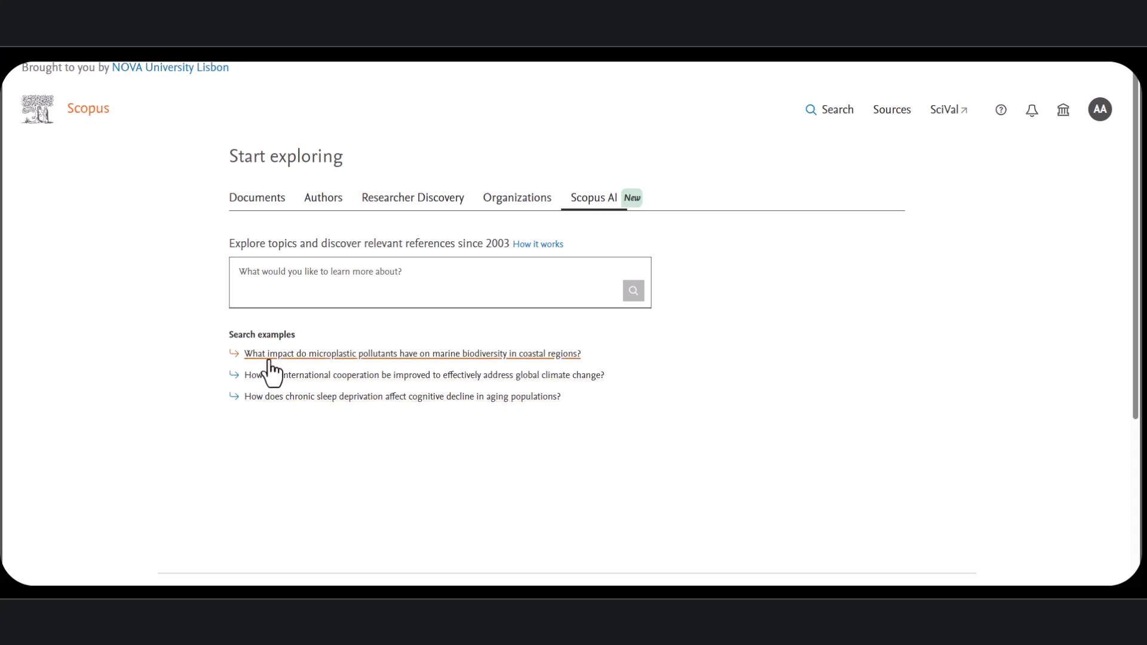
pyautogui.moveTo(285, 379)
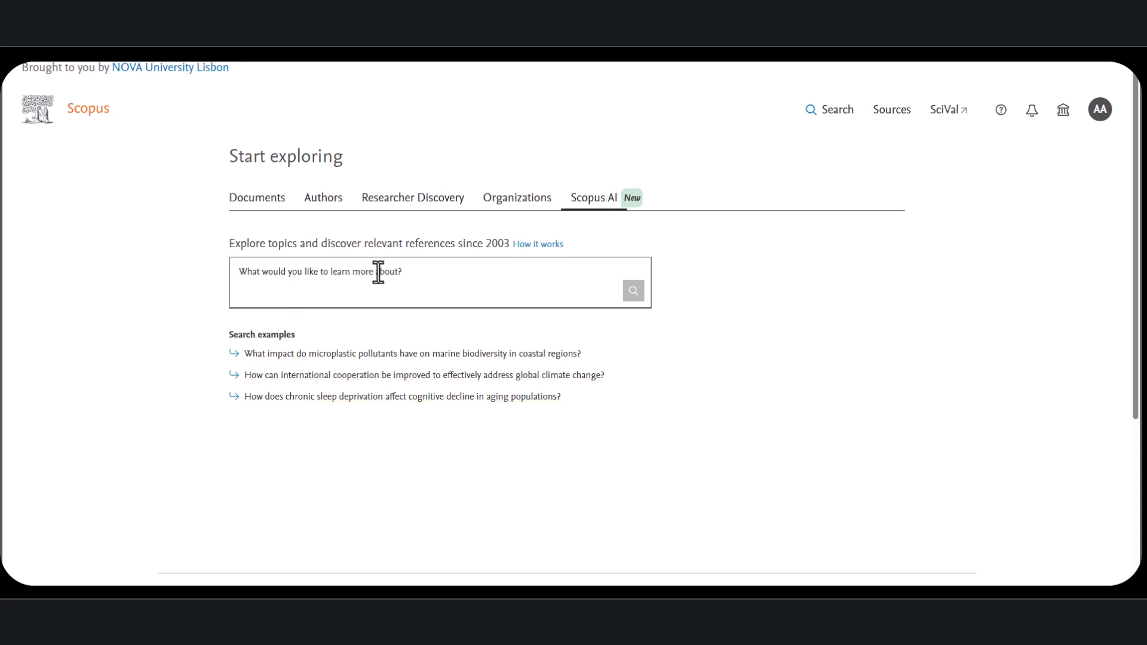
pyautogui.moveTo(560, 268)
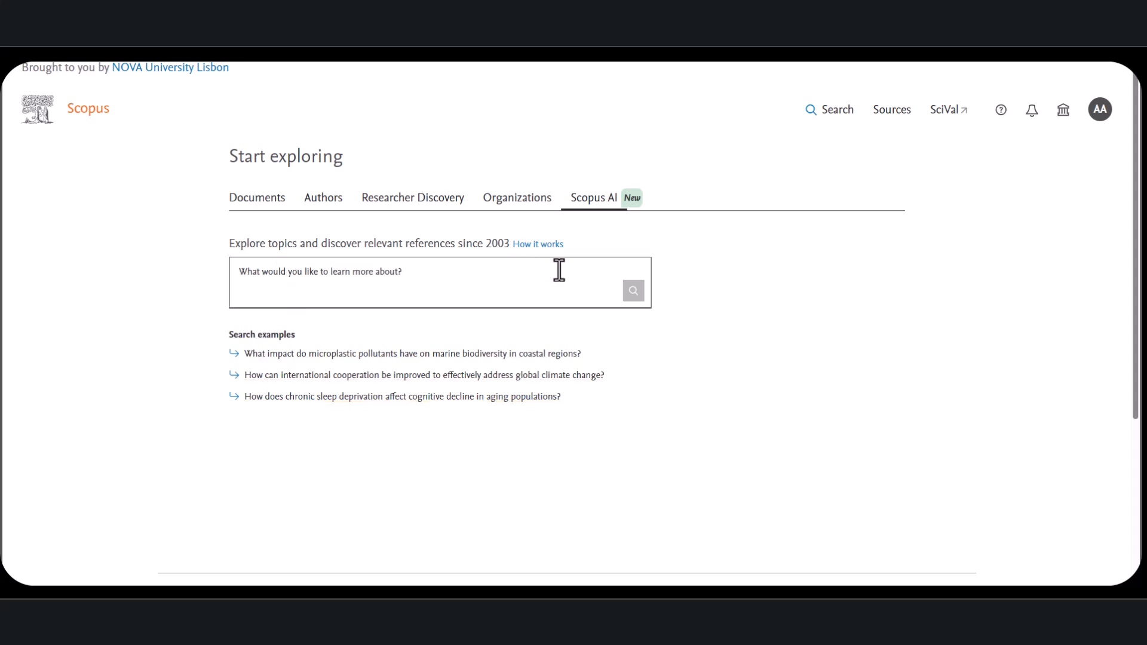
pyautogui.moveTo(547, 272)
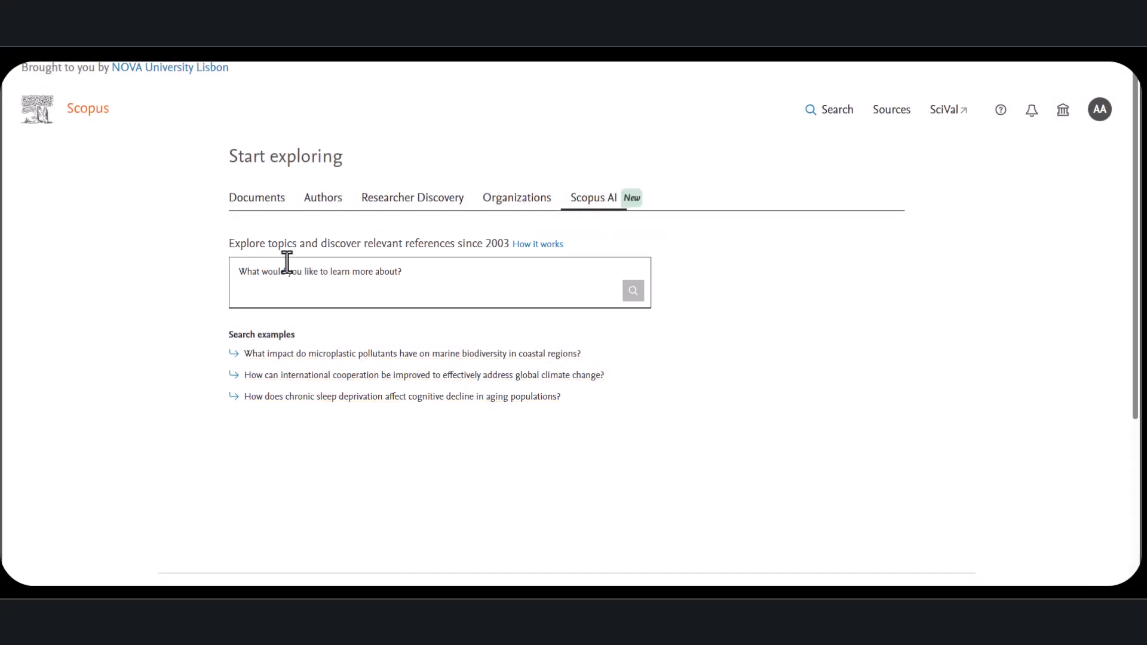
pyautogui.click(402, 283)
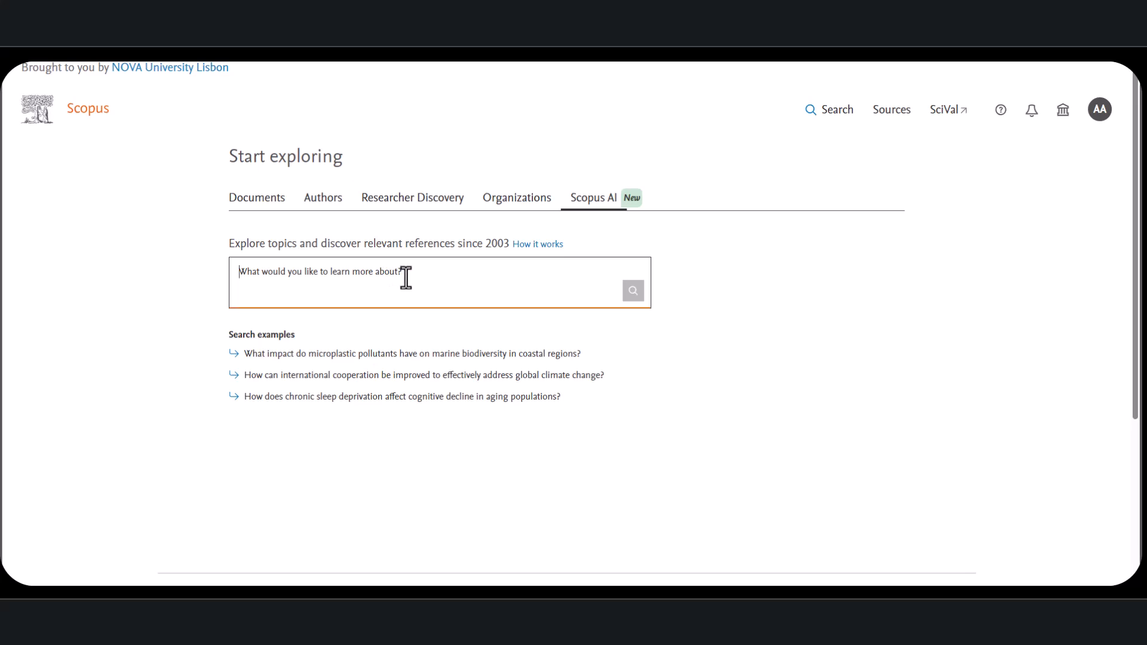
pyautogui.write('Conservative credit scoring; Spark; Big Data; Machine learning; Risk analysis; Open banking;')
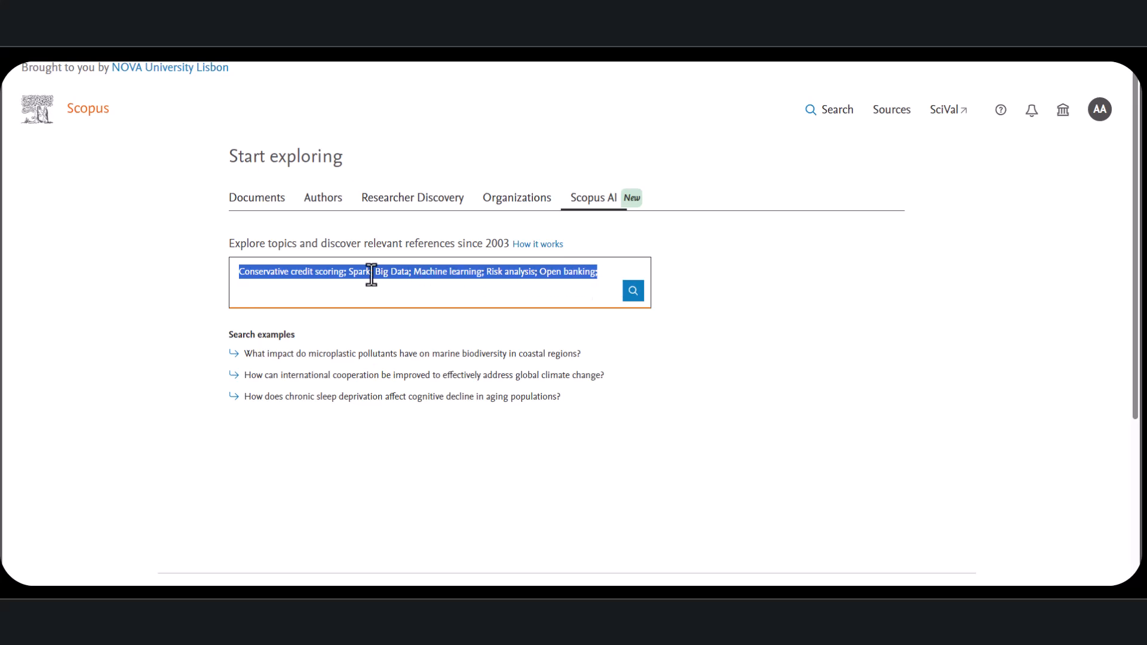
# - Run the credit-scoring keyword query and review its summary and references
pyautogui.click(632, 290)
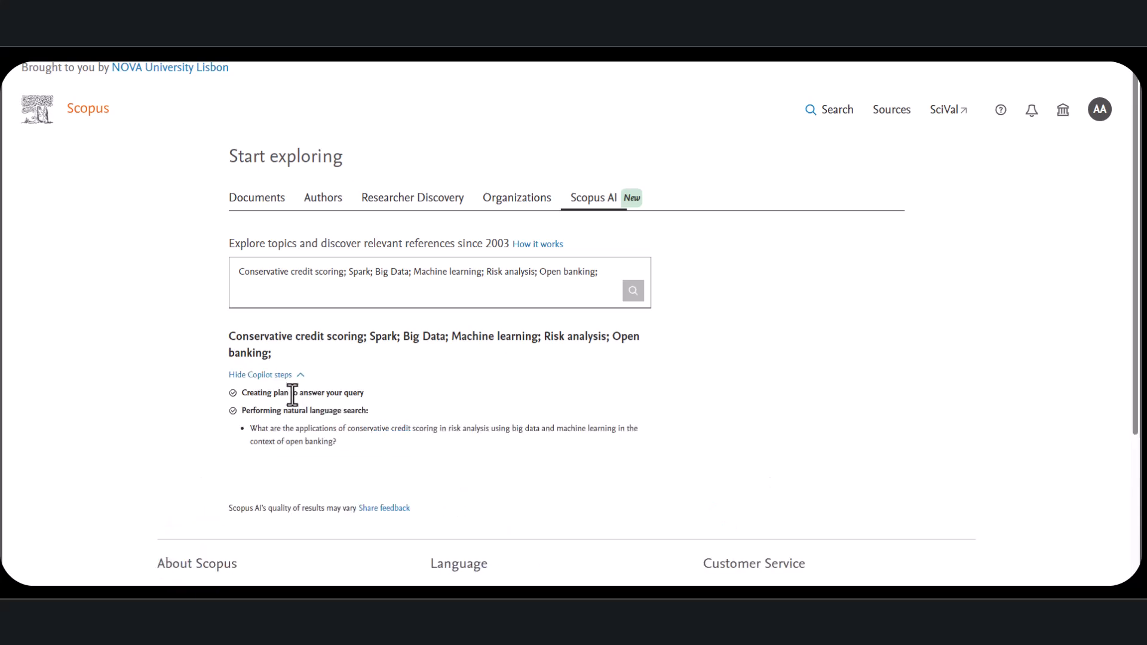
pyautogui.moveTo(339, 470)
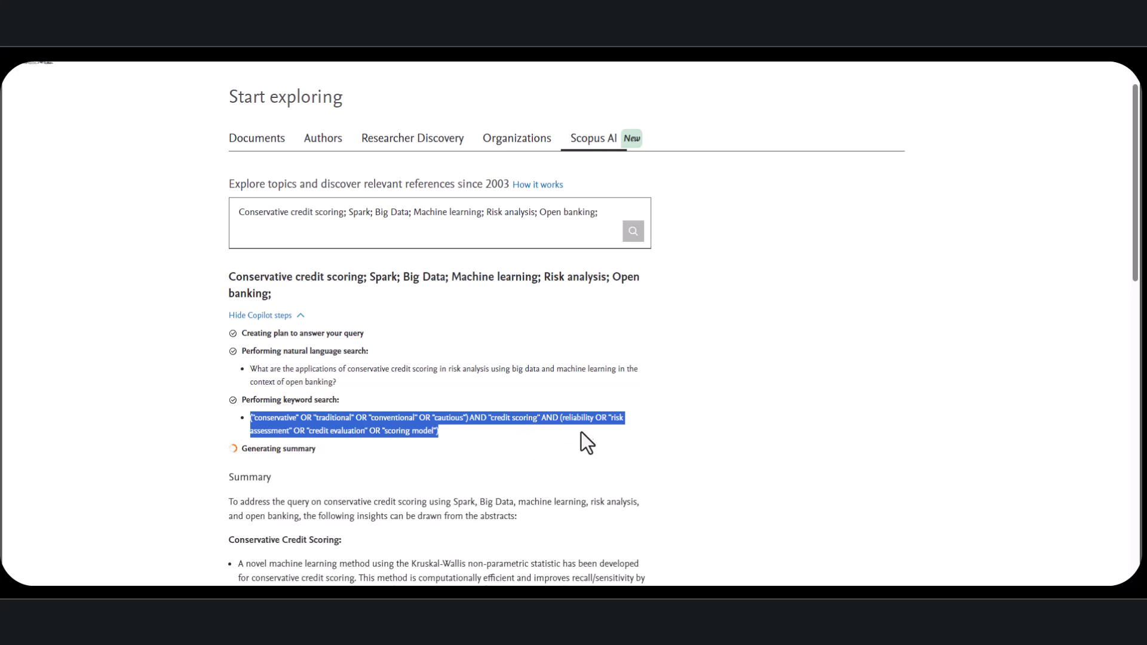
pyautogui.click(260, 315)
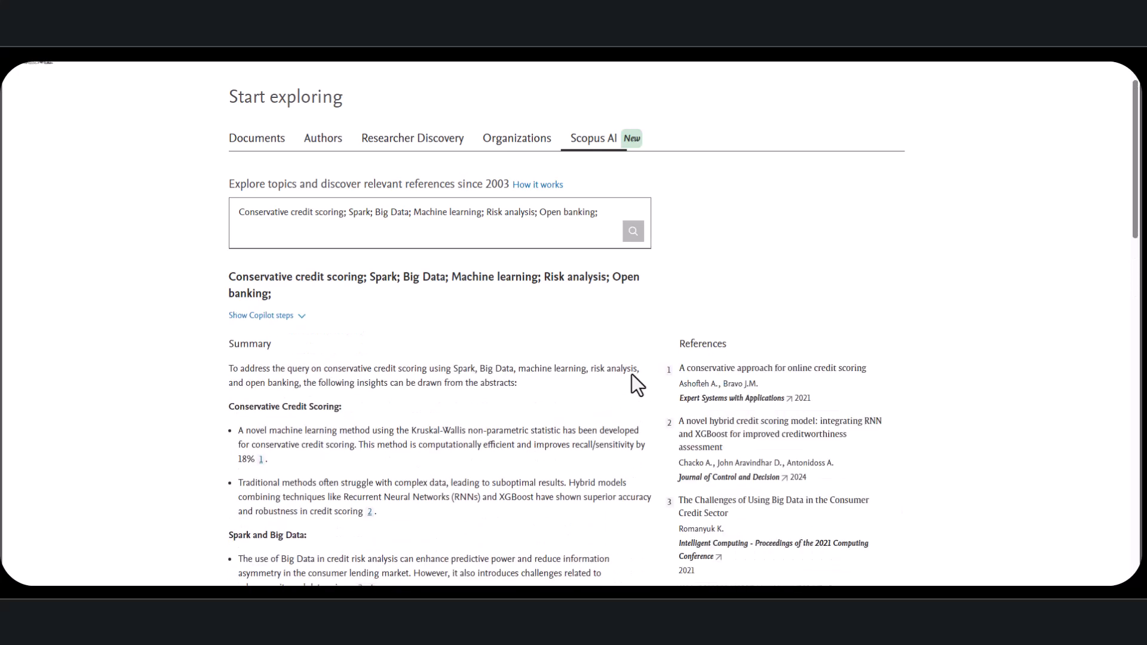
pyautogui.moveTo(680, 378)
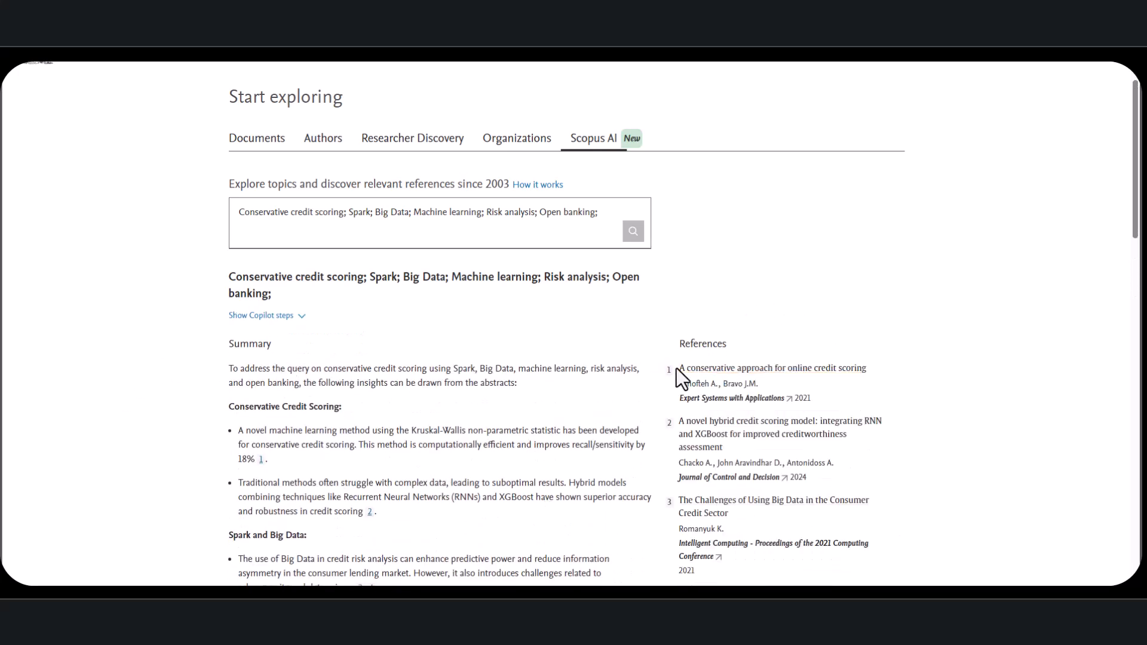
pyautogui.moveTo(697, 383)
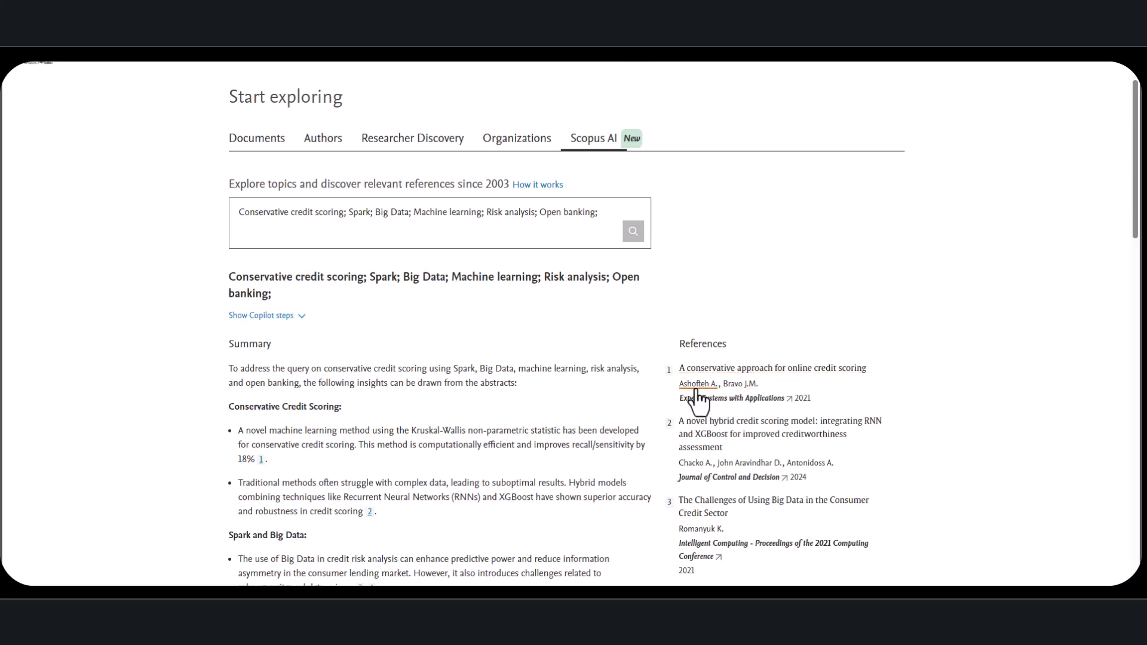
pyautogui.moveTo(720, 489)
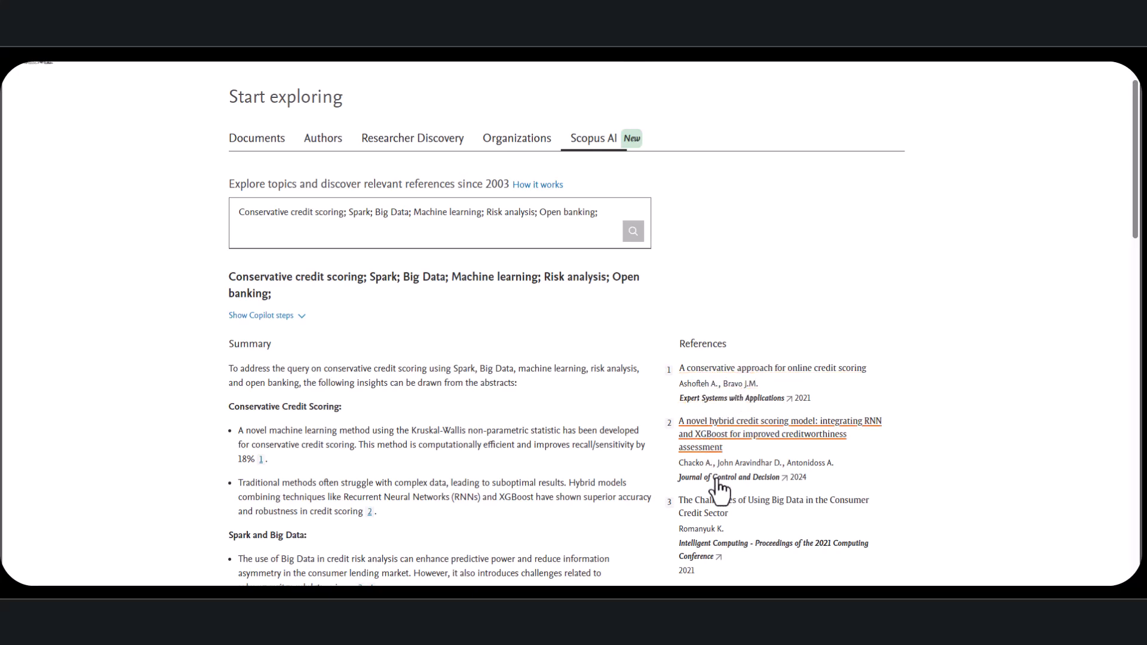
pyautogui.moveTo(936, 468)
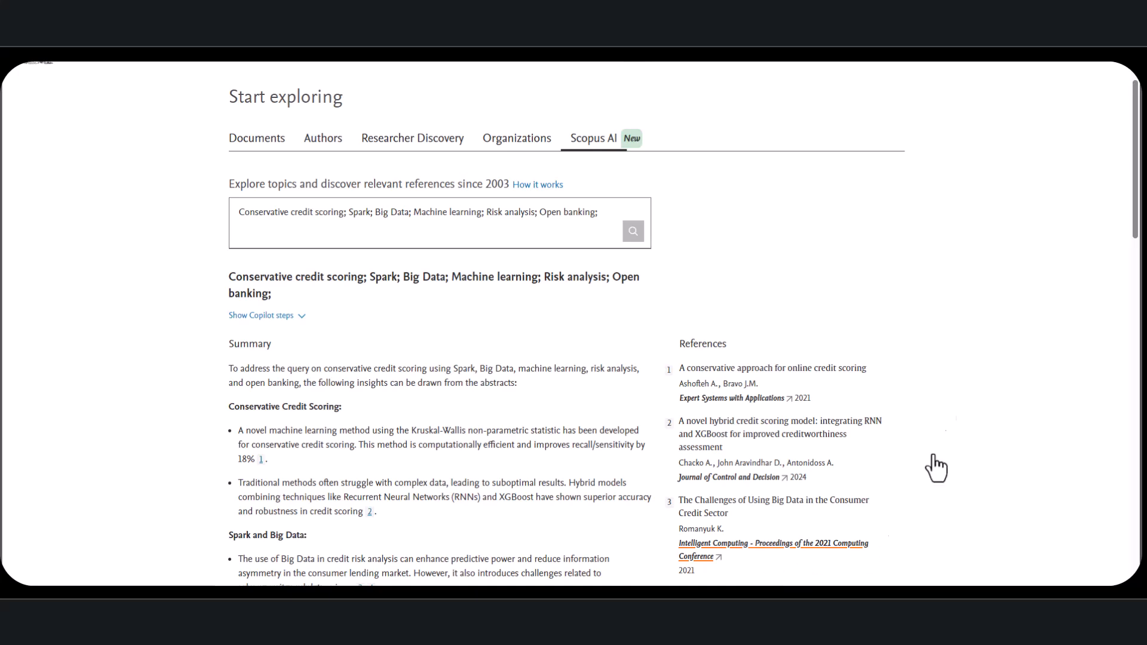
pyautogui.moveTo(713, 281)
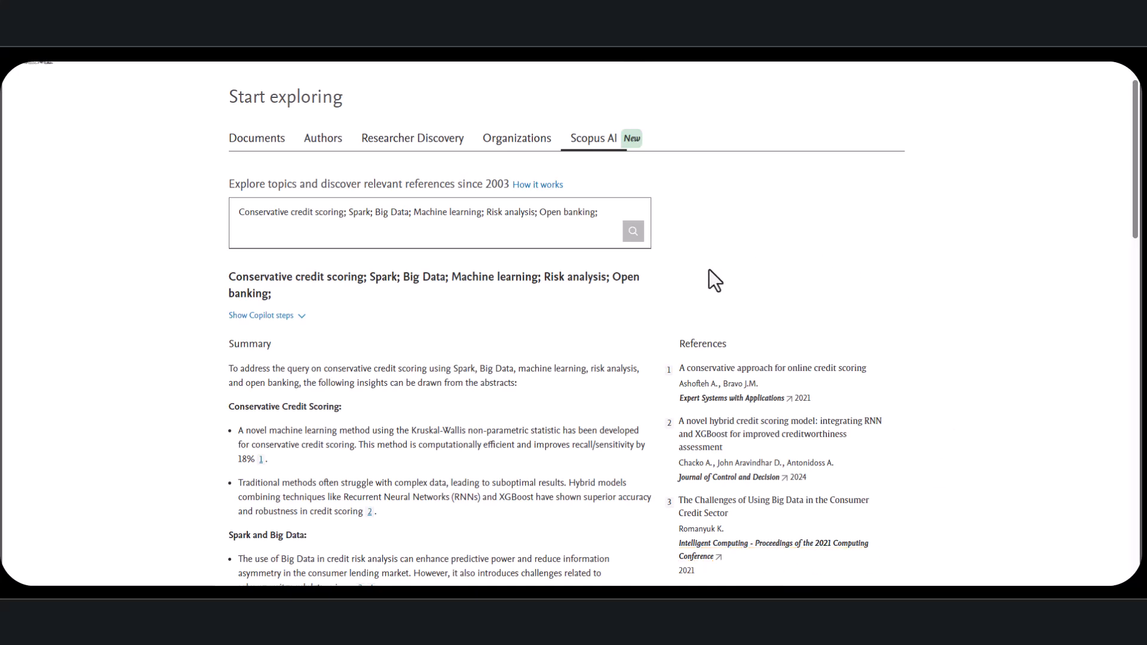
pyautogui.moveTo(731, 373)
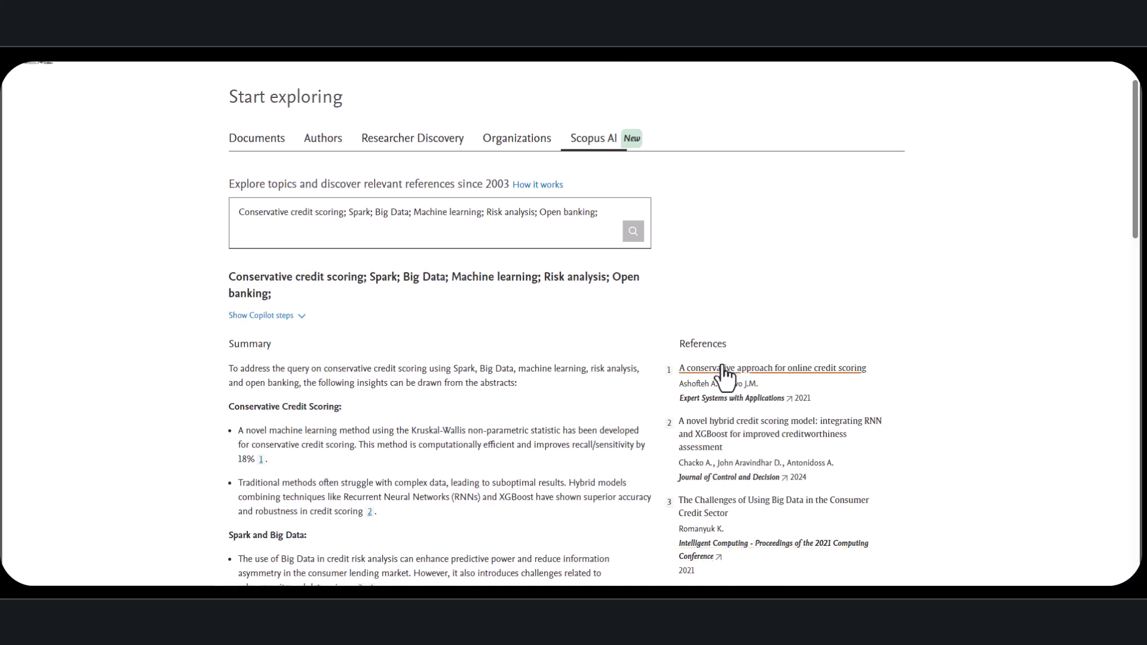
pyautogui.moveTo(727, 384)
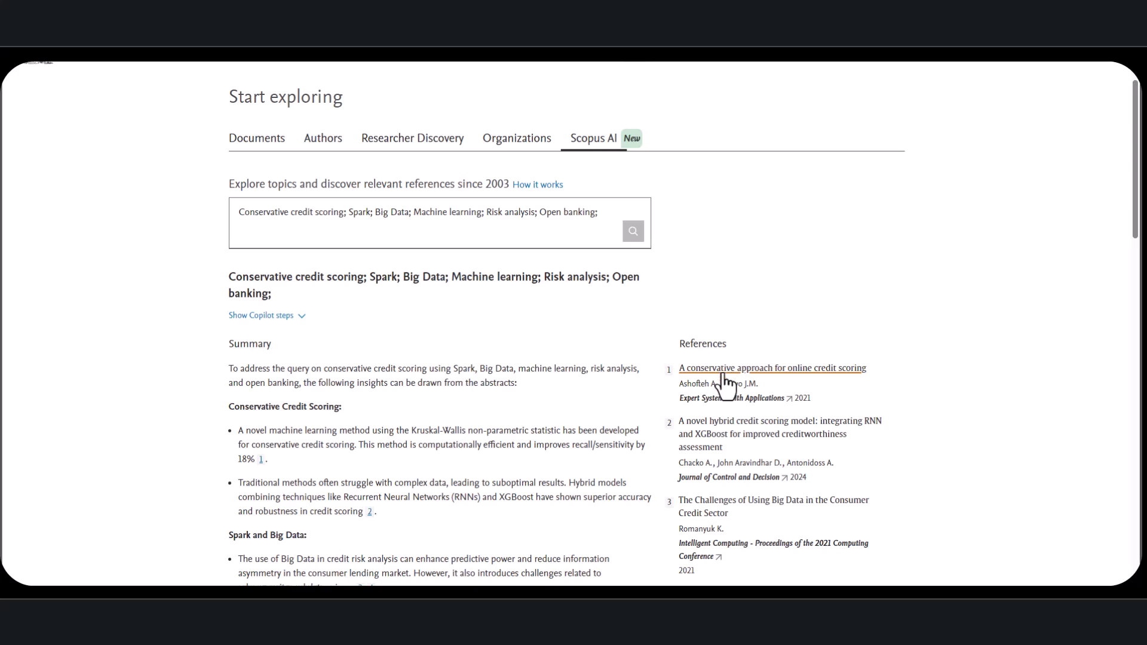
pyautogui.moveTo(541, 378)
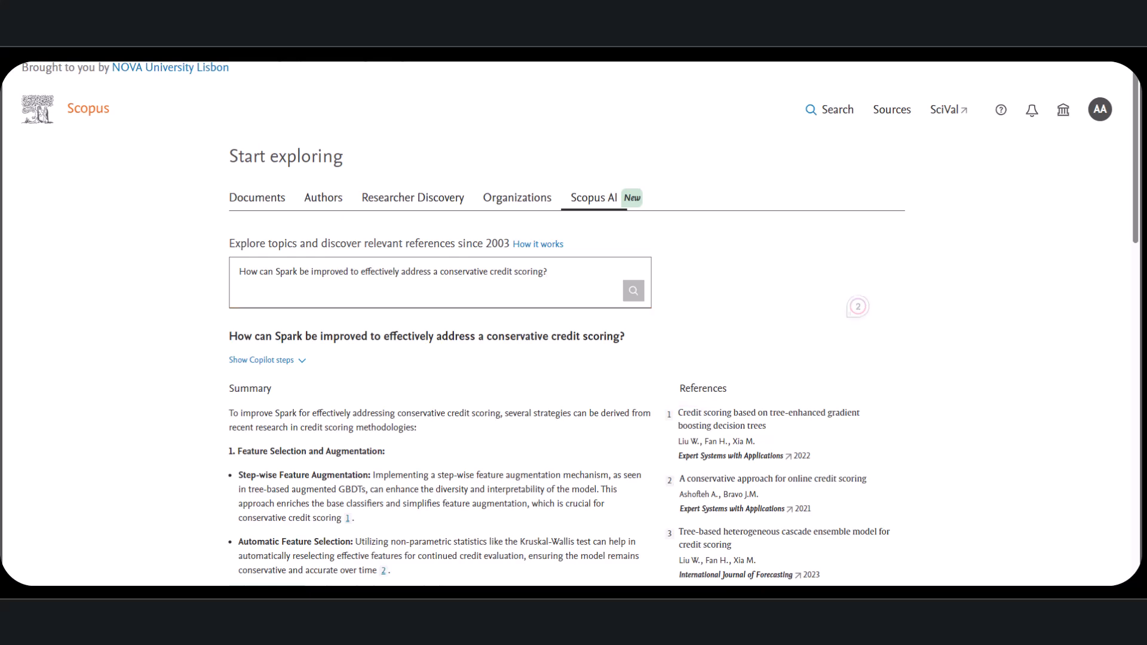
# - Scroll to the collapsed Expanded summary, Concept map and Topic experts sections
pyautogui.scroll(-3)
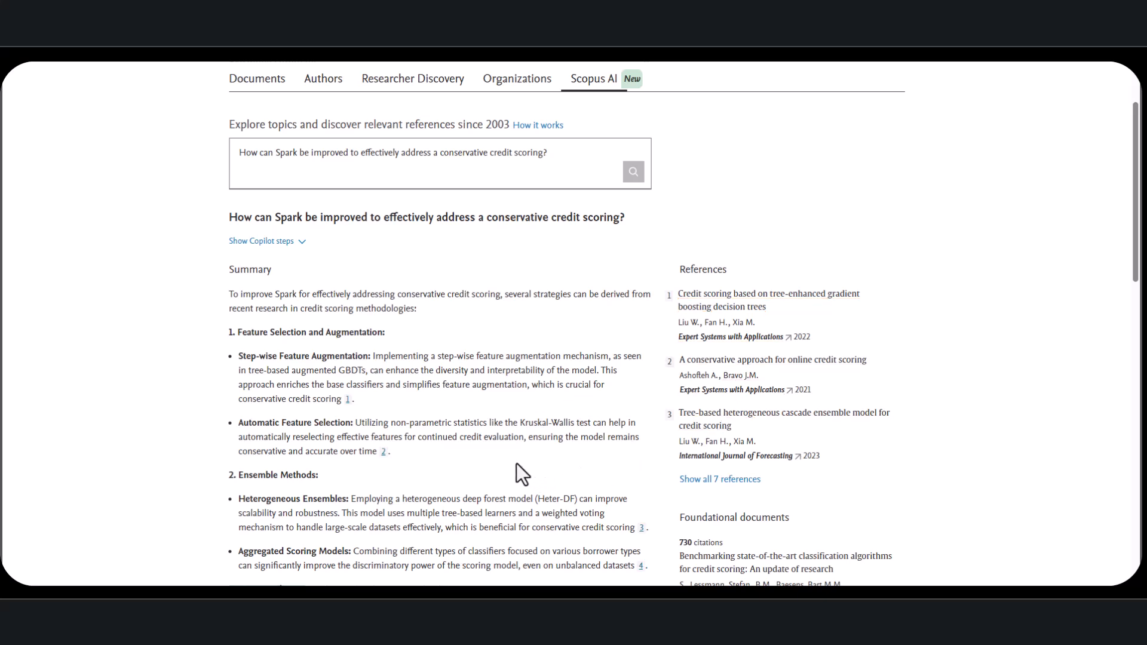
pyautogui.moveTo(582, 459)
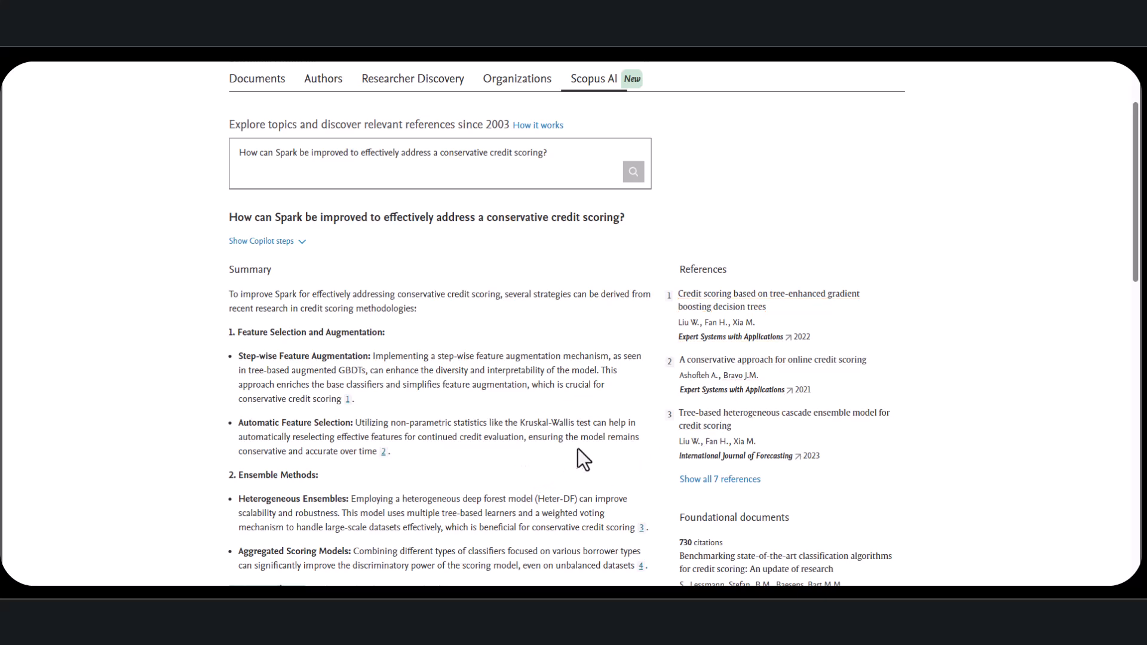
pyautogui.moveTo(668, 395)
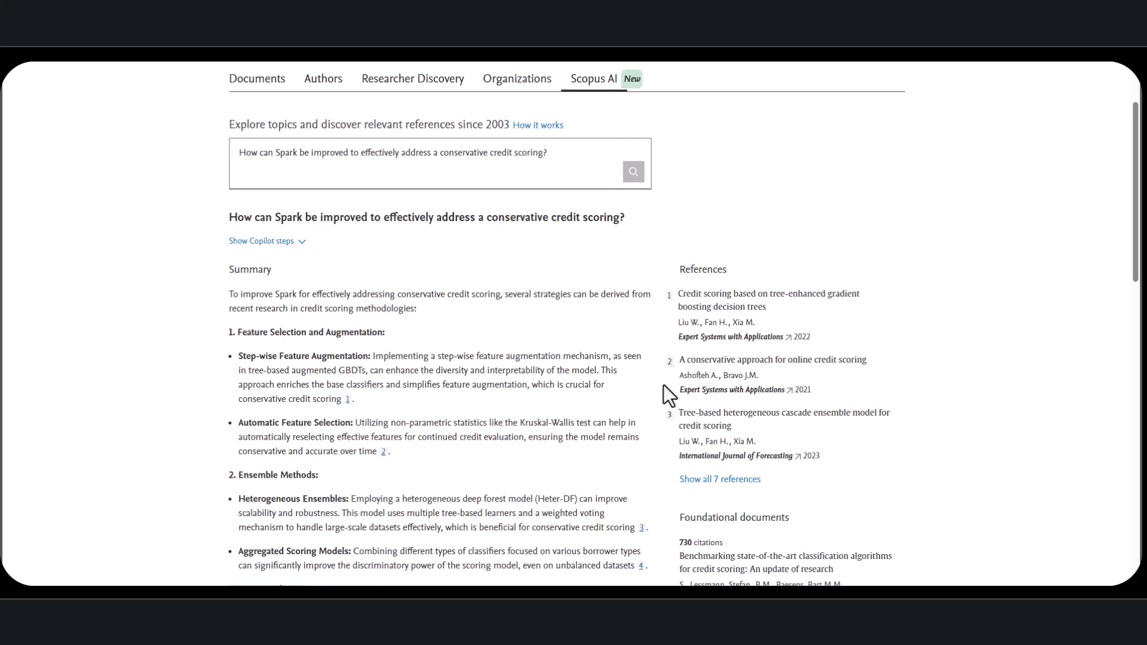
pyautogui.moveTo(471, 446)
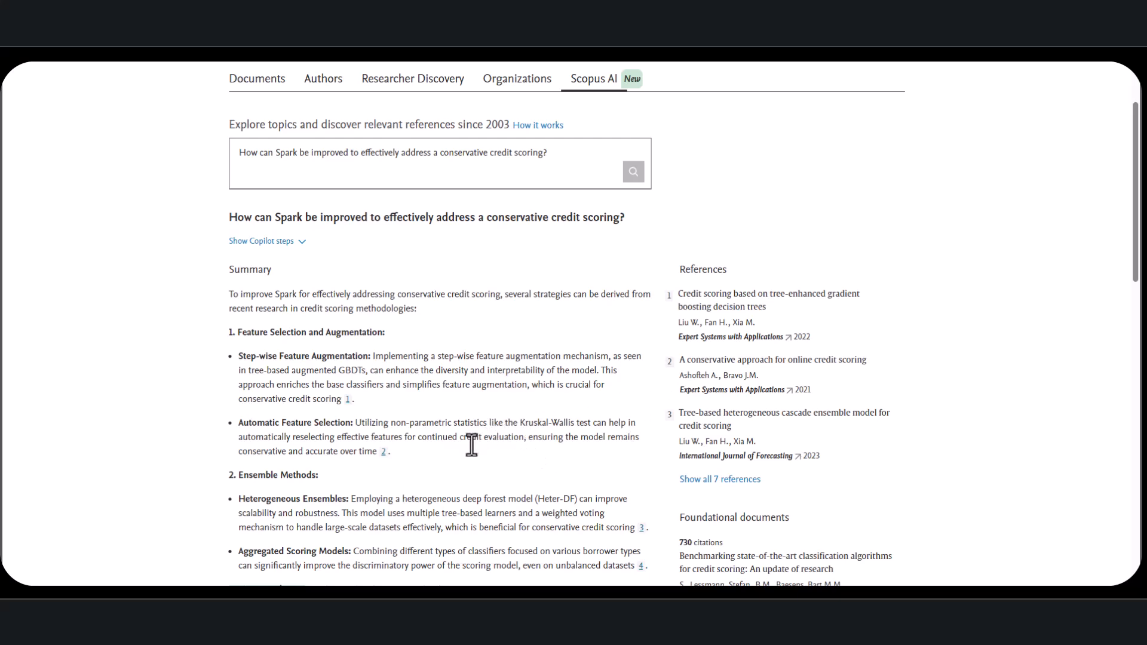
pyautogui.scroll(-3)
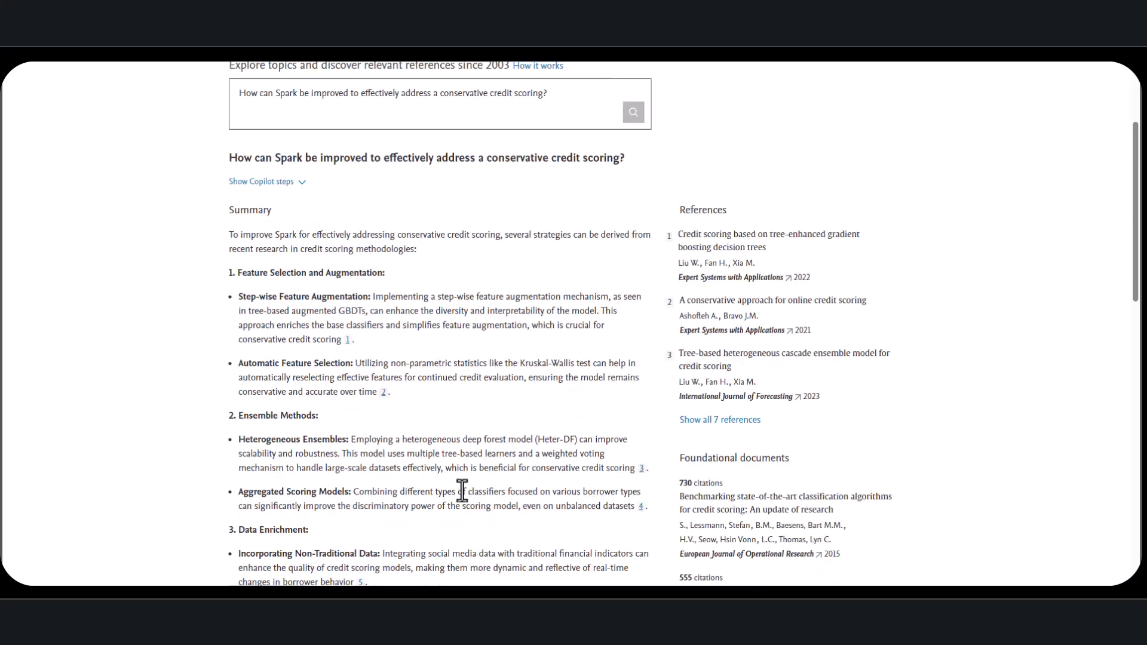
pyautogui.scroll(-3)
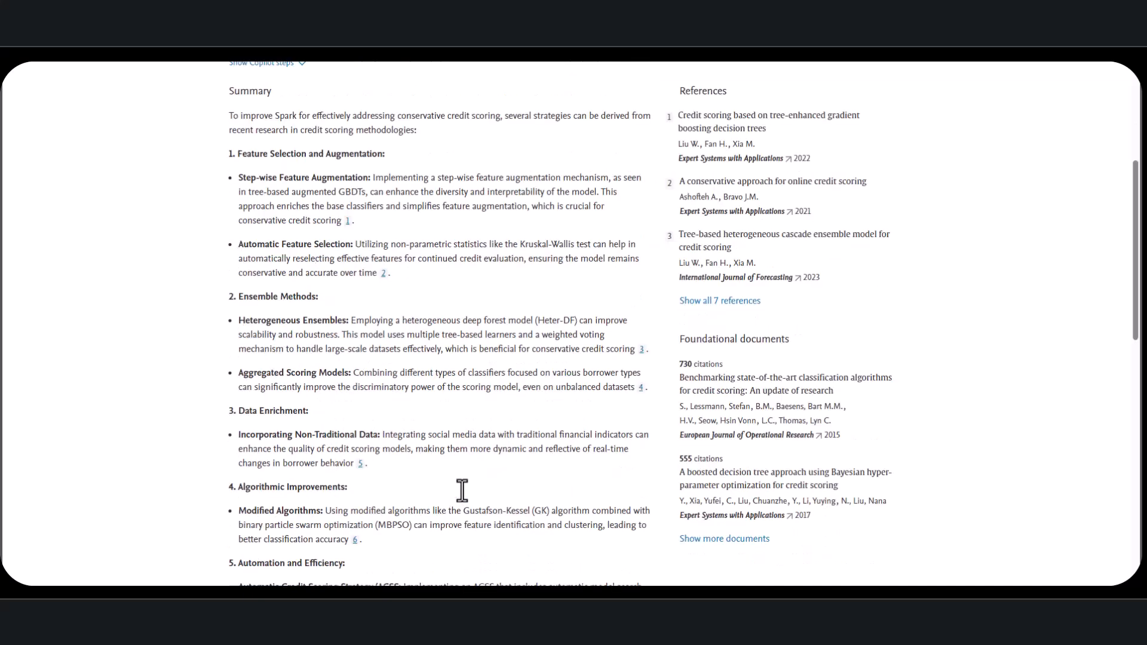
pyautogui.scroll(-3)
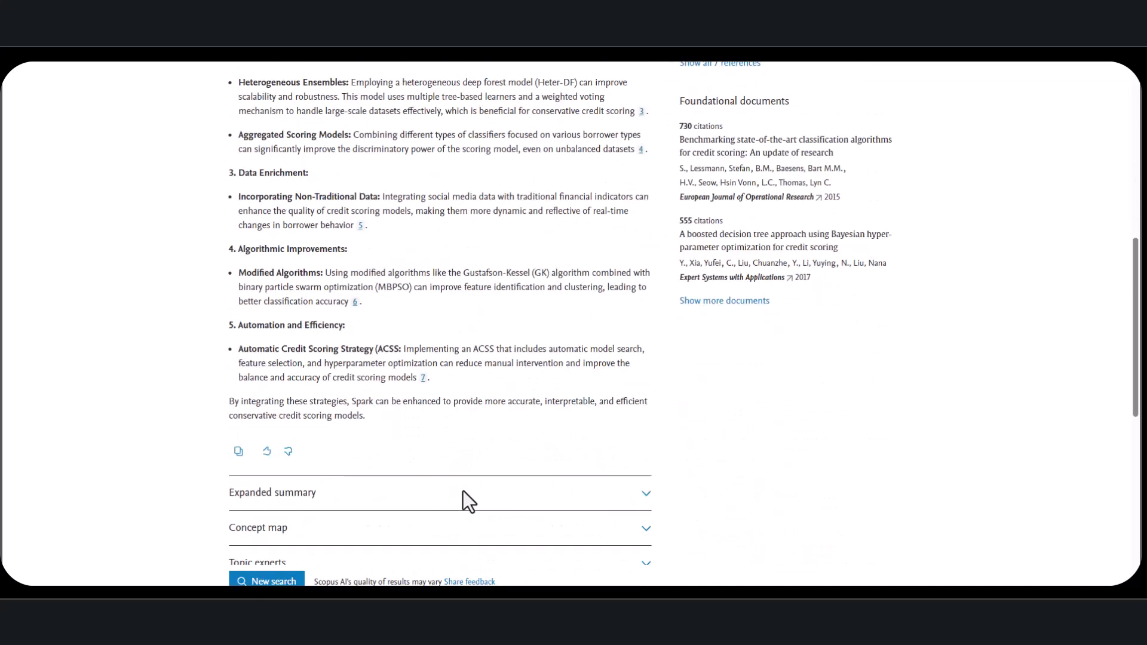
pyautogui.scroll(-3)
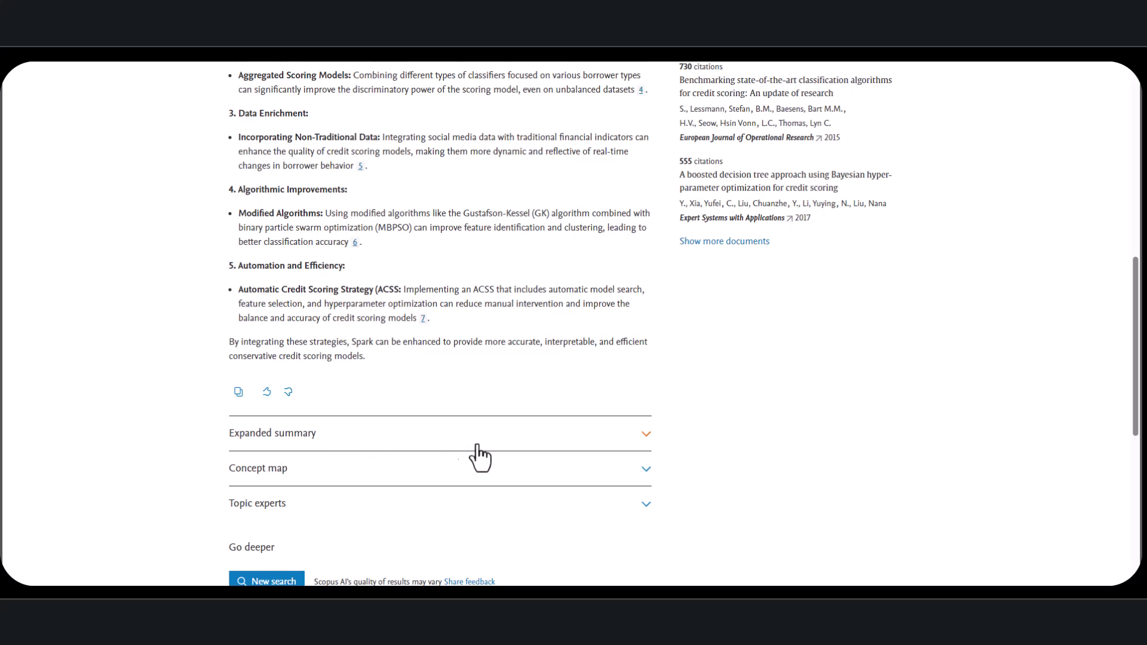
# - Generate the expanded summary and read through to its 'Show all 7 references' link
pyautogui.click(439, 433)
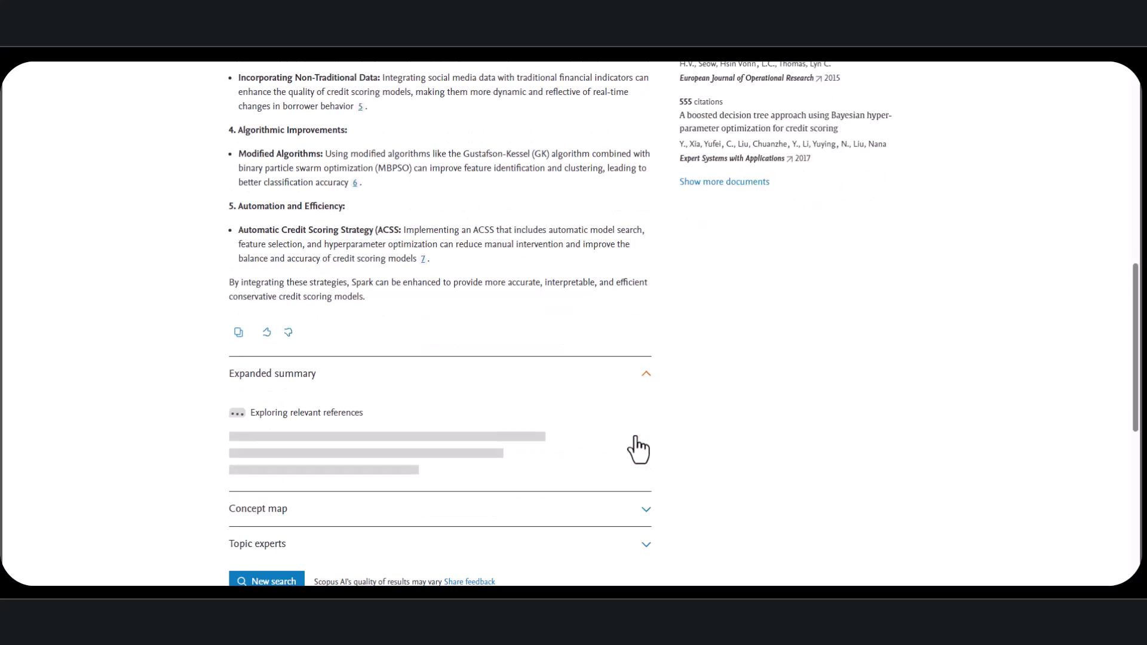
pyautogui.scroll(-3)
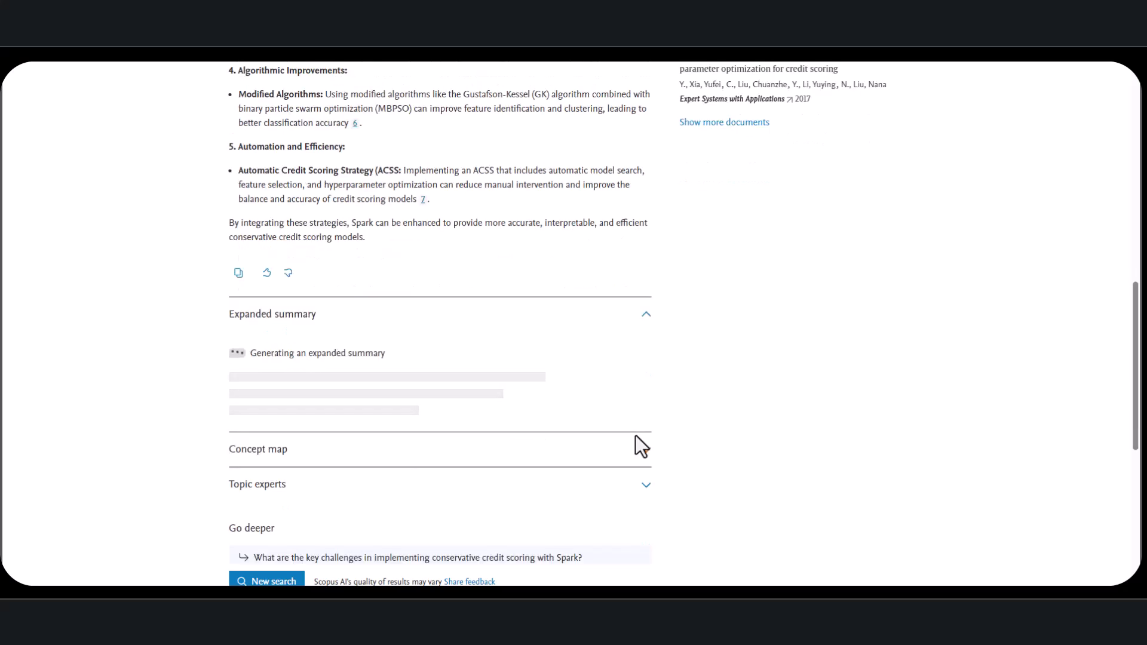
pyautogui.scroll(-3)
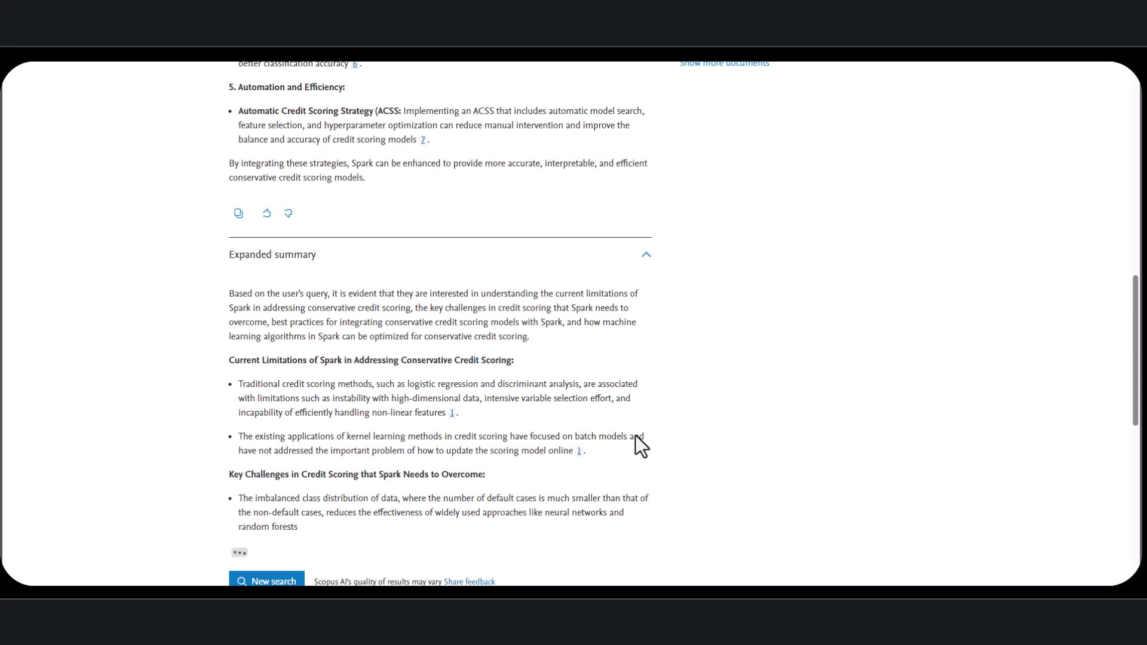
pyautogui.scroll(-3)
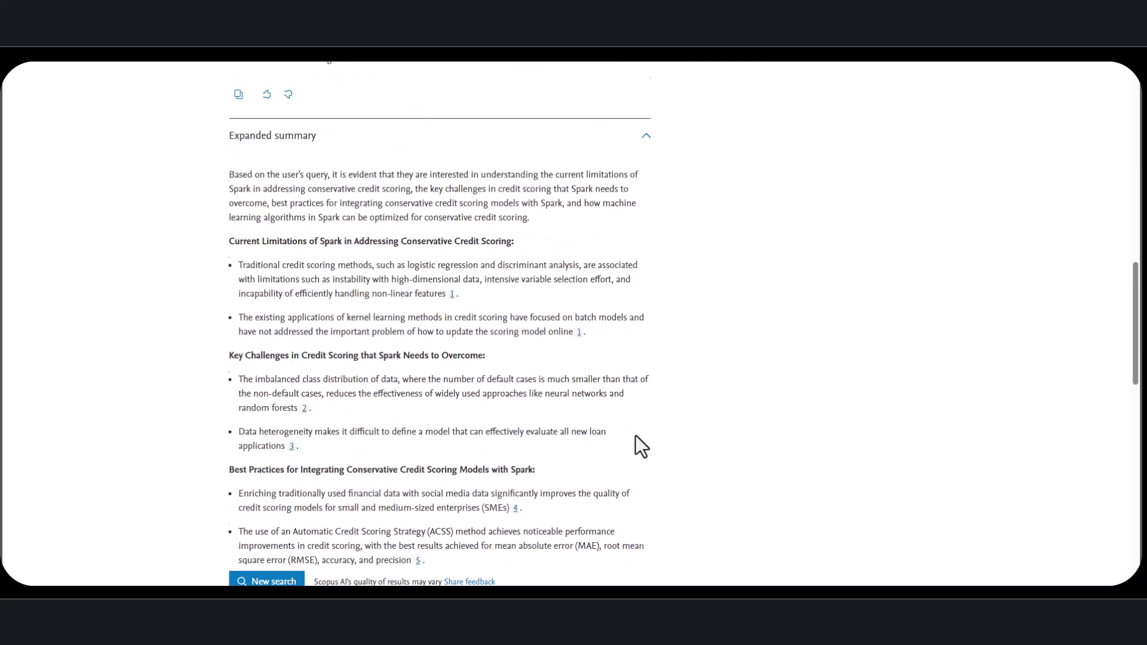
pyautogui.scroll(-3)
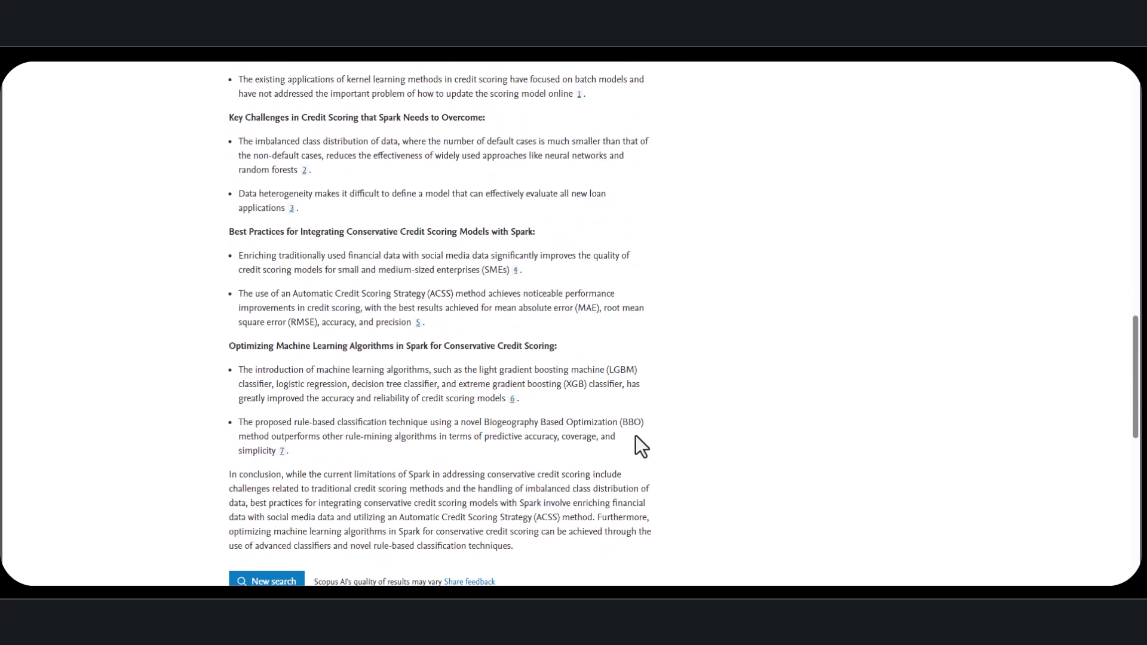
pyautogui.scroll(3)
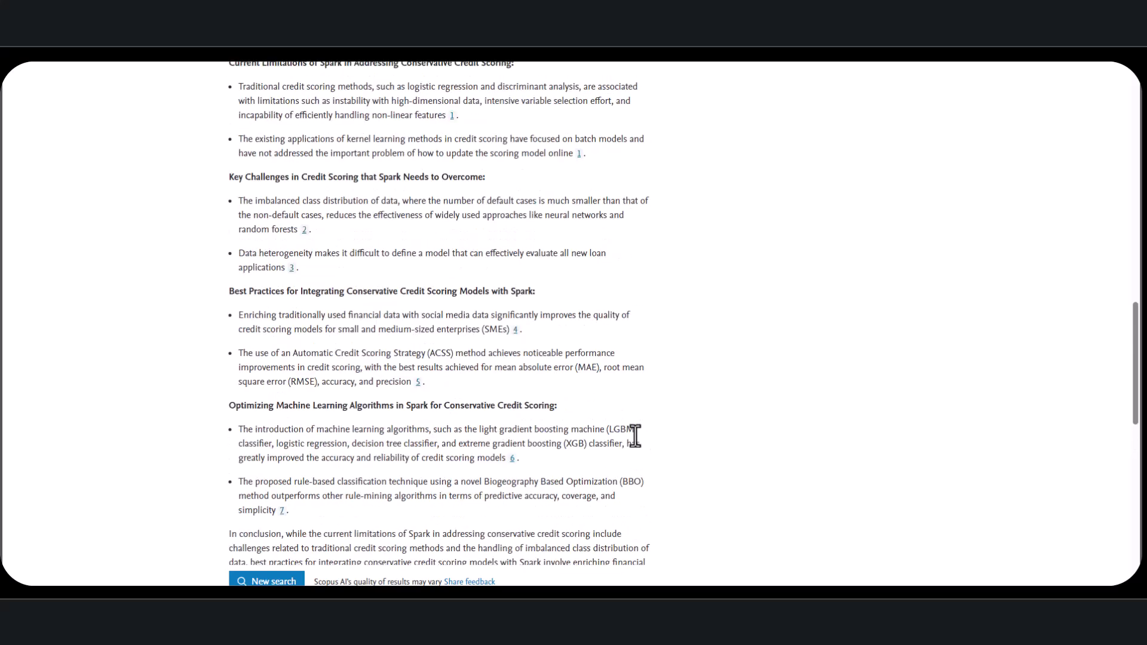
pyautogui.moveTo(510, 333)
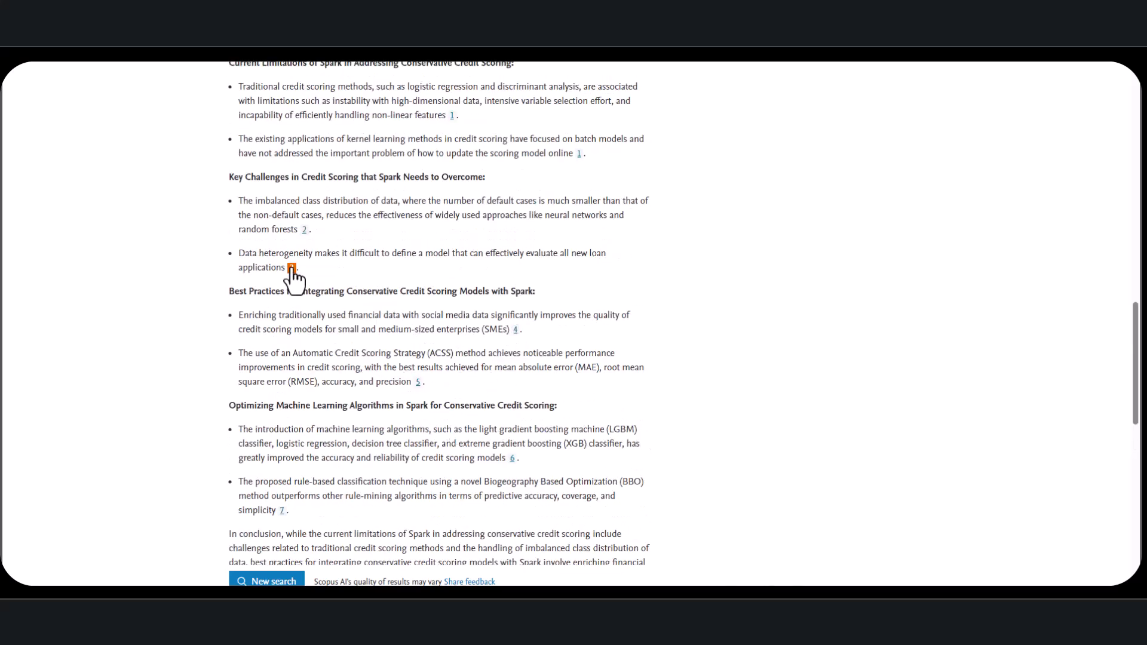
pyautogui.moveTo(589, 431)
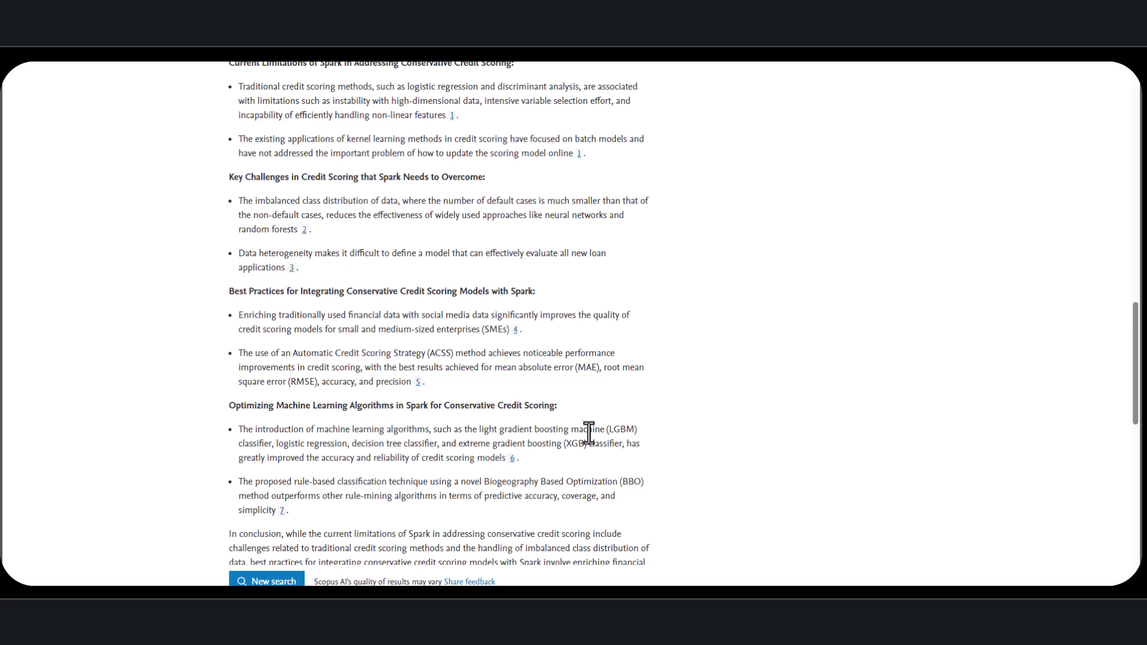
pyautogui.scroll(-3)
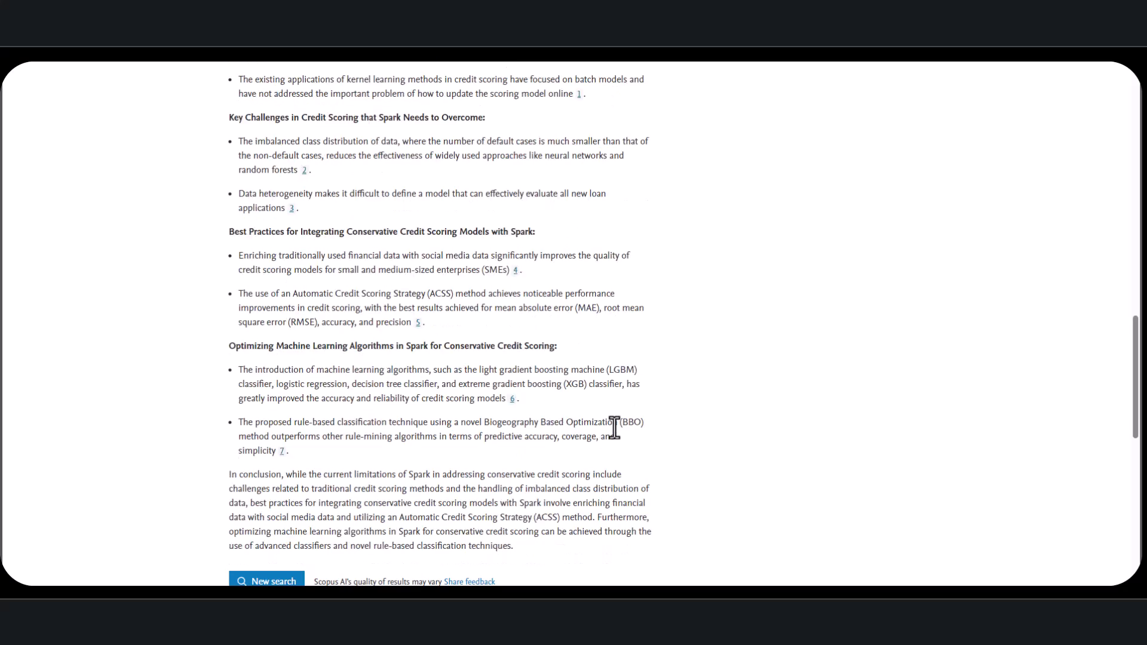
pyautogui.scroll(-3)
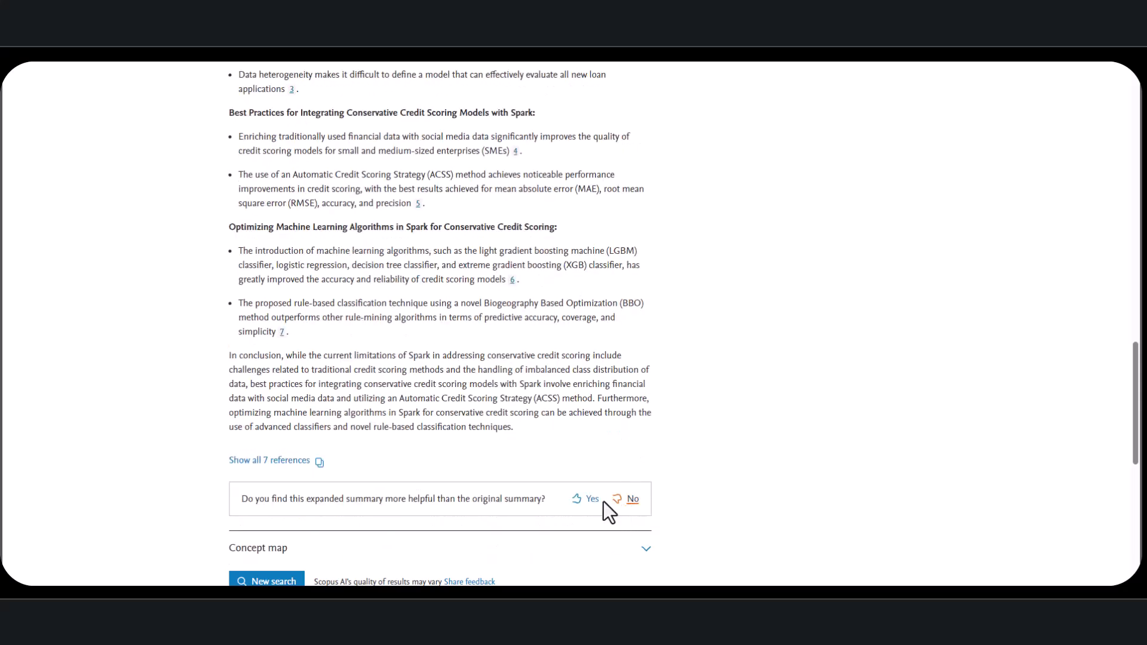
pyautogui.moveTo(620, 508)
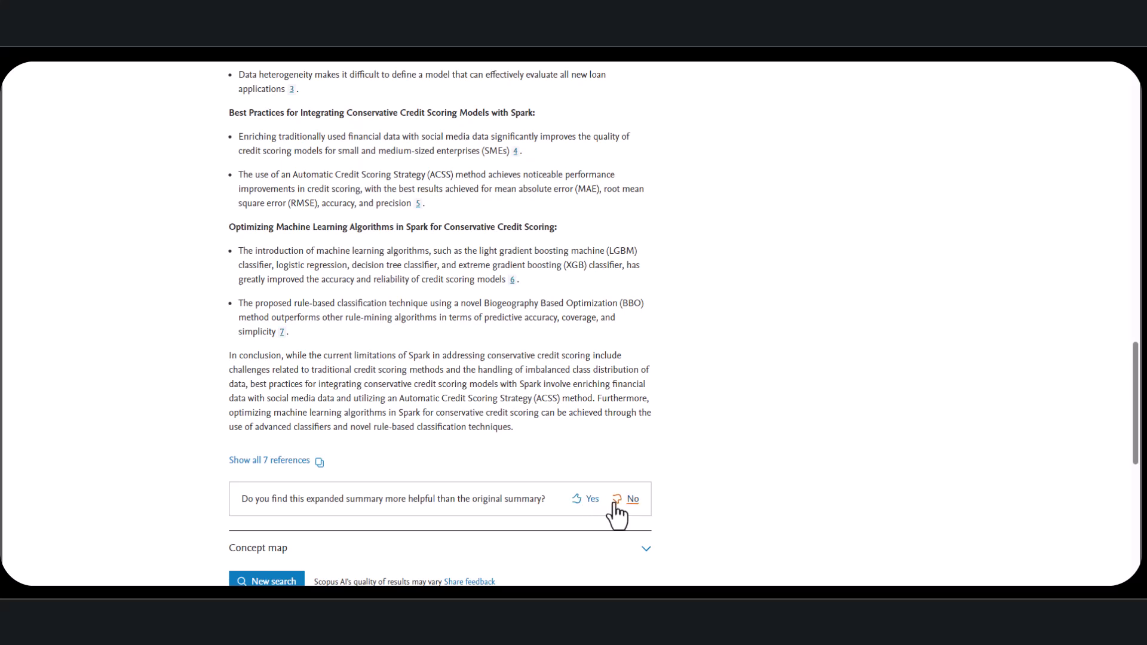
pyautogui.moveTo(585, 520)
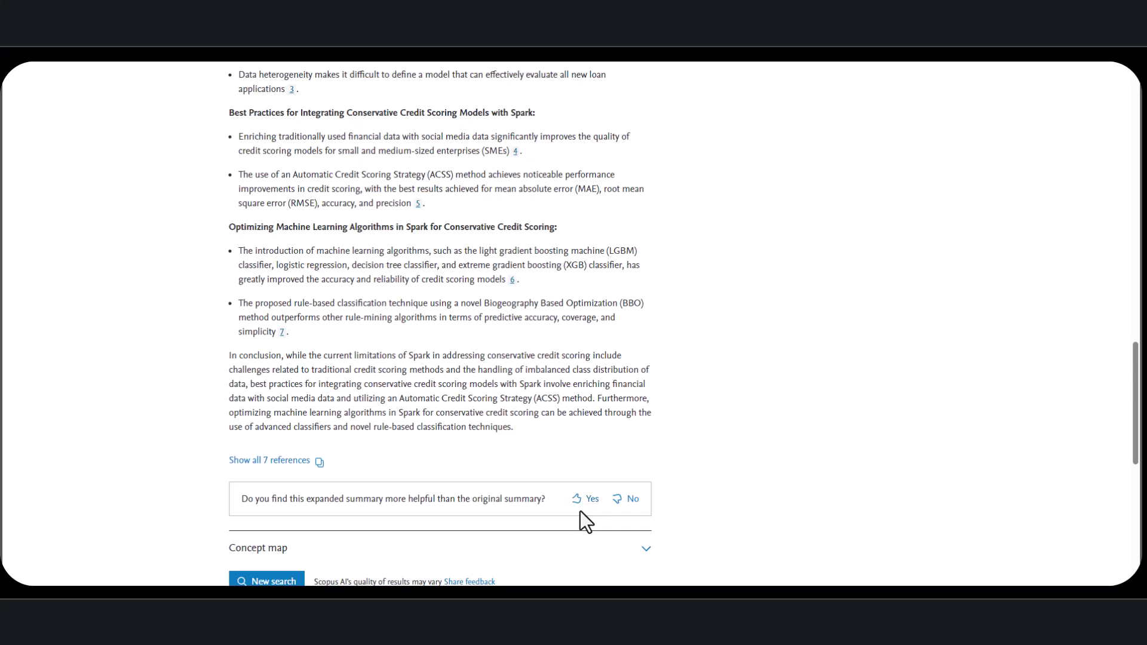
pyautogui.moveTo(489, 448)
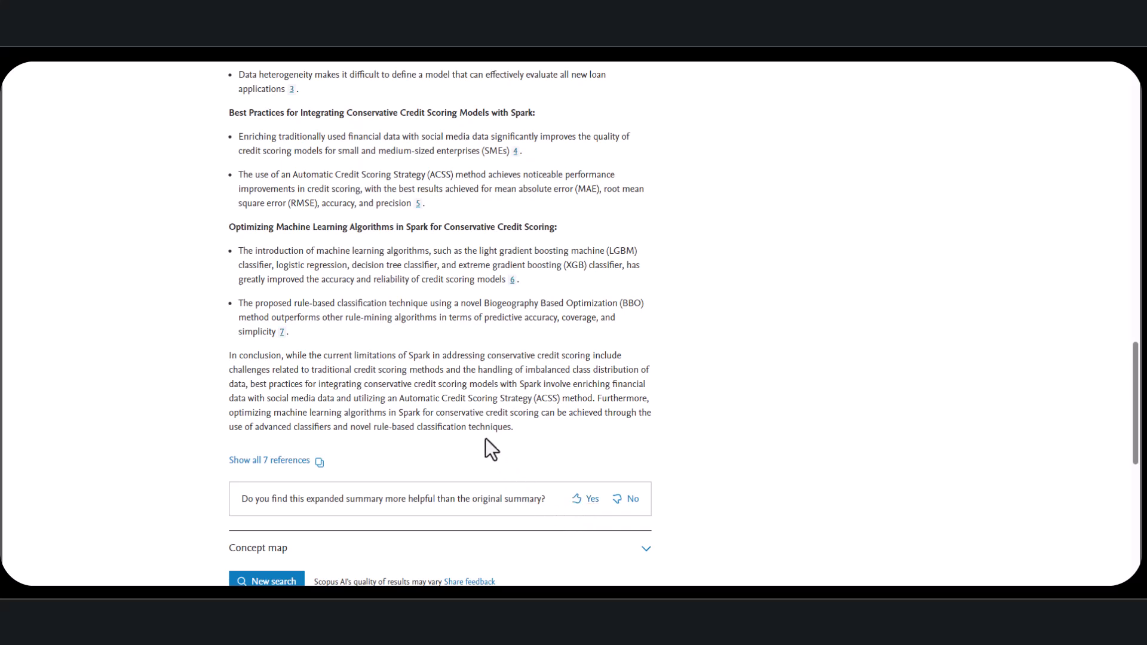
pyautogui.scroll(-3)
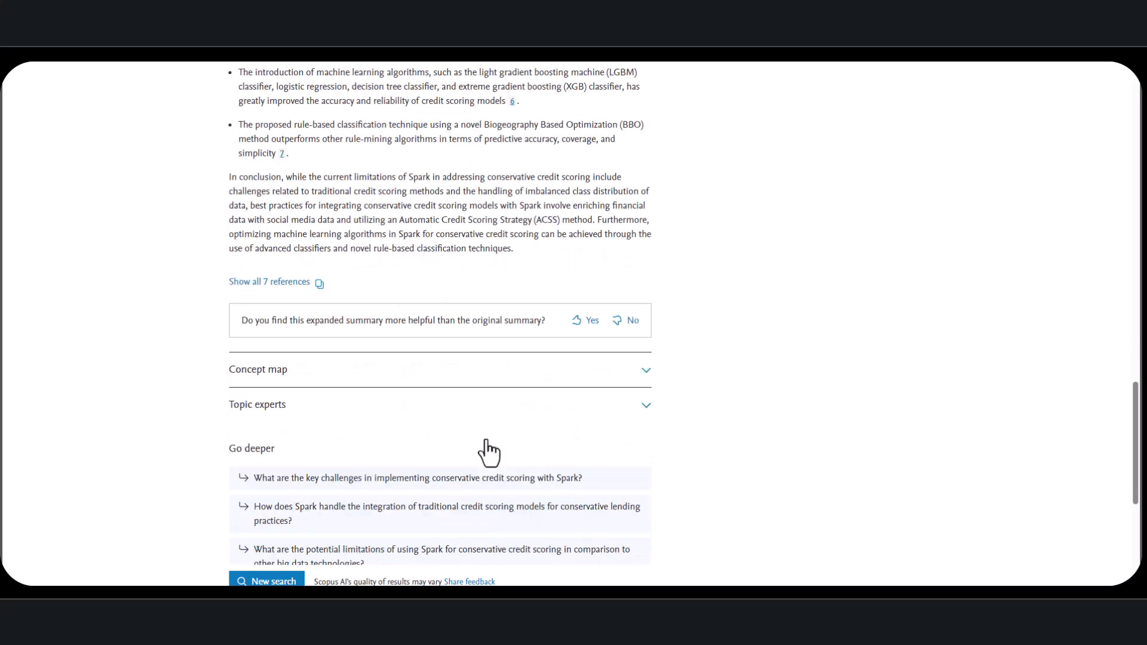
# - Select the Machine Learning Models concept node and read its four-reference path summary
pyautogui.scroll(-3)
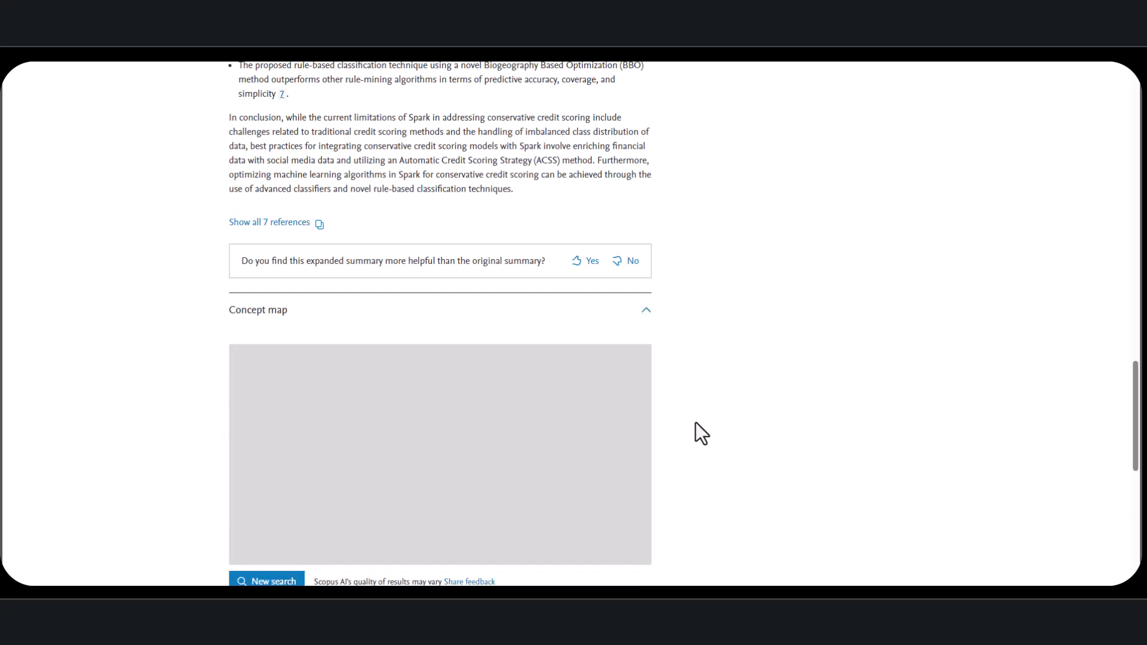
pyautogui.scroll(-3)
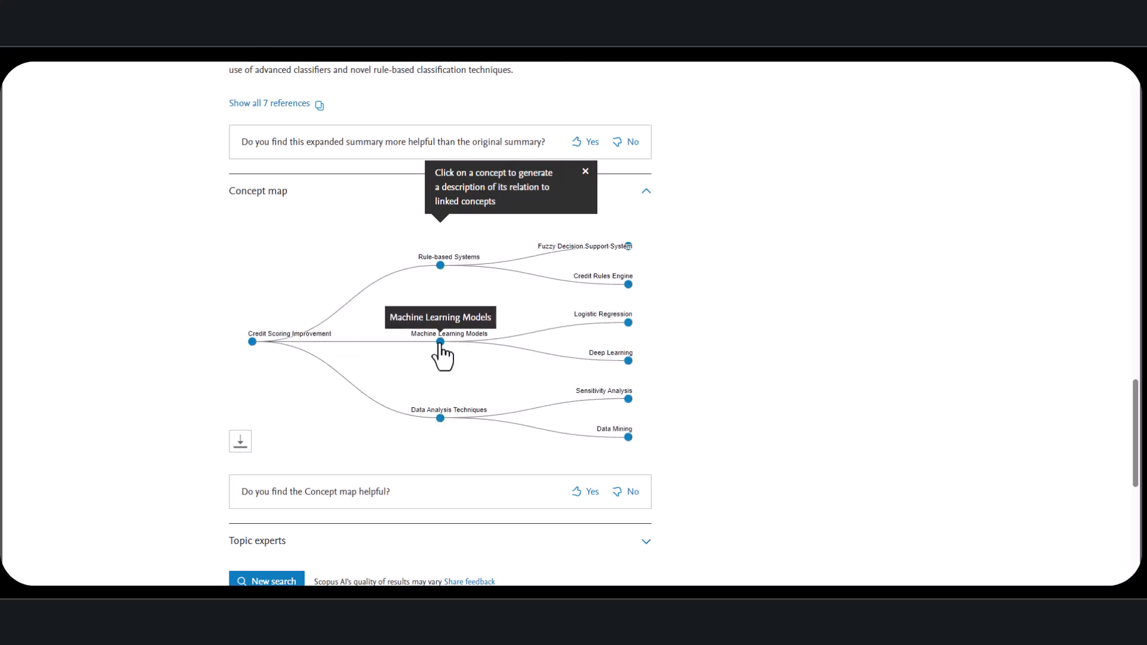
pyautogui.click(439, 342)
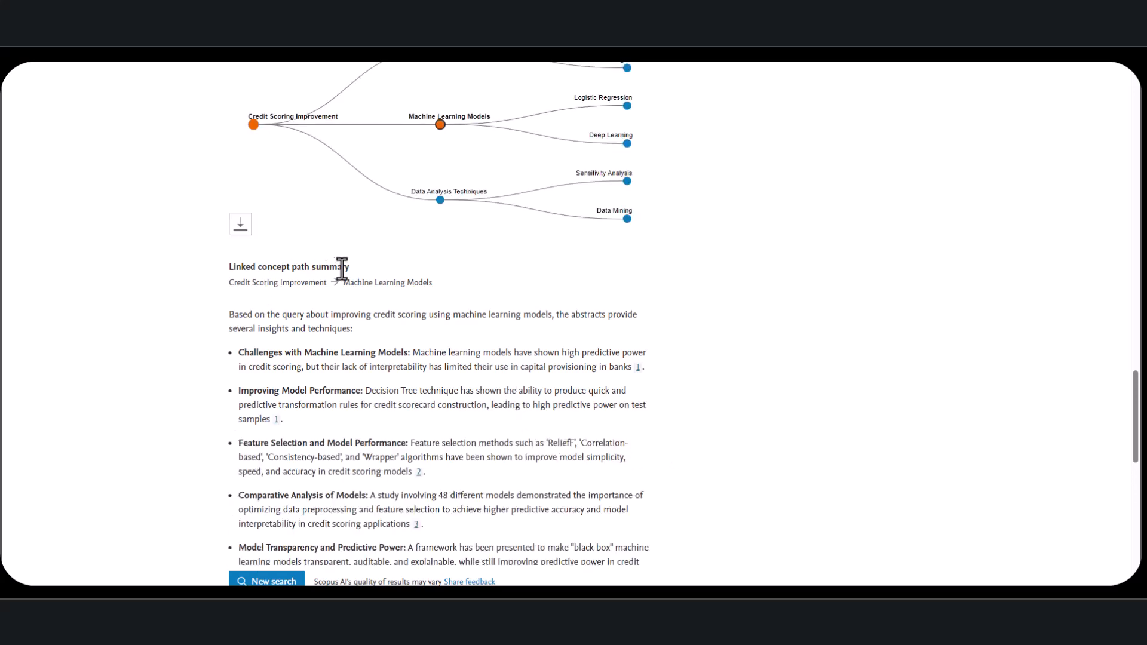
pyautogui.moveTo(508, 294)
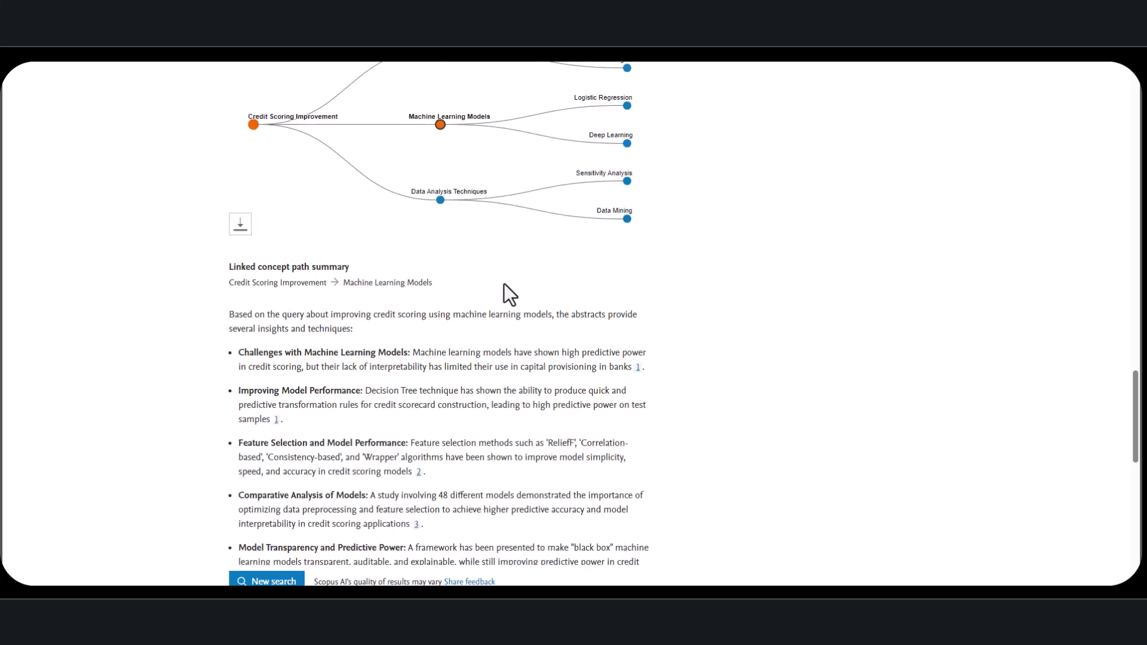
pyautogui.scroll(3)
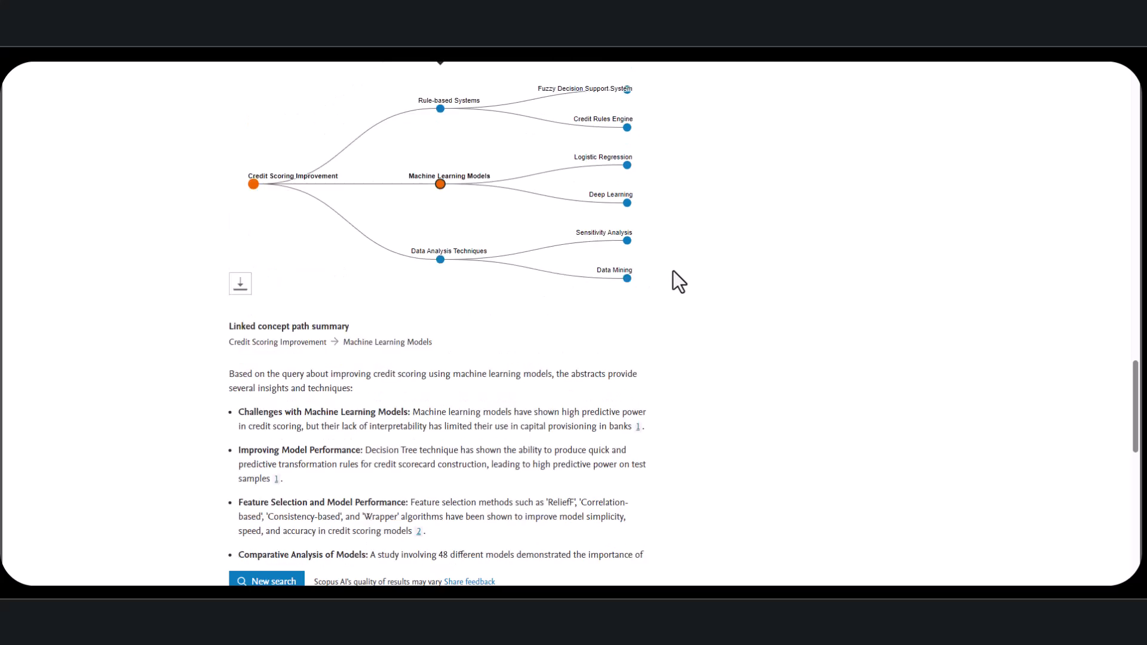
pyautogui.moveTo(581, 377)
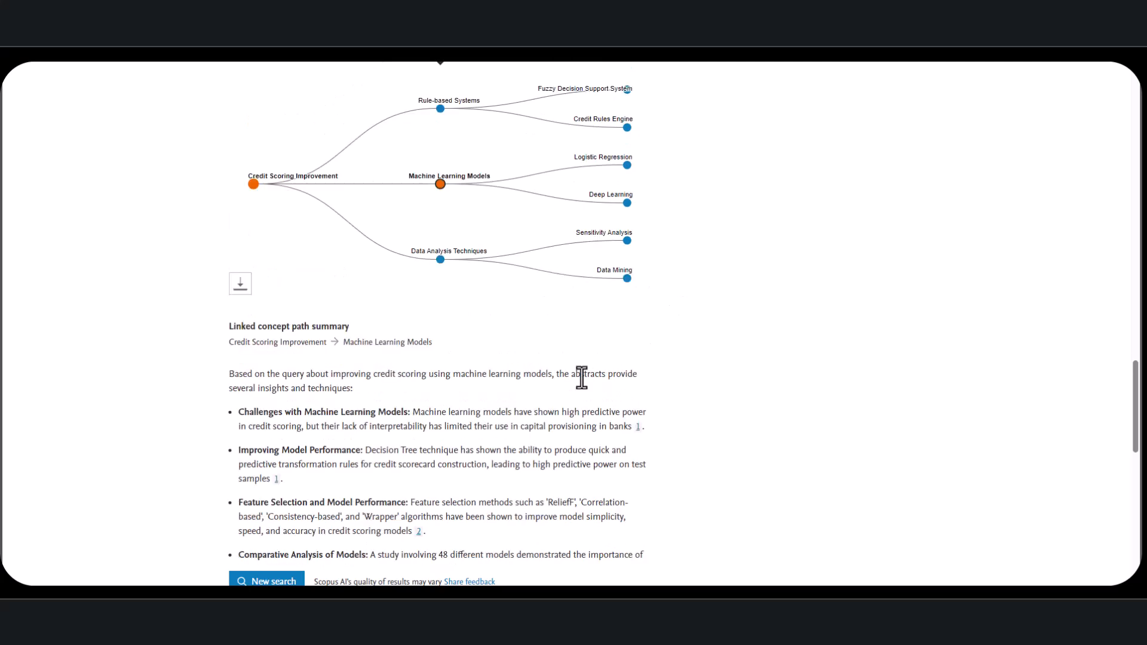
pyautogui.scroll(-3)
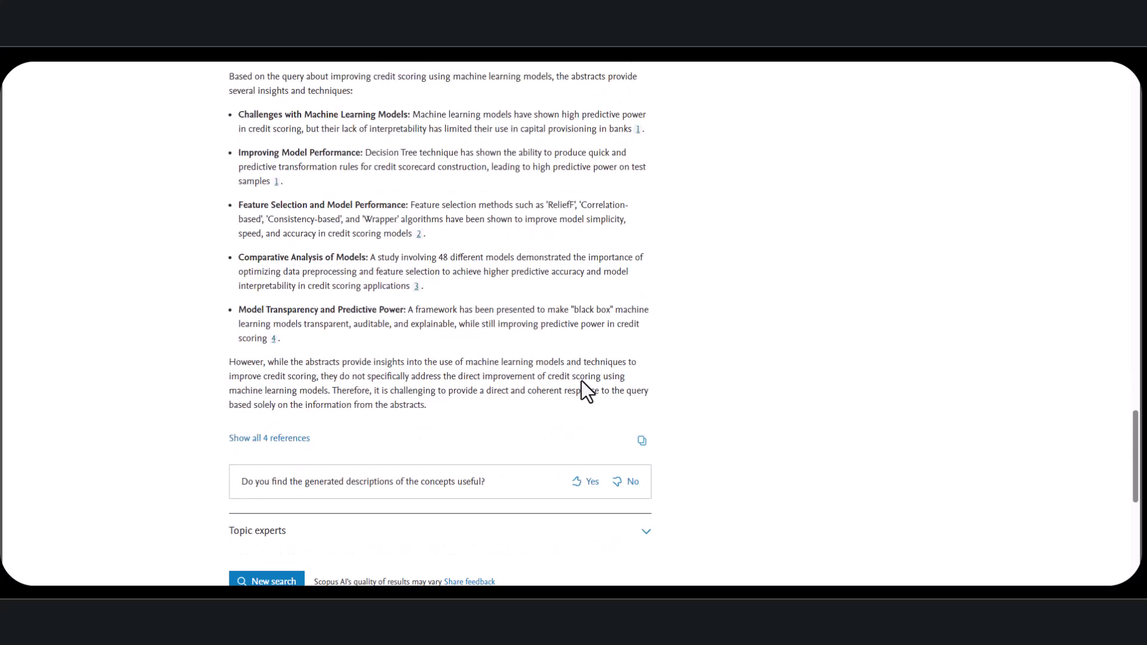
# - Expand Topic experts and browse the three experts' citations, h-index and expertise
pyautogui.scroll(-3)
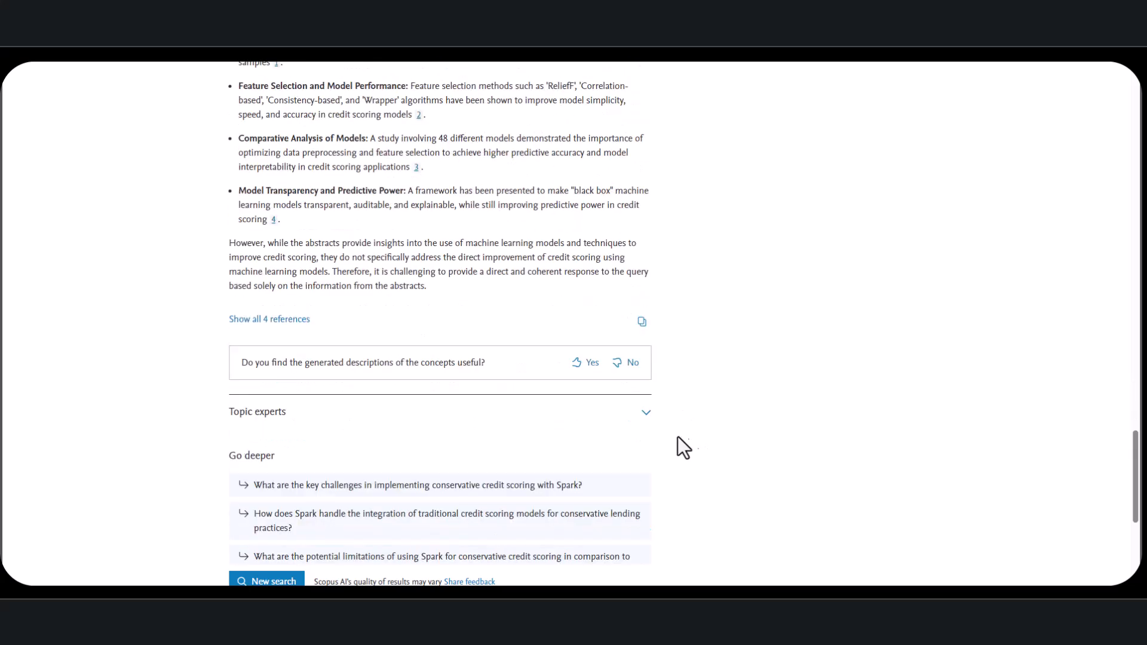
pyautogui.moveTo(695, 336)
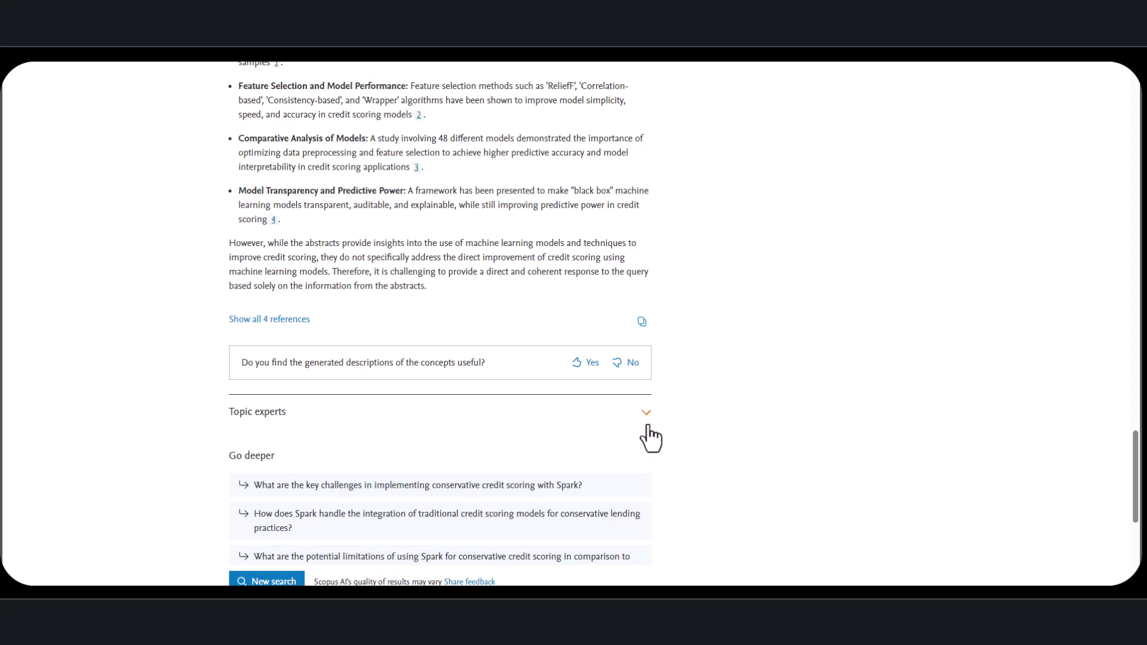
pyautogui.click(645, 411)
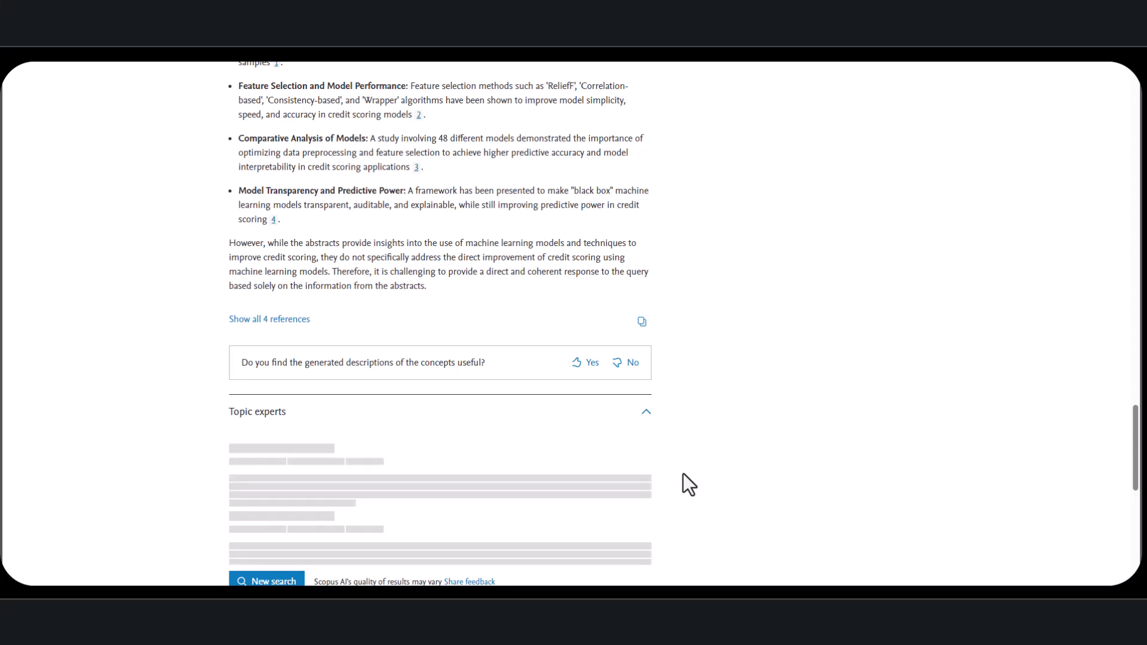
pyautogui.scroll(-3)
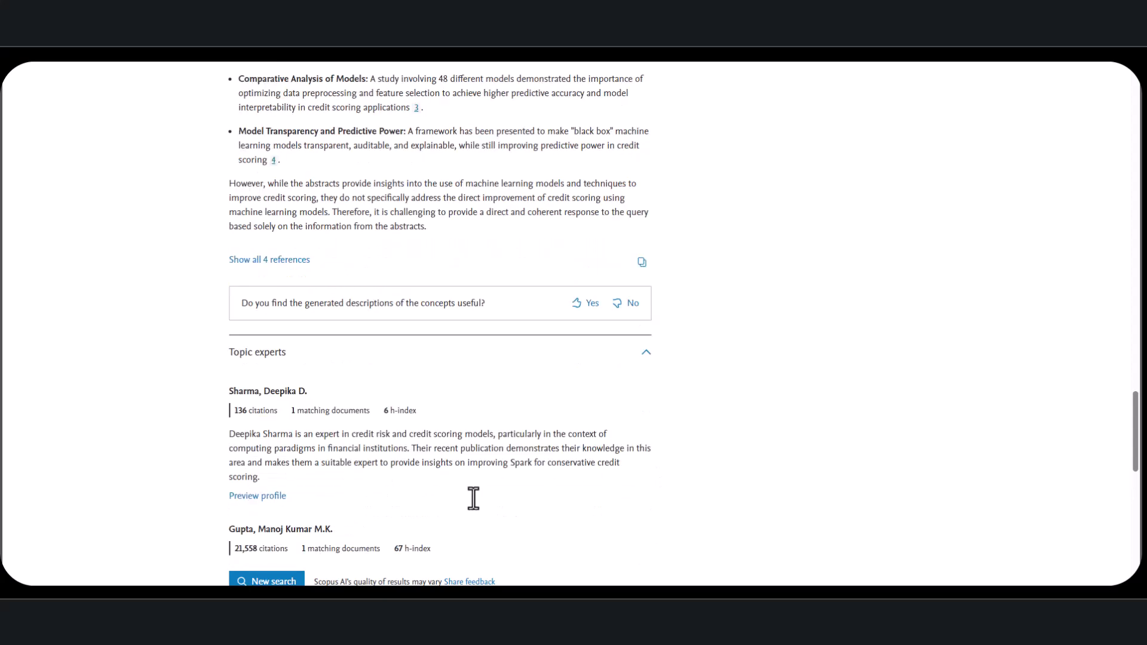
pyautogui.scroll(-3)
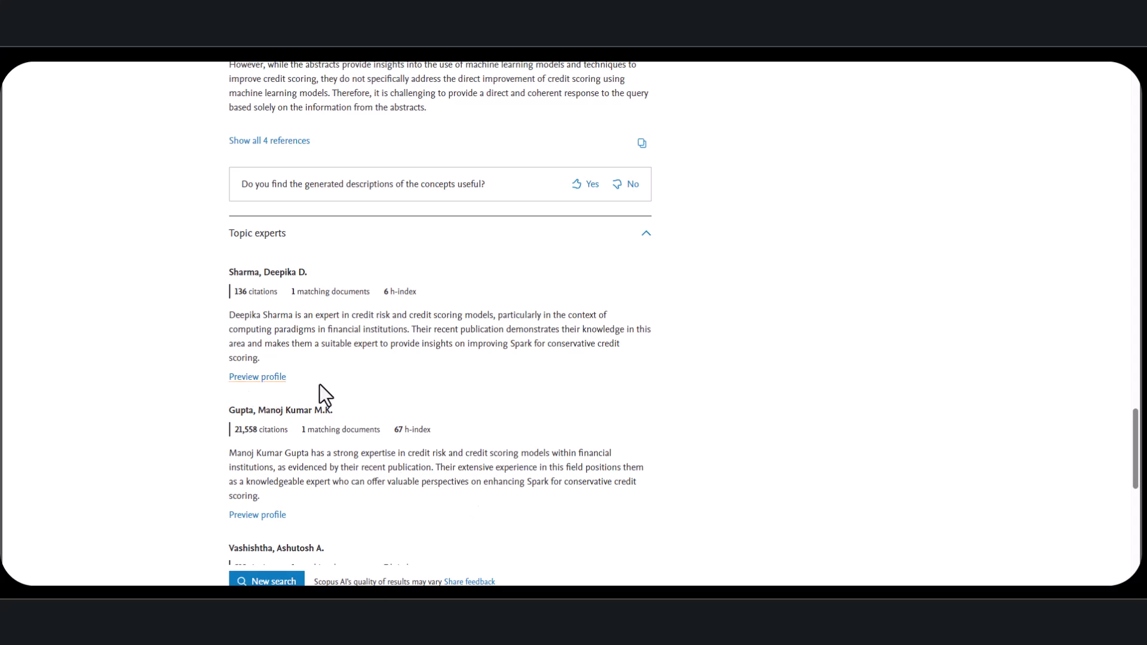
pyautogui.scroll(-3)
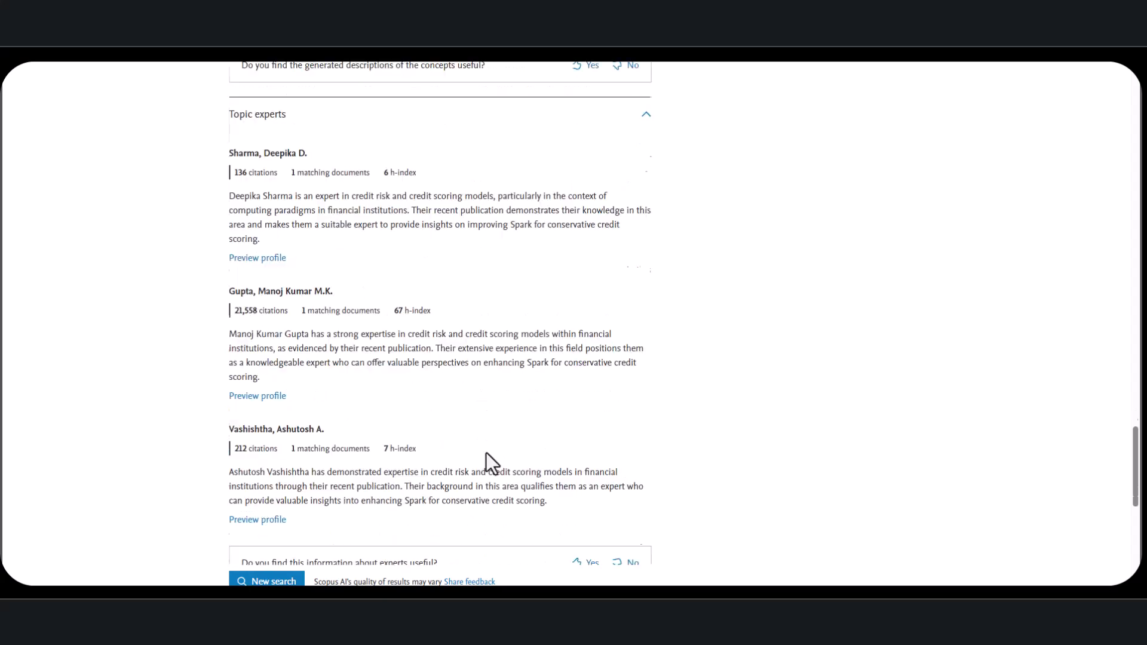
pyautogui.scroll(3)
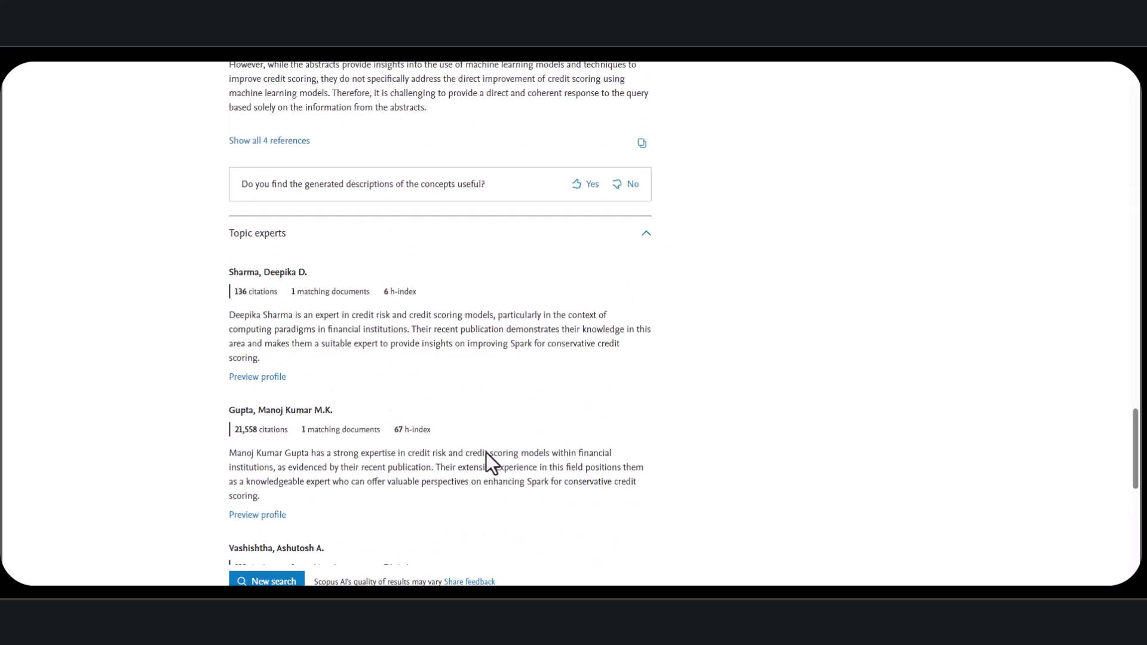
pyautogui.moveTo(260, 464)
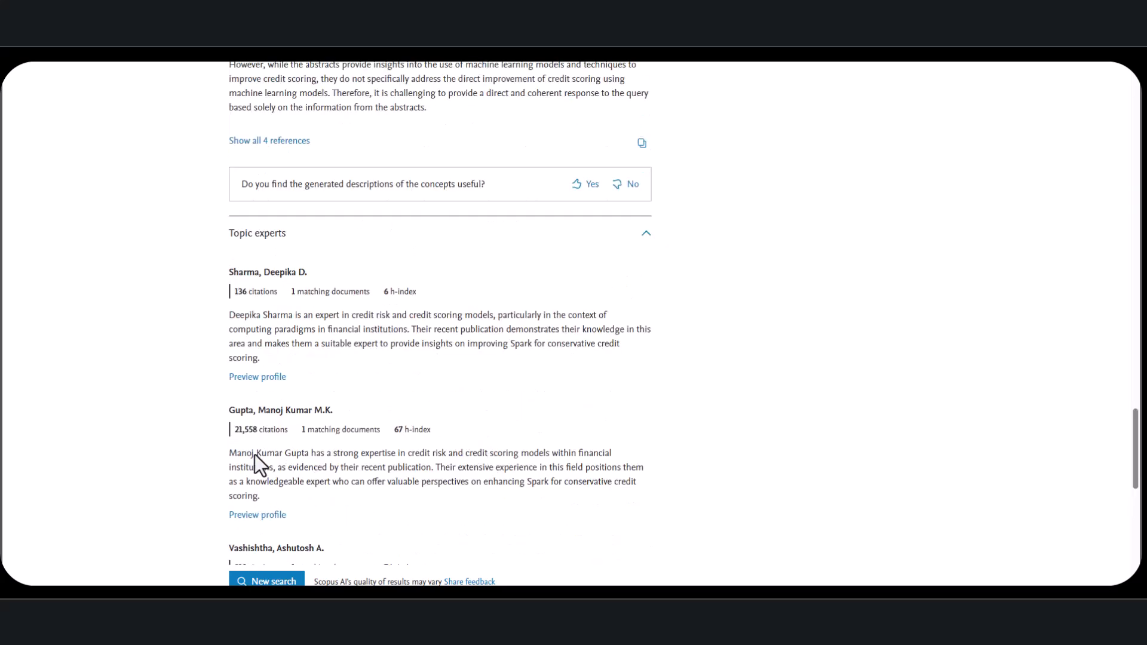
pyautogui.moveTo(257, 514)
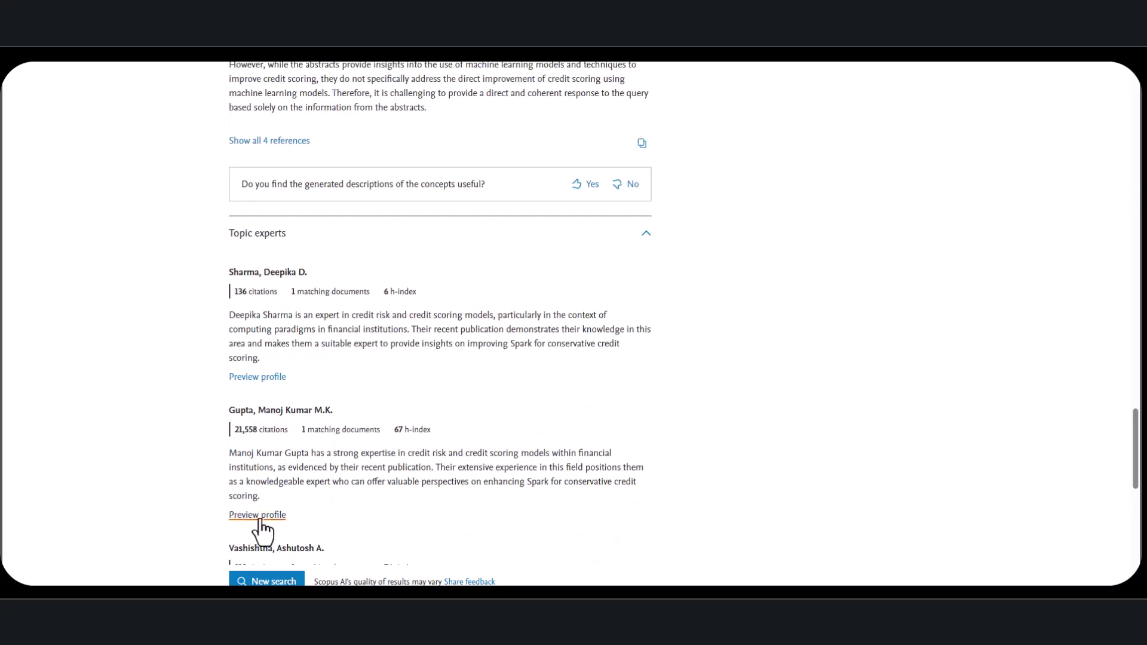
pyautogui.click(257, 514)
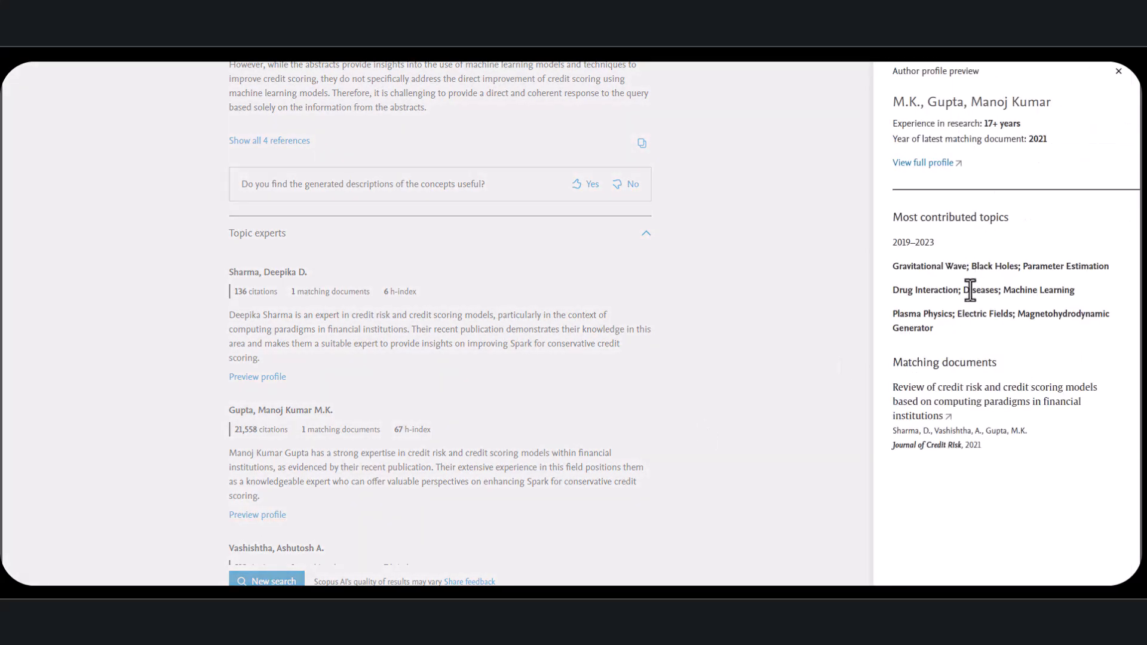
pyautogui.moveTo(968, 346)
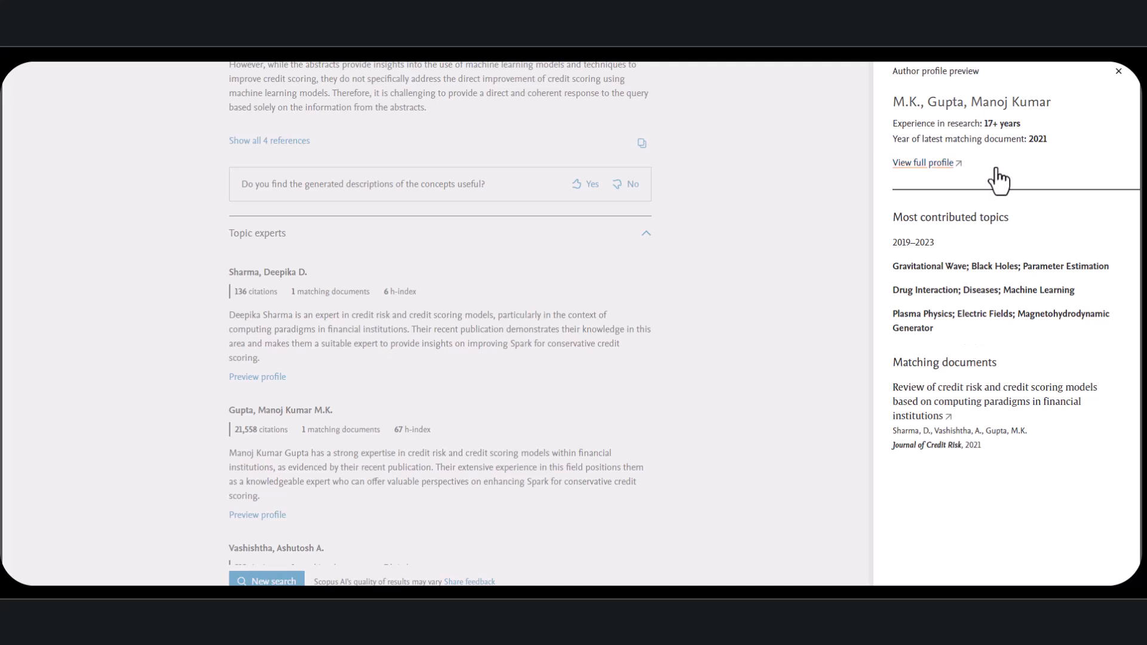
pyautogui.moveTo(1111, 85)
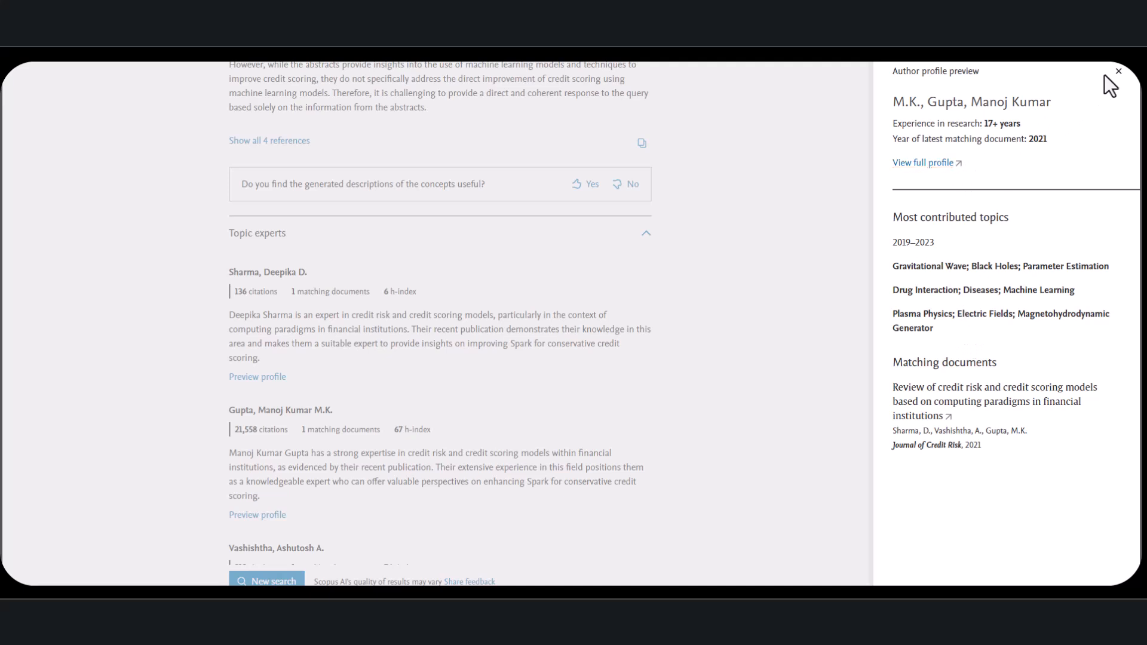
pyautogui.click(1118, 71)
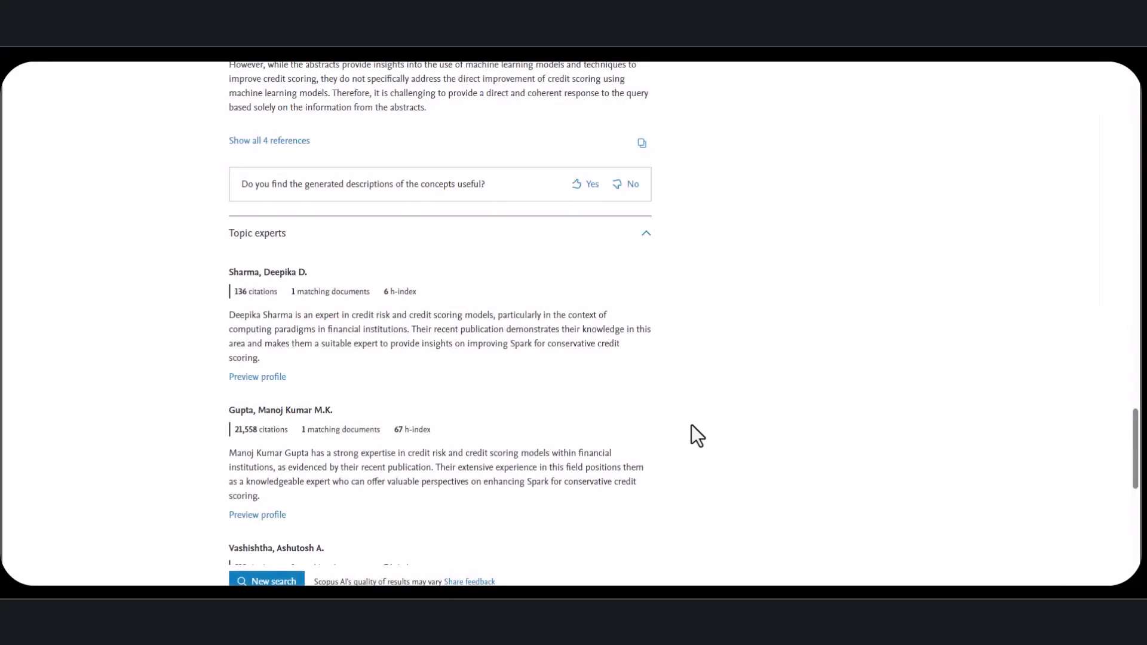
# - Scroll to the Go deeper follow-up questions and highlight that heading
pyautogui.scroll(-3)
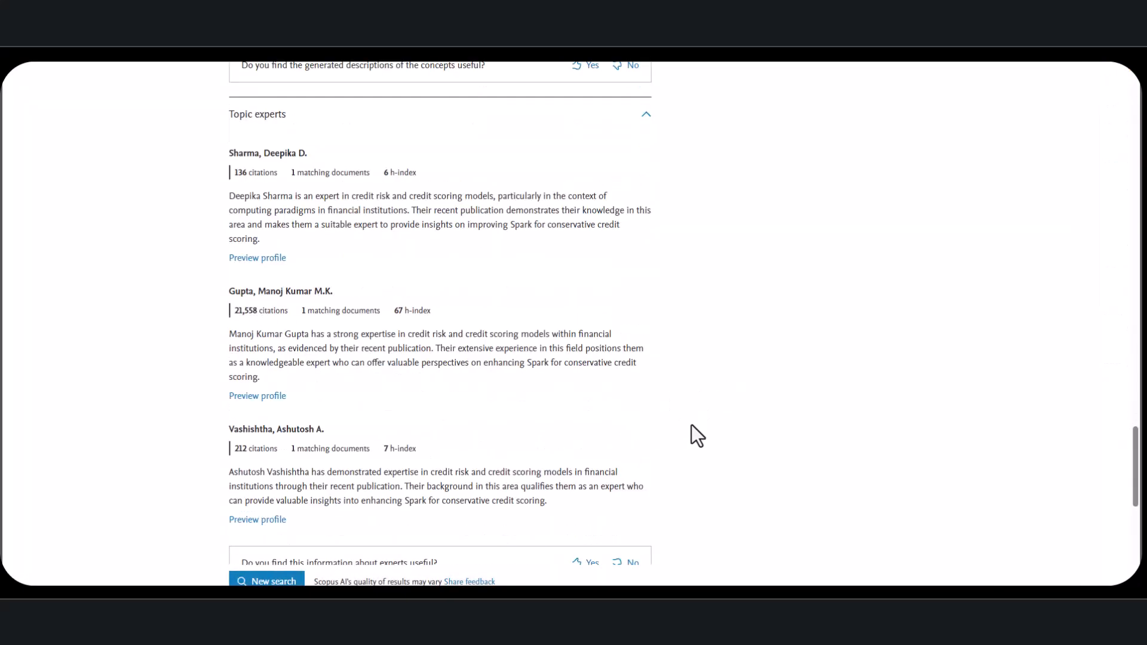
pyautogui.scroll(-3)
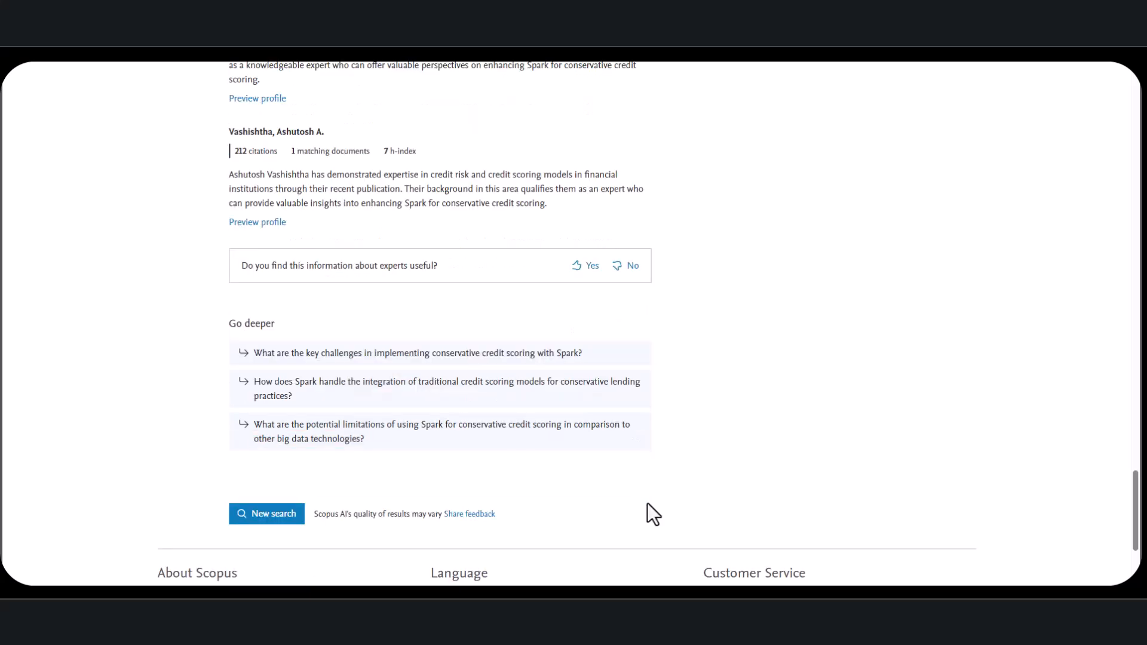
pyautogui.moveTo(569, 481)
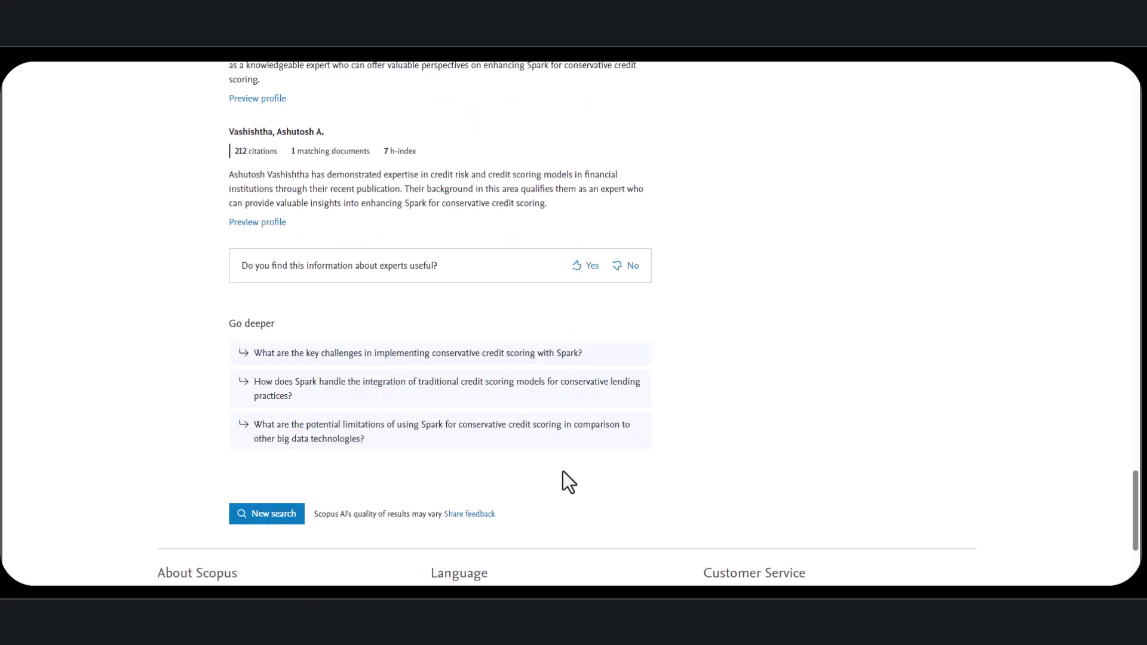
pyautogui.moveTo(268, 330)
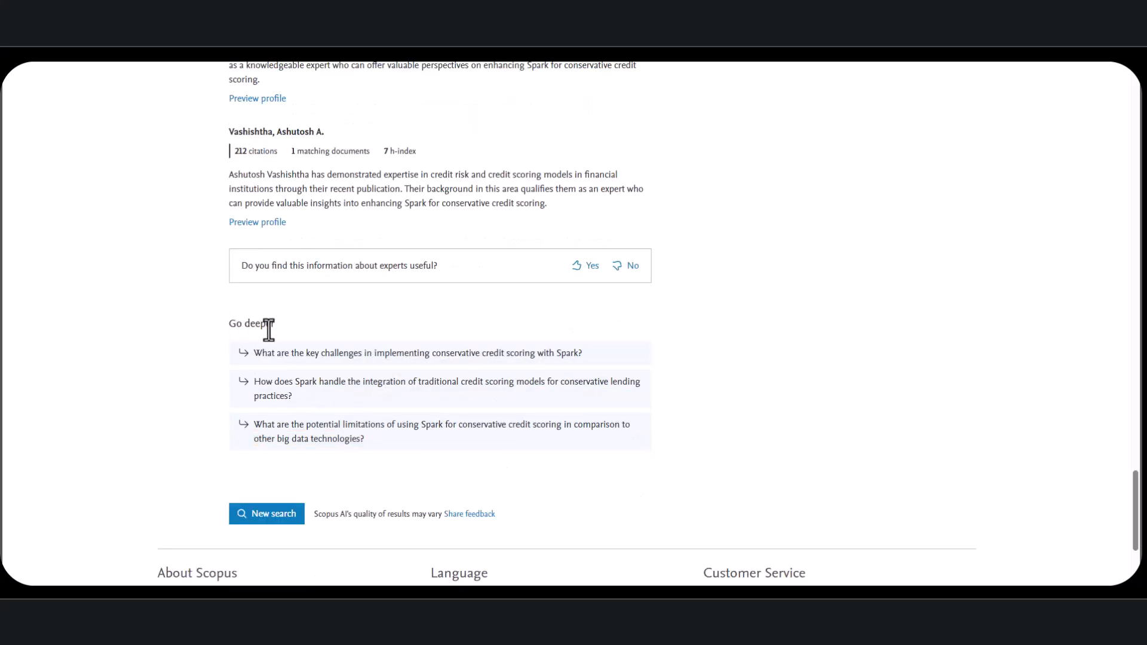
pyautogui.moveTo(245, 330)
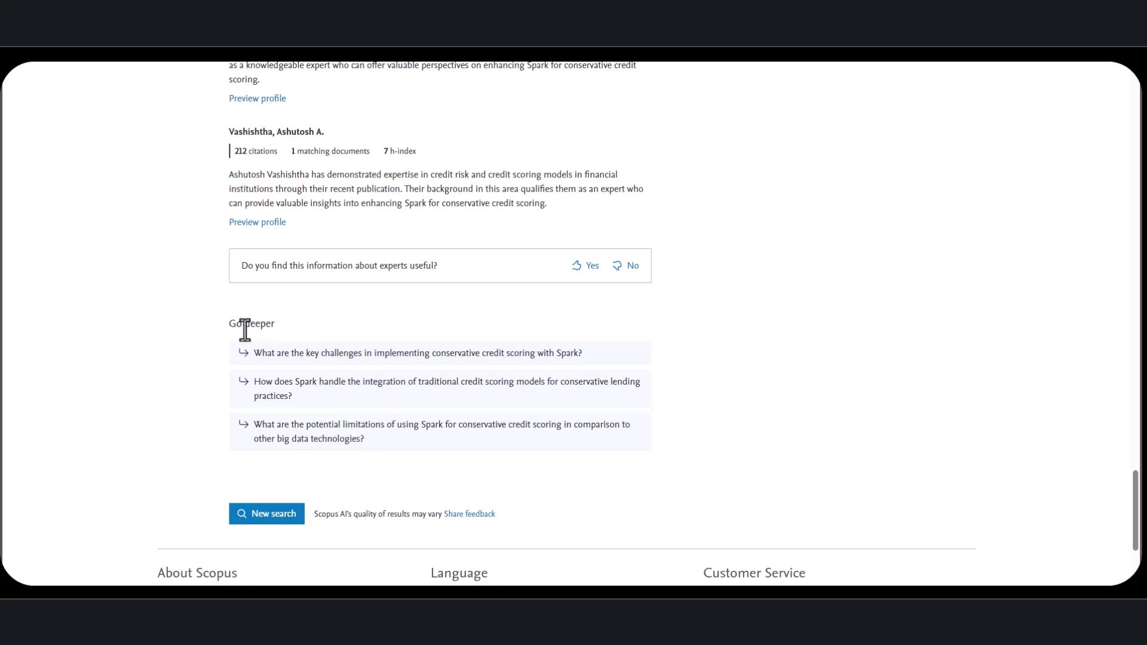
pyautogui.doubleClick(251, 323)
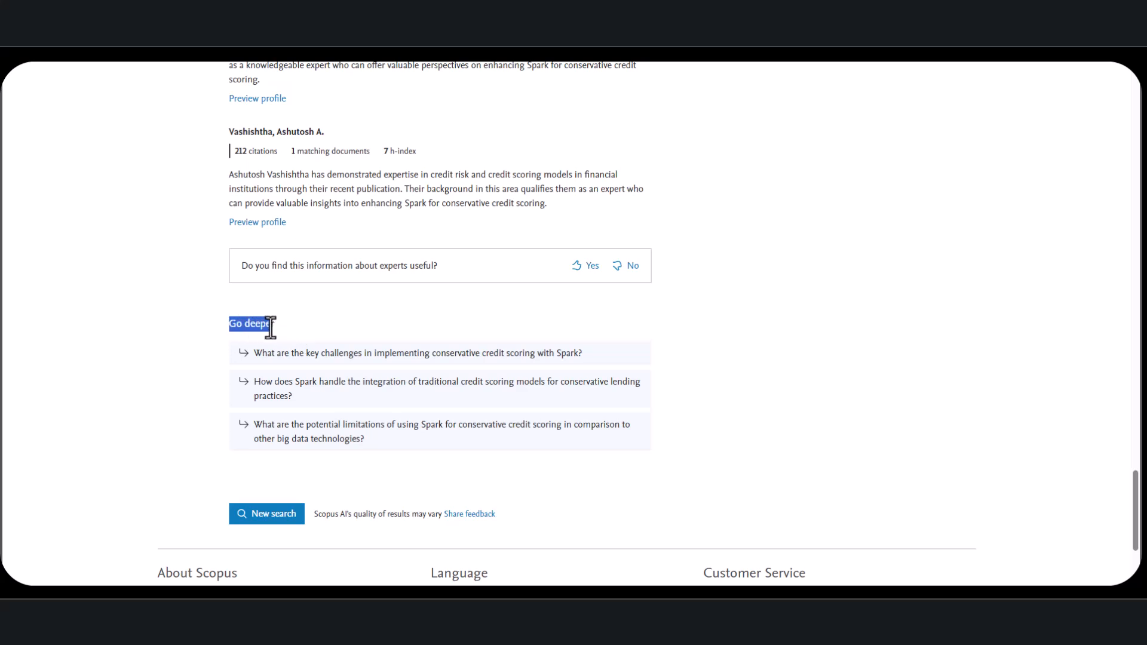
pyautogui.moveTo(709, 426)
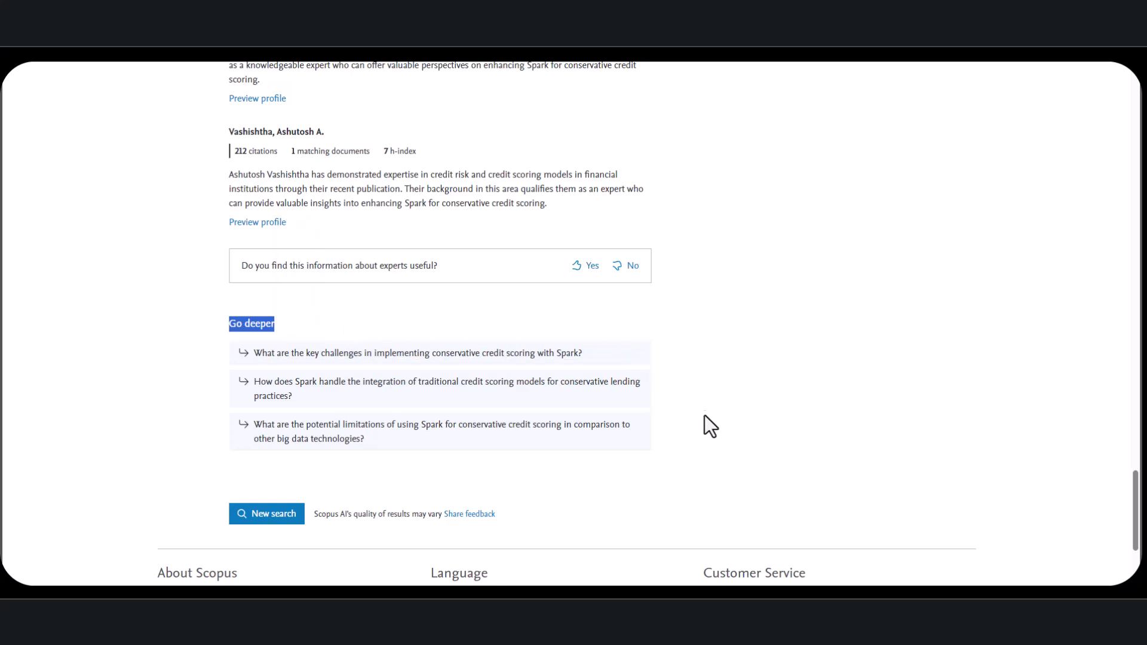
pyautogui.moveTo(701, 420)
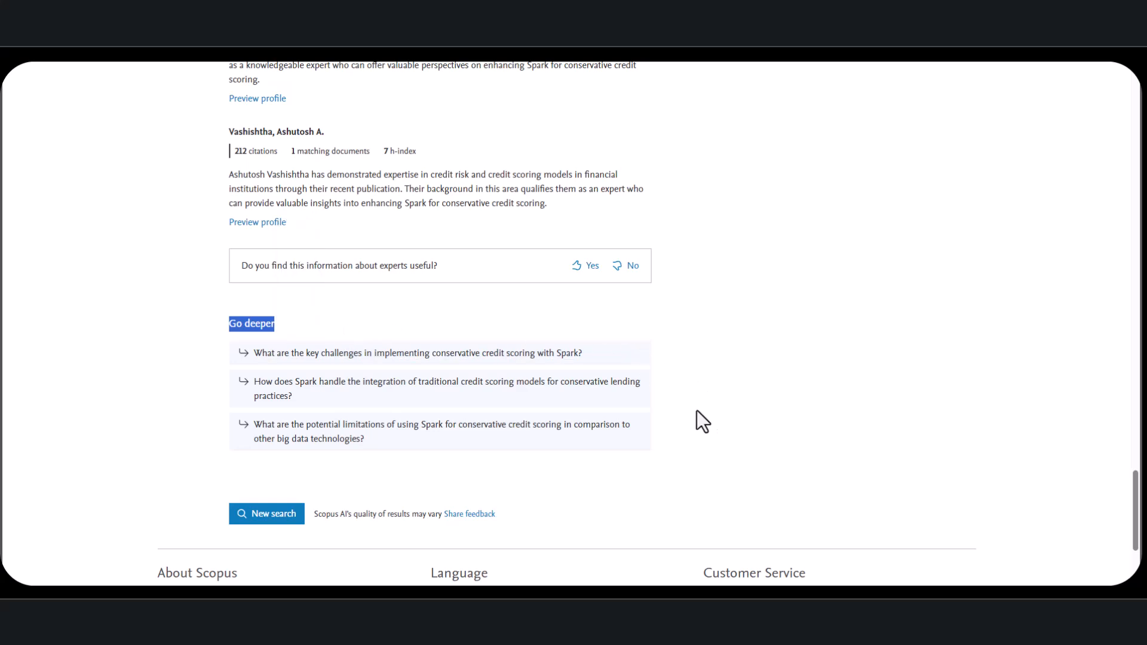
pyautogui.moveTo(694, 460)
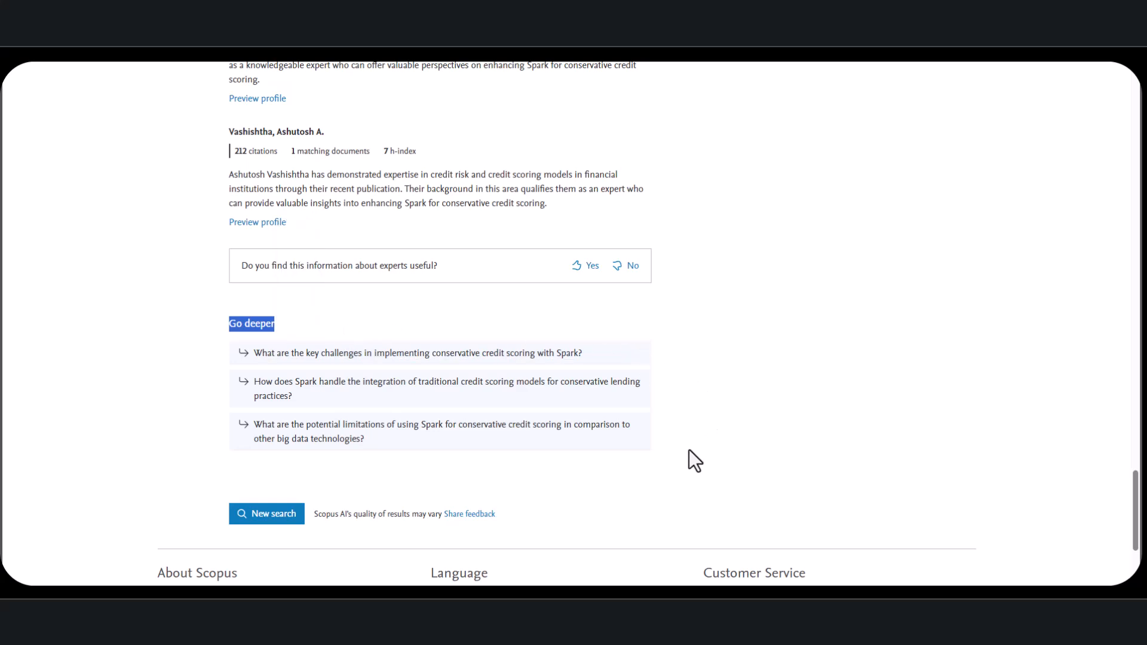
pyautogui.moveTo(674, 482)
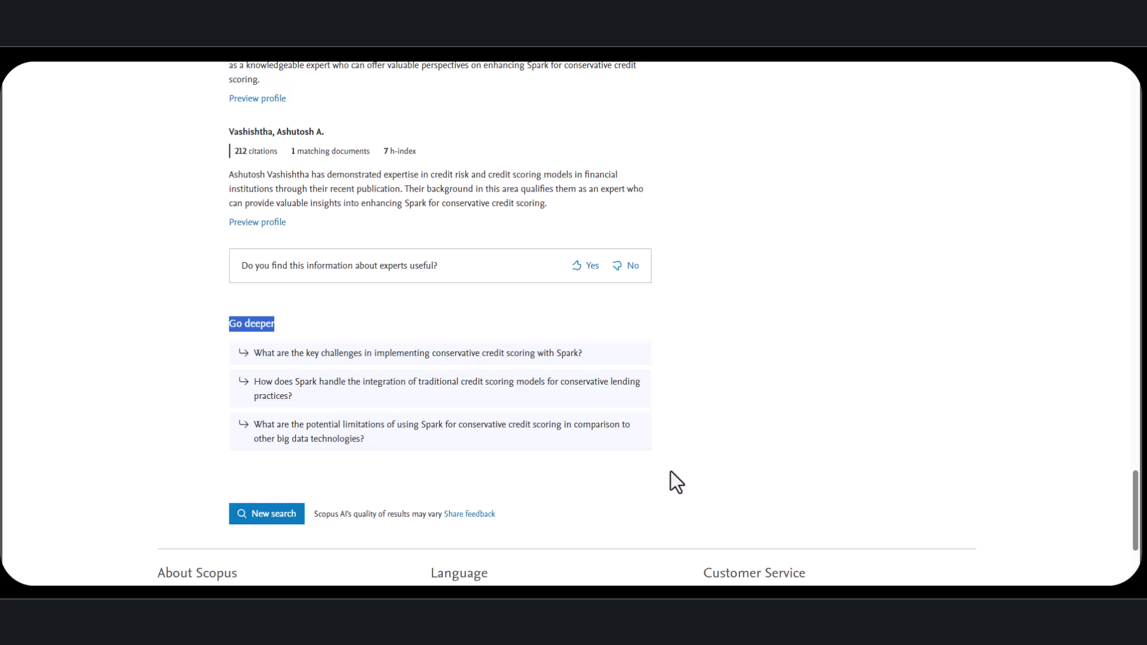
pyautogui.moveTo(417, 353)
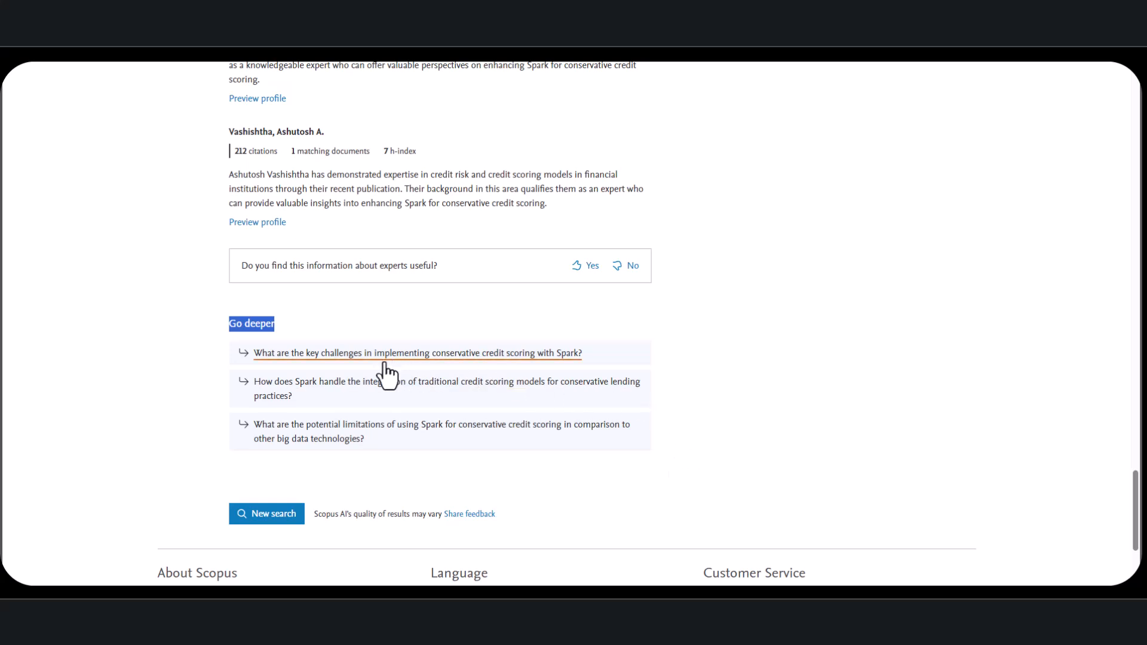
pyautogui.moveTo(407, 406)
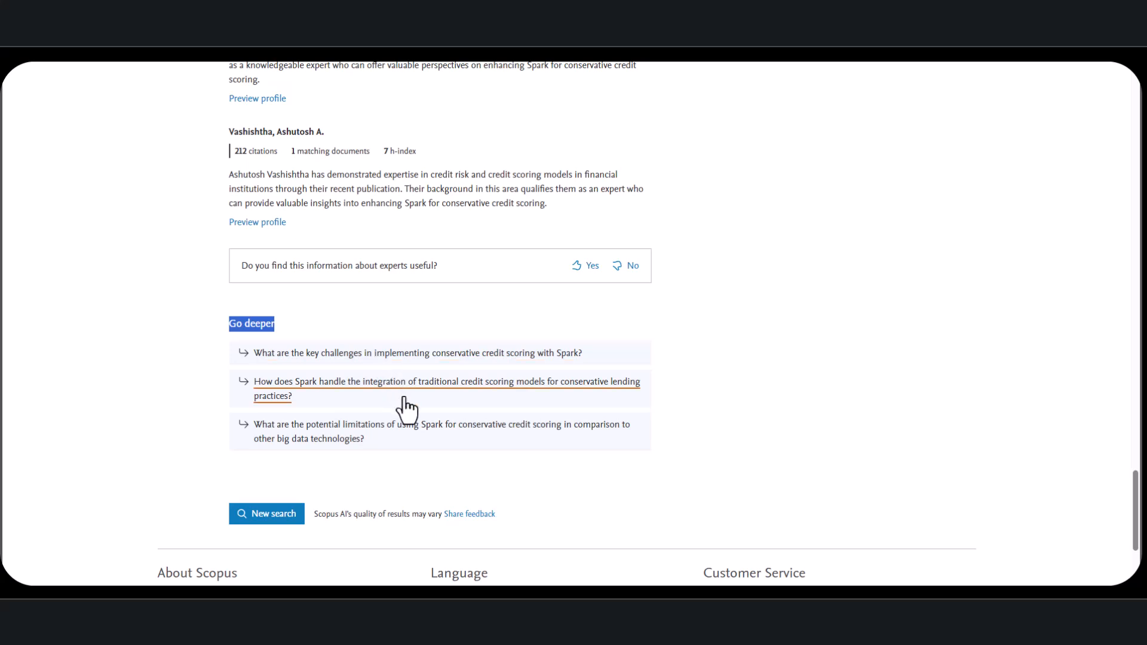
pyautogui.moveTo(449, 473)
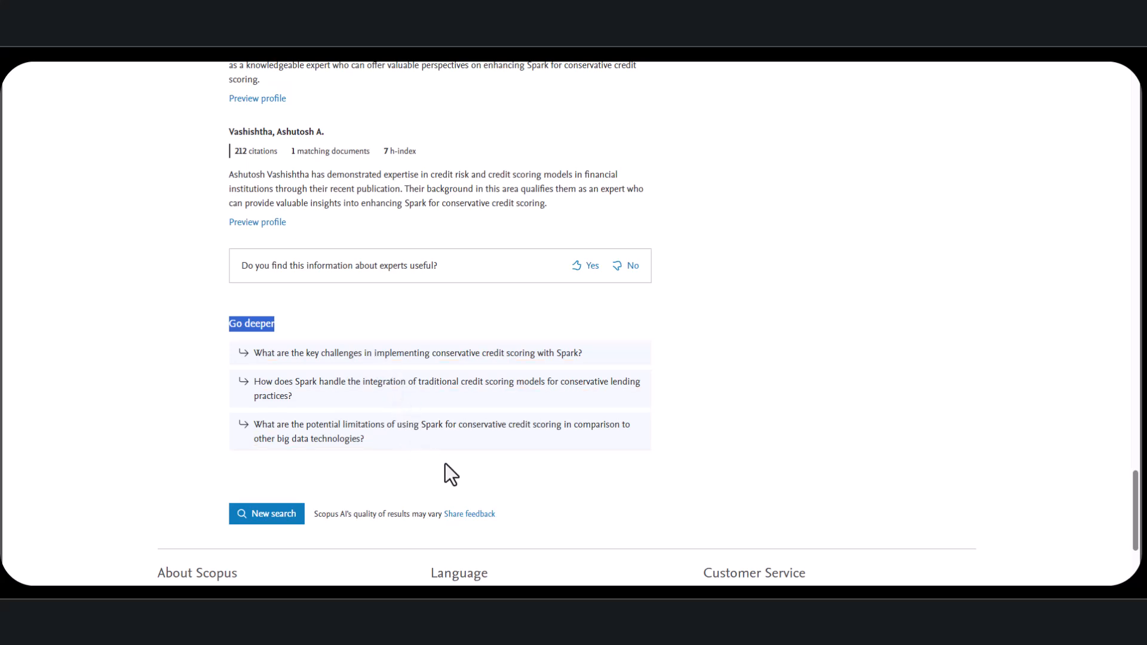
pyautogui.moveTo(462, 464)
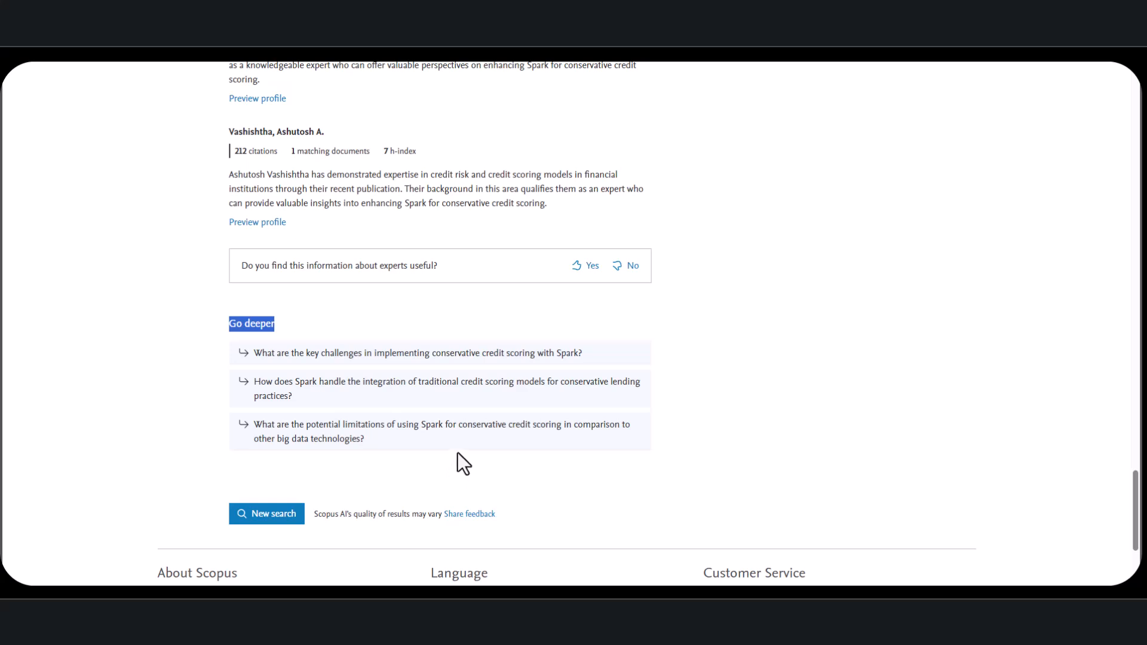
pyautogui.moveTo(456, 466)
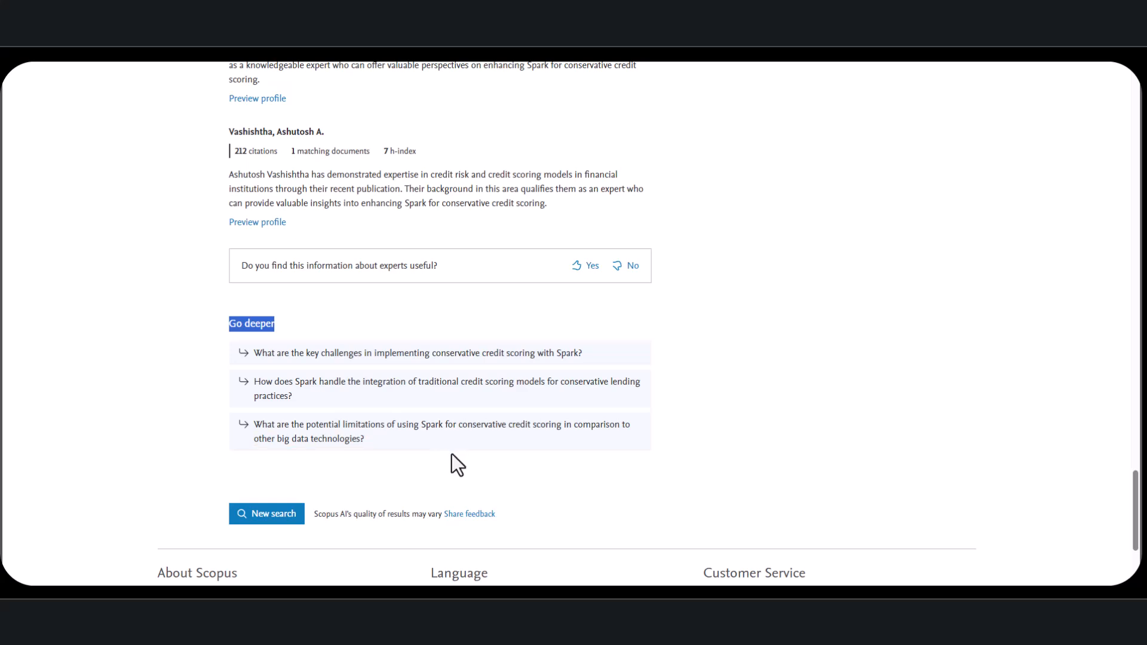
pyautogui.moveTo(459, 474)
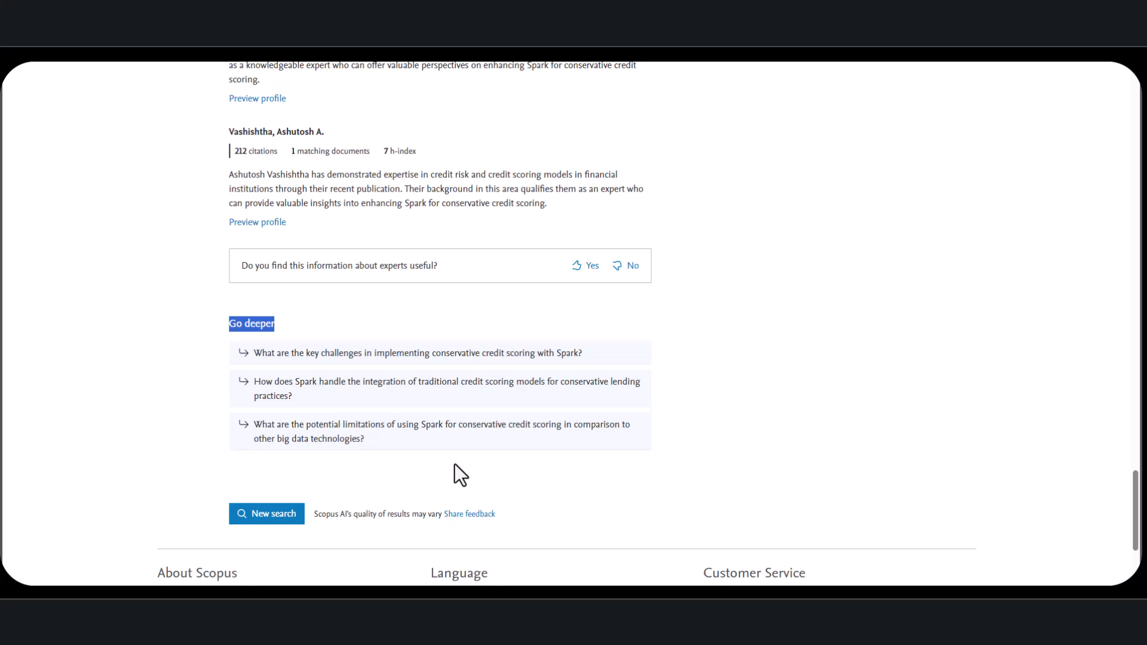
pyautogui.moveTo(727, 396)
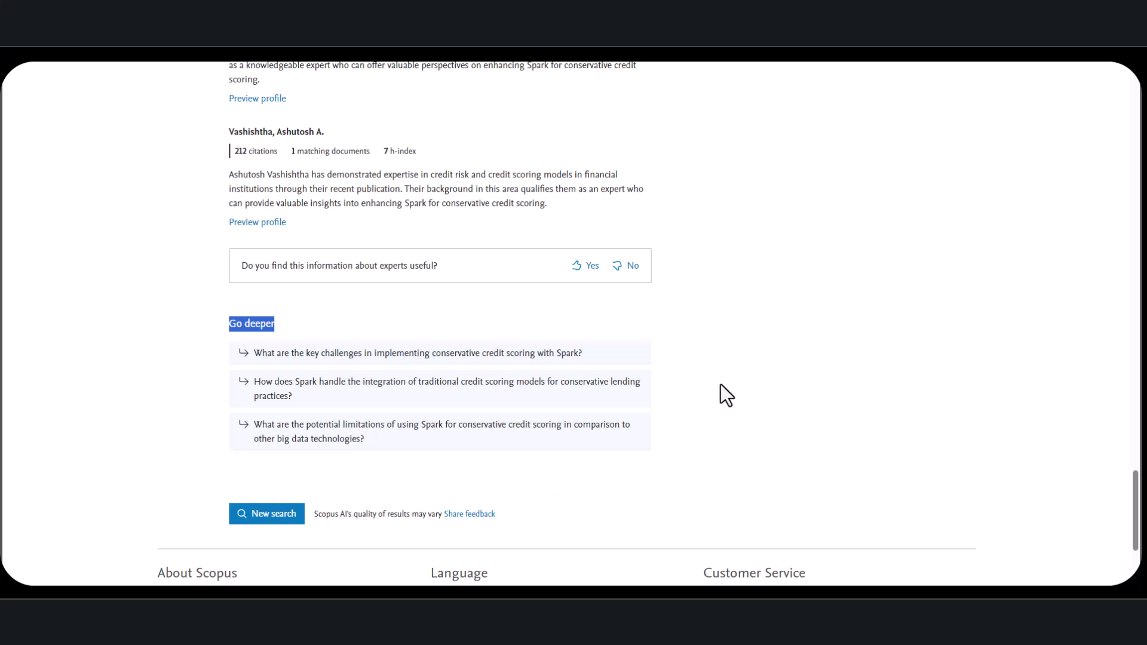
pyautogui.moveTo(714, 386)
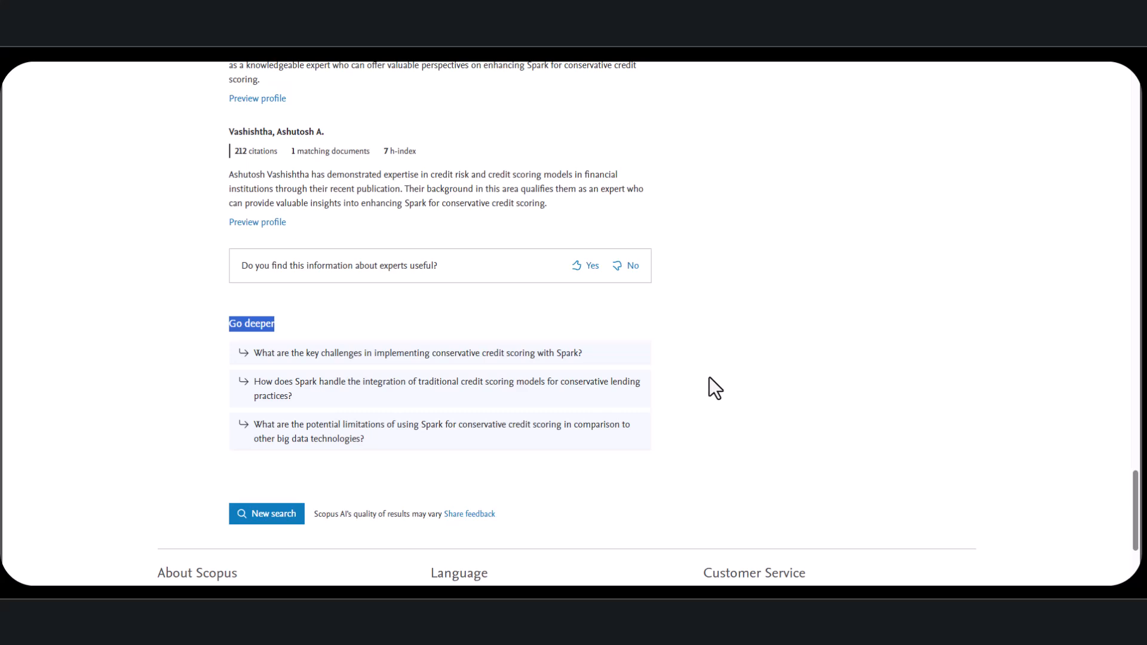
pyautogui.moveTo(717, 399)
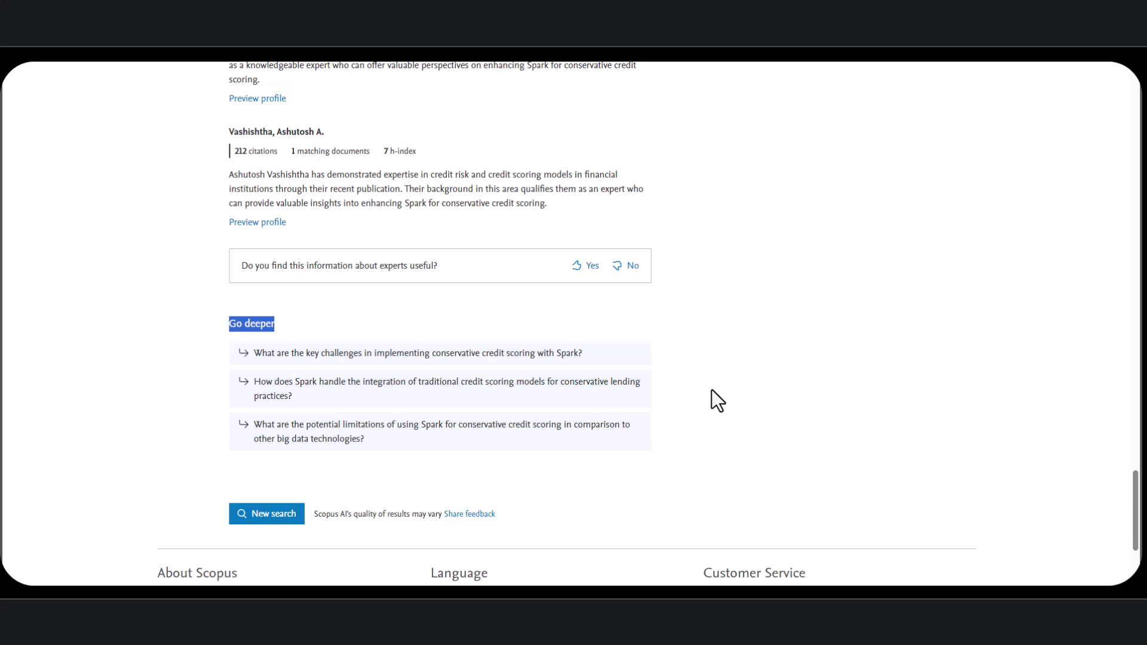
pyautogui.moveTo(681, 574)
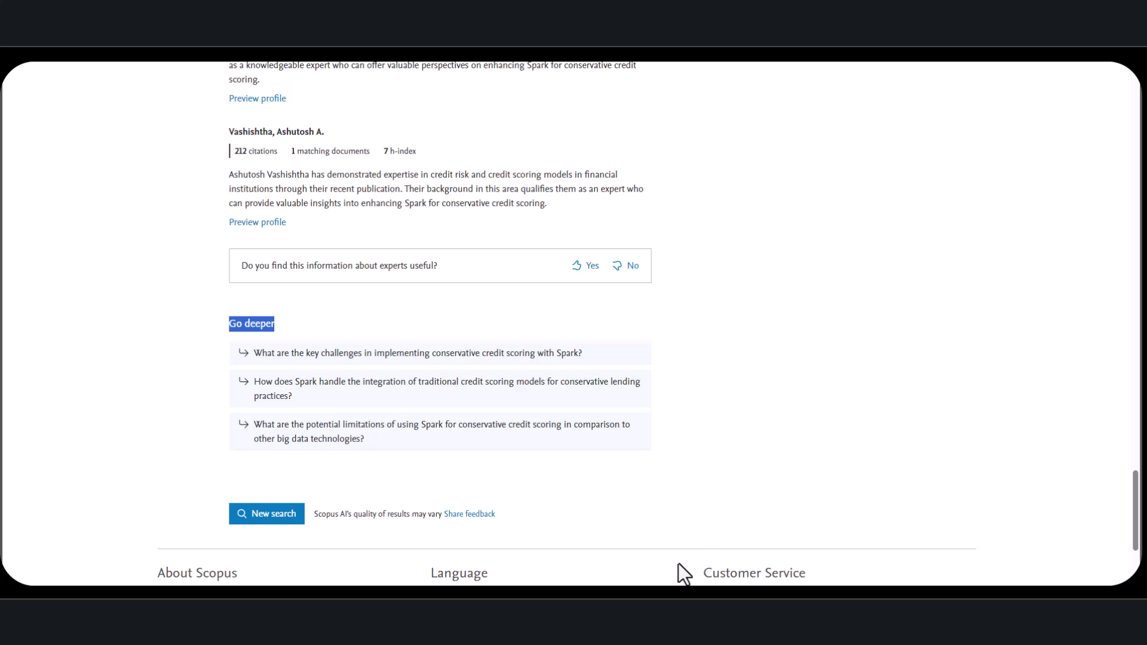
pyautogui.moveTo(469, 514)
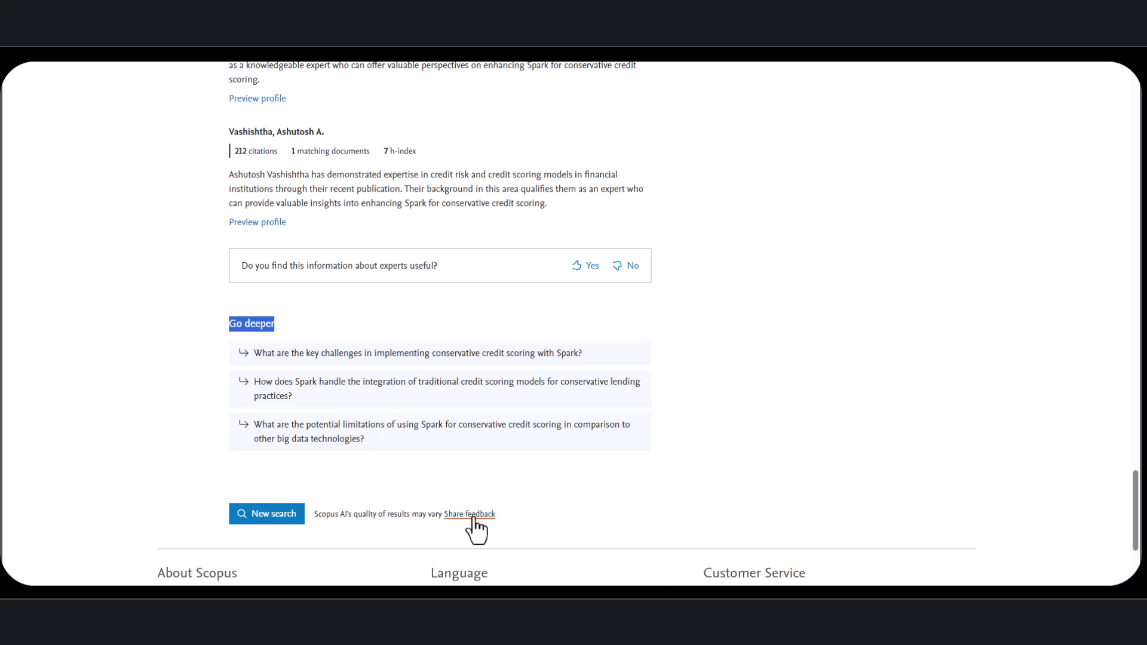
pyautogui.moveTo(751, 501)
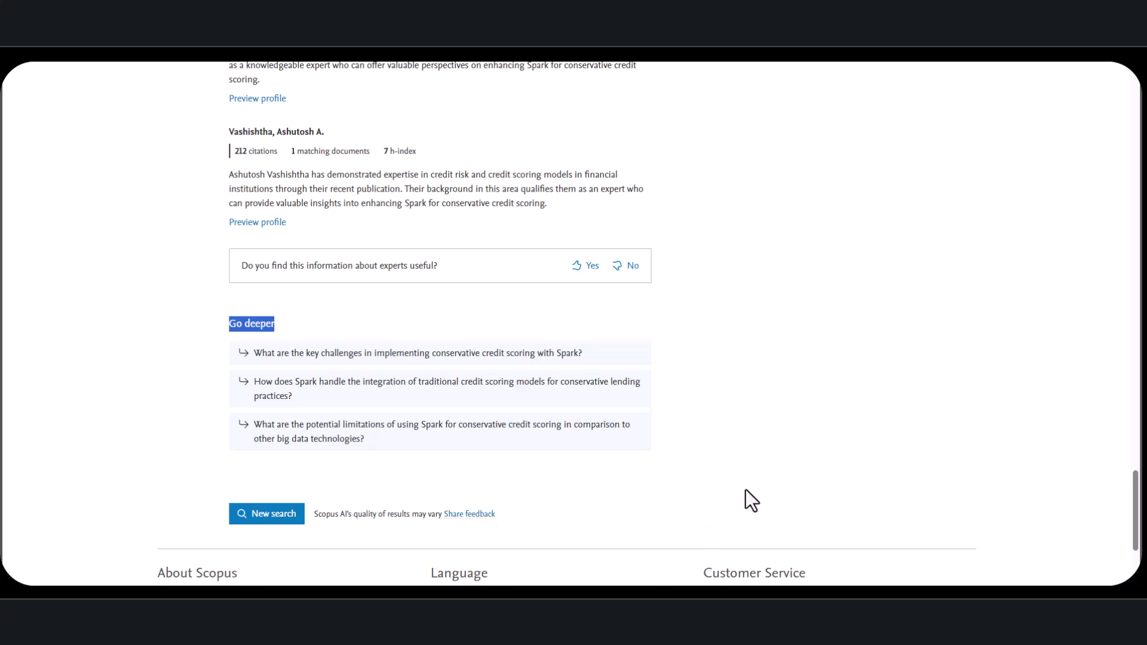
pyautogui.scroll(3)
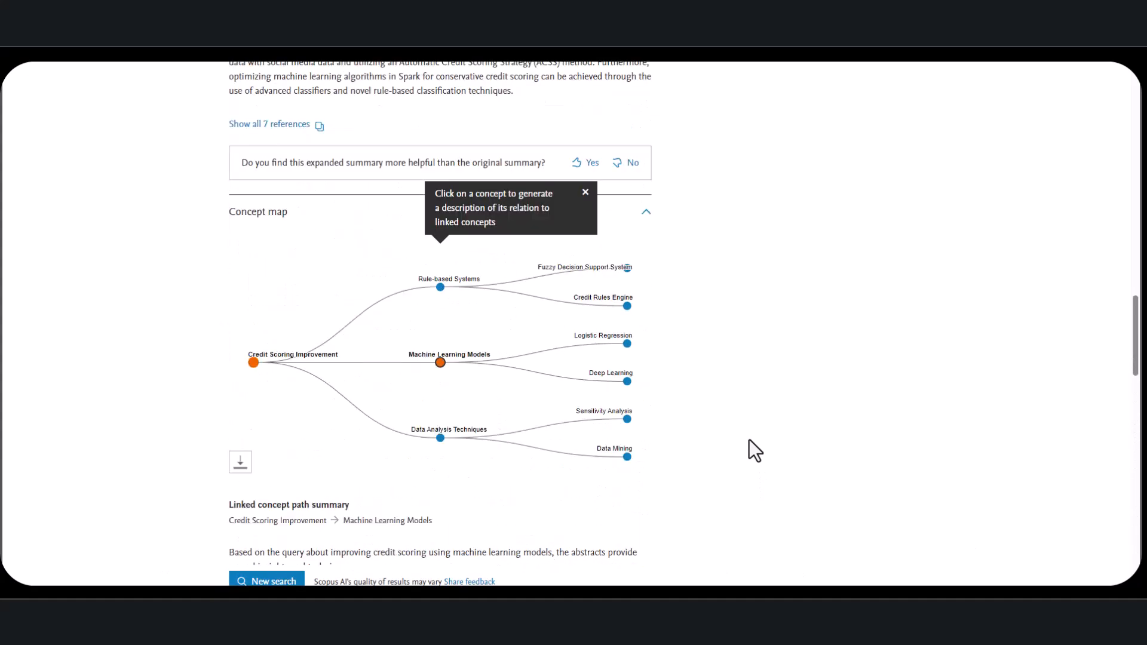
# - Scroll back up to the summary and highlight the References heading
pyautogui.scroll(3)
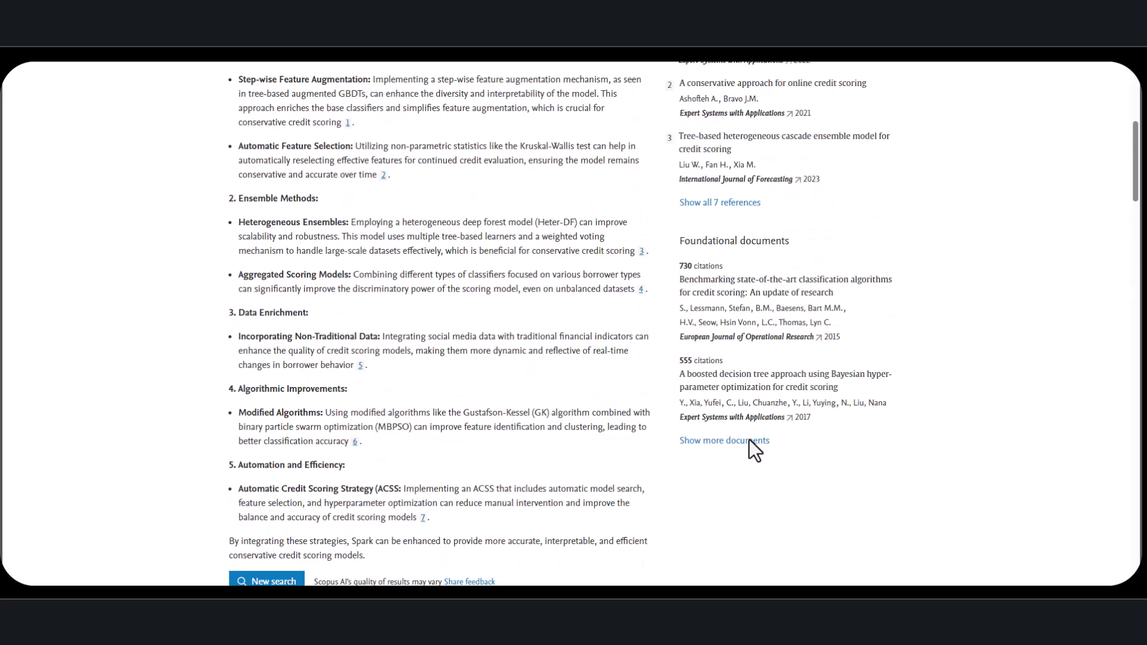
pyautogui.scroll(3)
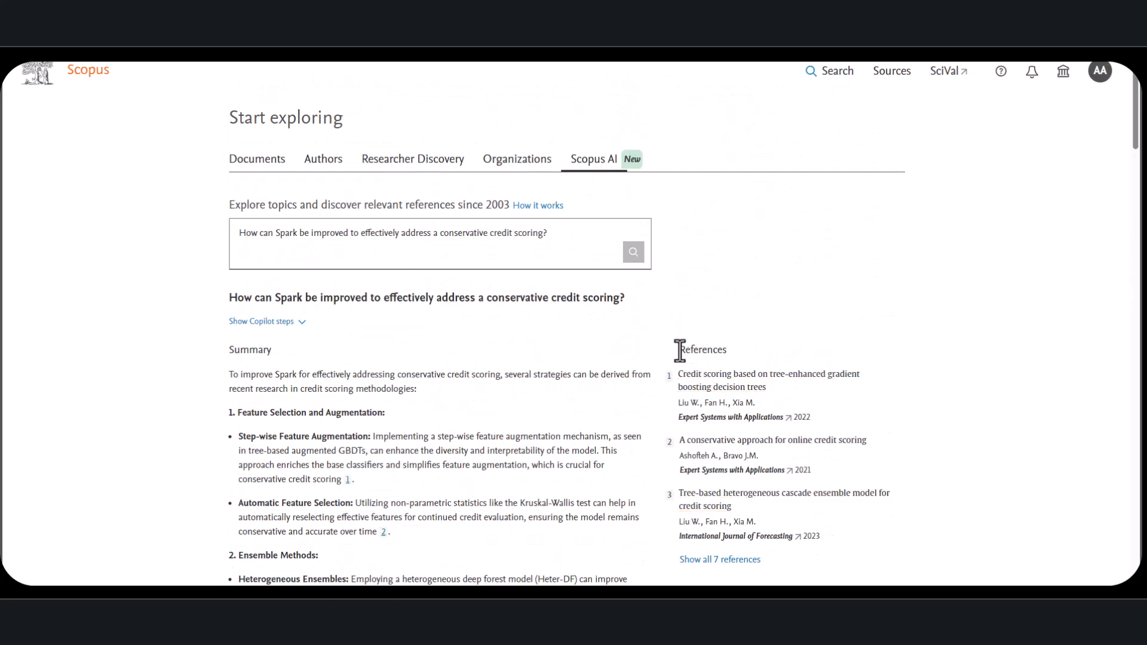
pyautogui.doubleClick(702, 349)
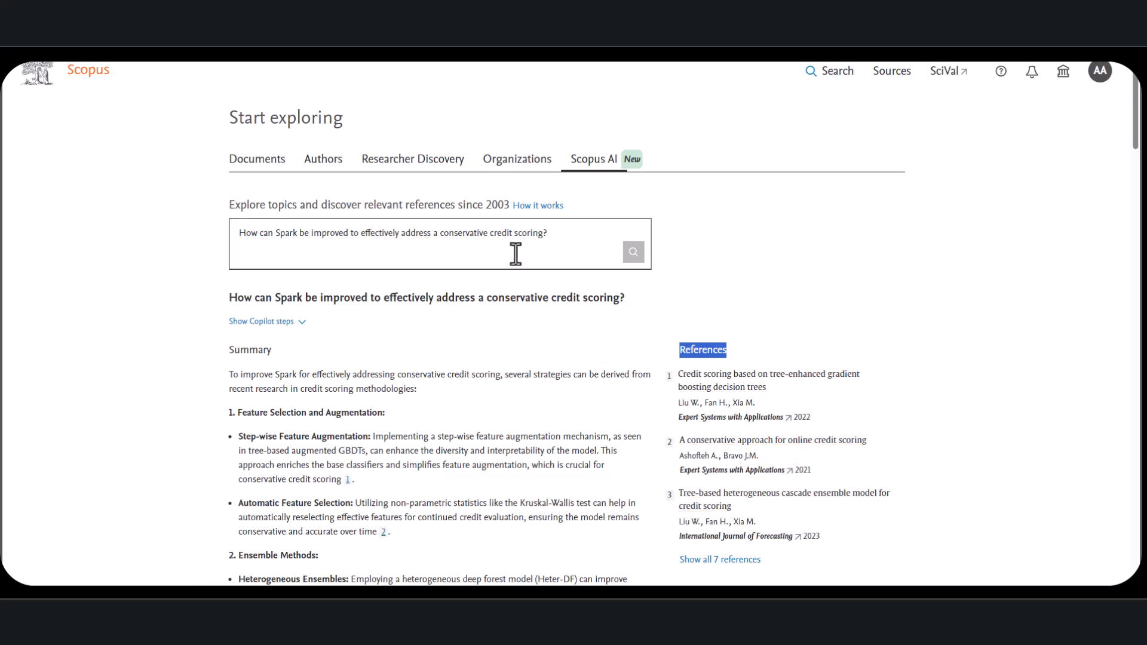
pyautogui.moveTo(827, 578)
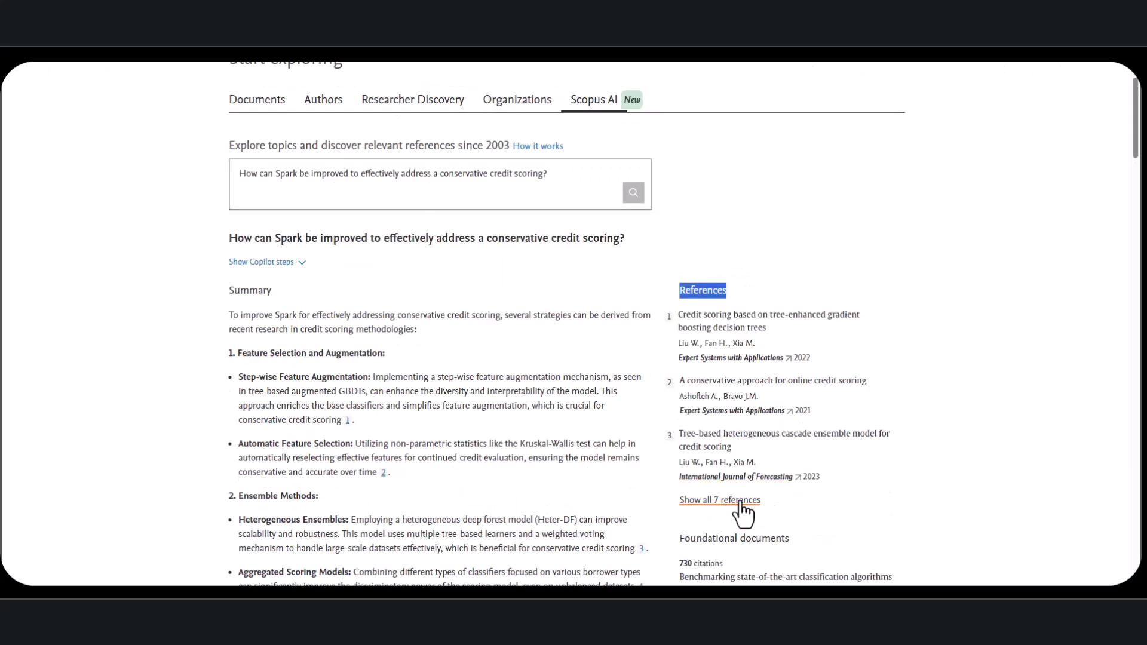
pyautogui.click(719, 499)
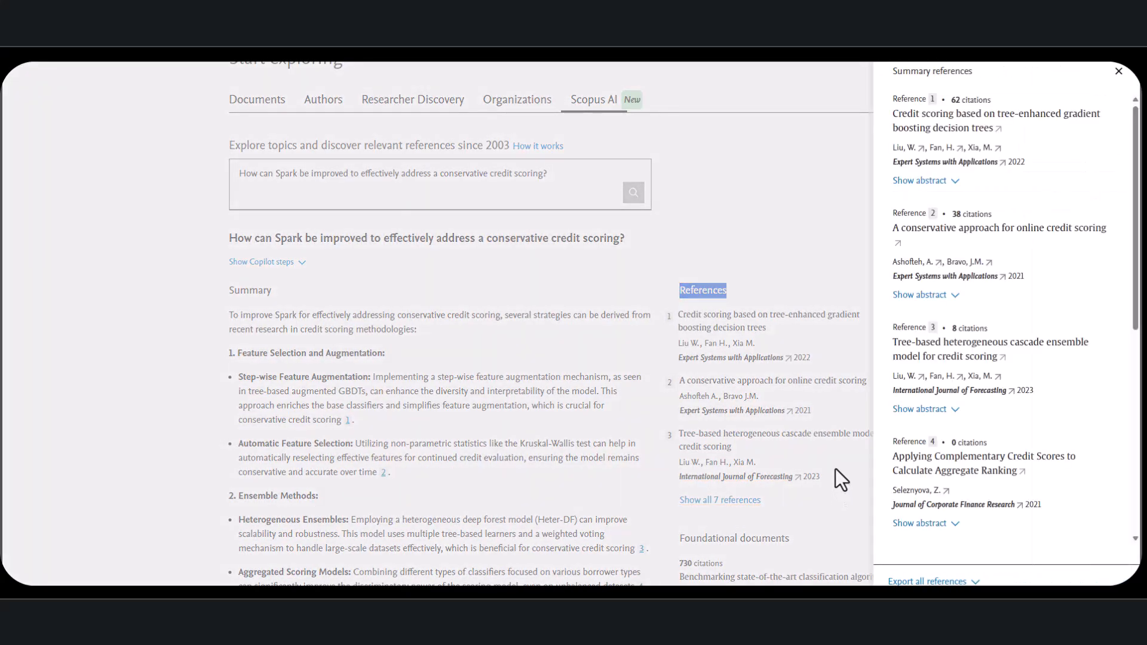
pyautogui.moveTo(944, 241)
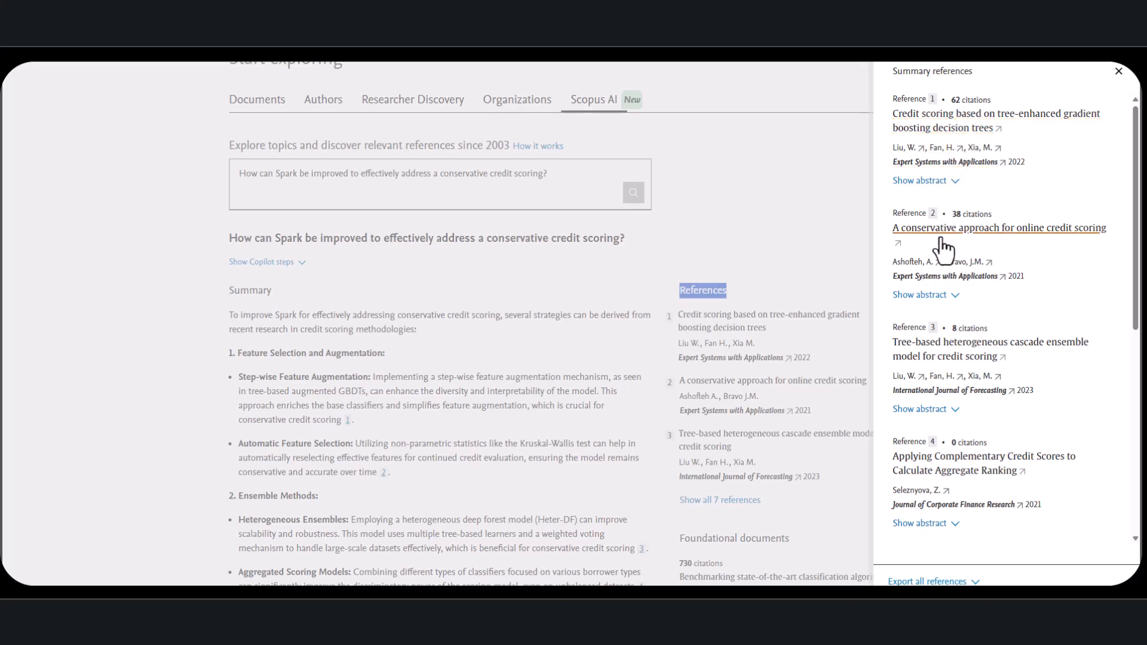
pyautogui.moveTo(944, 256)
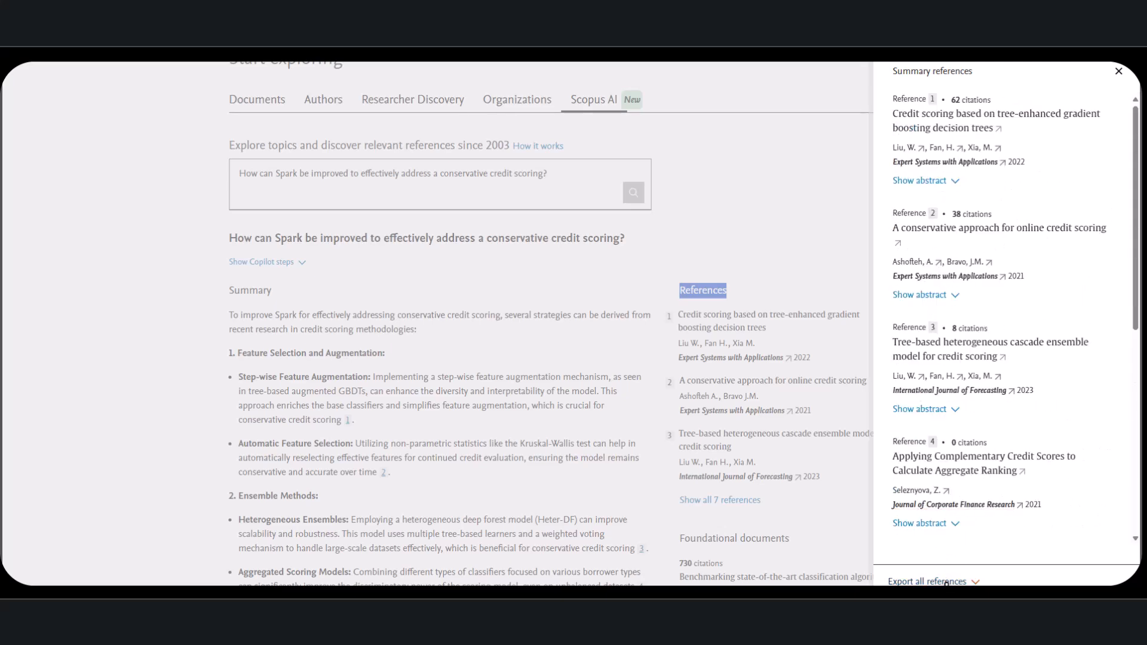
pyautogui.click(926, 581)
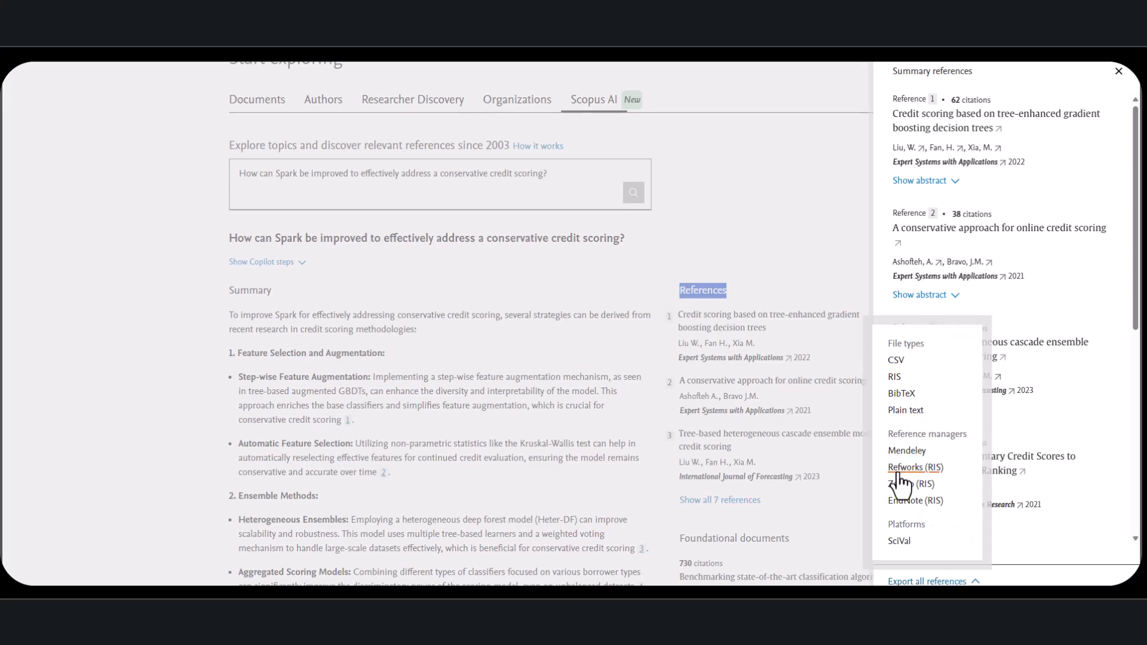
pyautogui.moveTo(1128, 79)
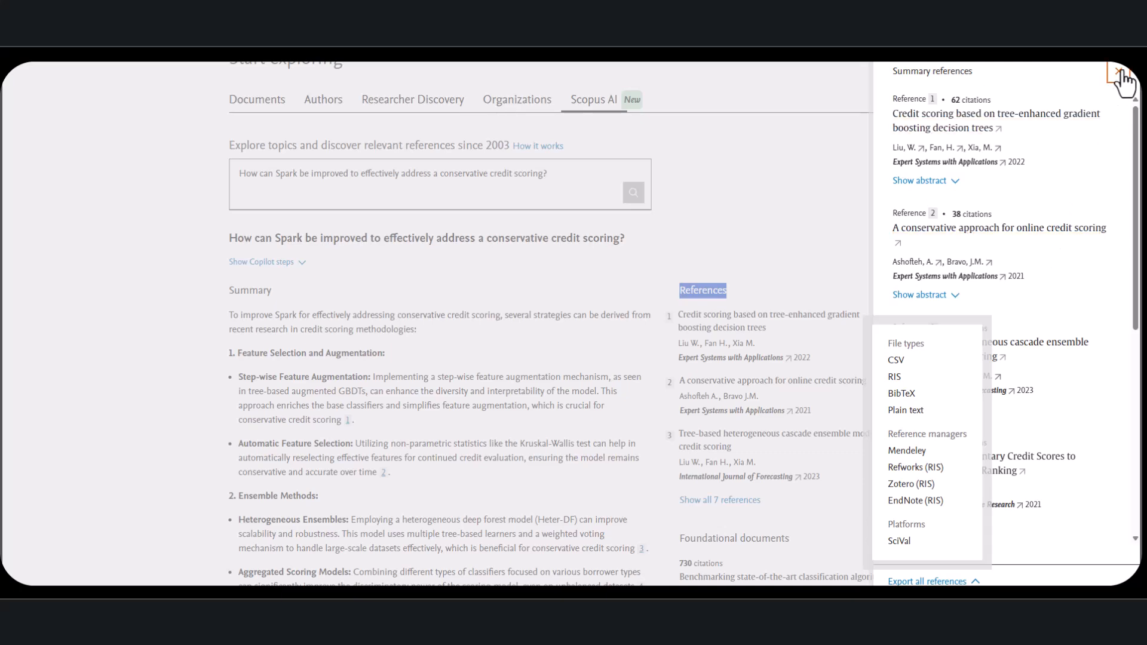
pyautogui.click(1123, 76)
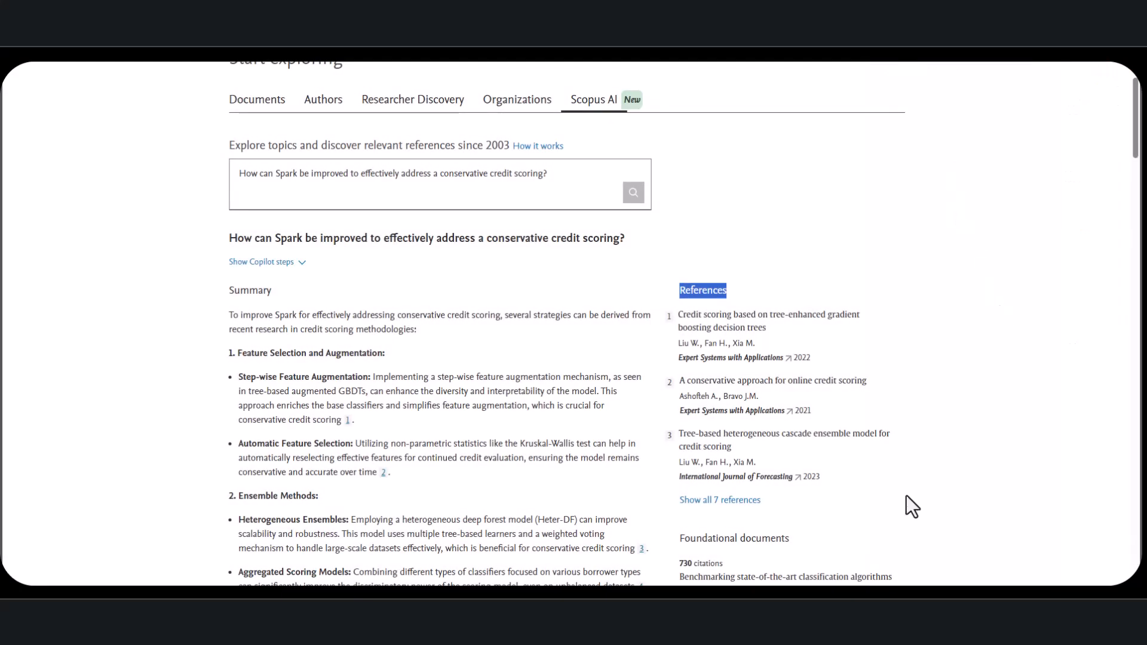
# - Scroll down to Foundational documents and highlight its heading above two cited papers
pyautogui.scroll(-3)
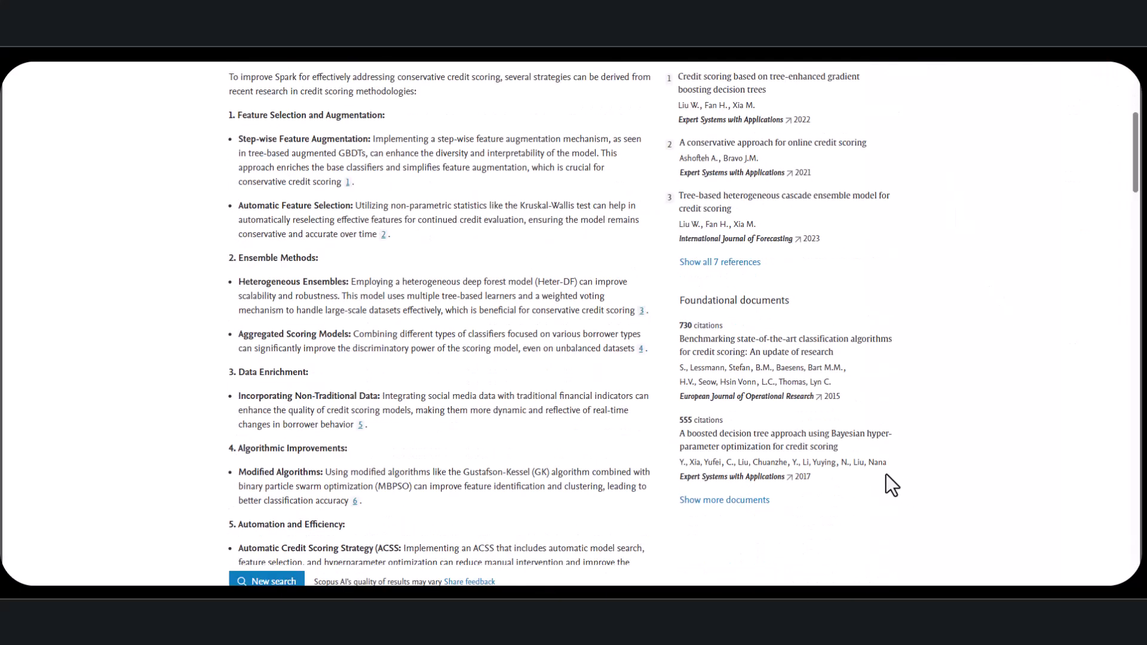
pyautogui.moveTo(760, 327)
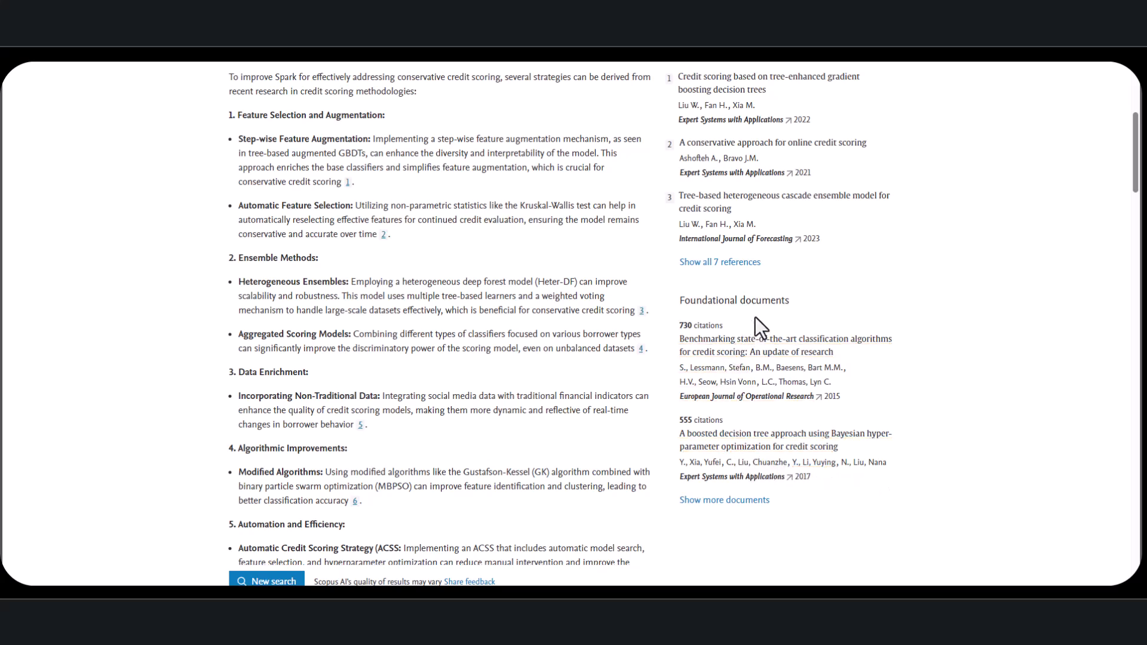
pyautogui.moveTo(677, 300)
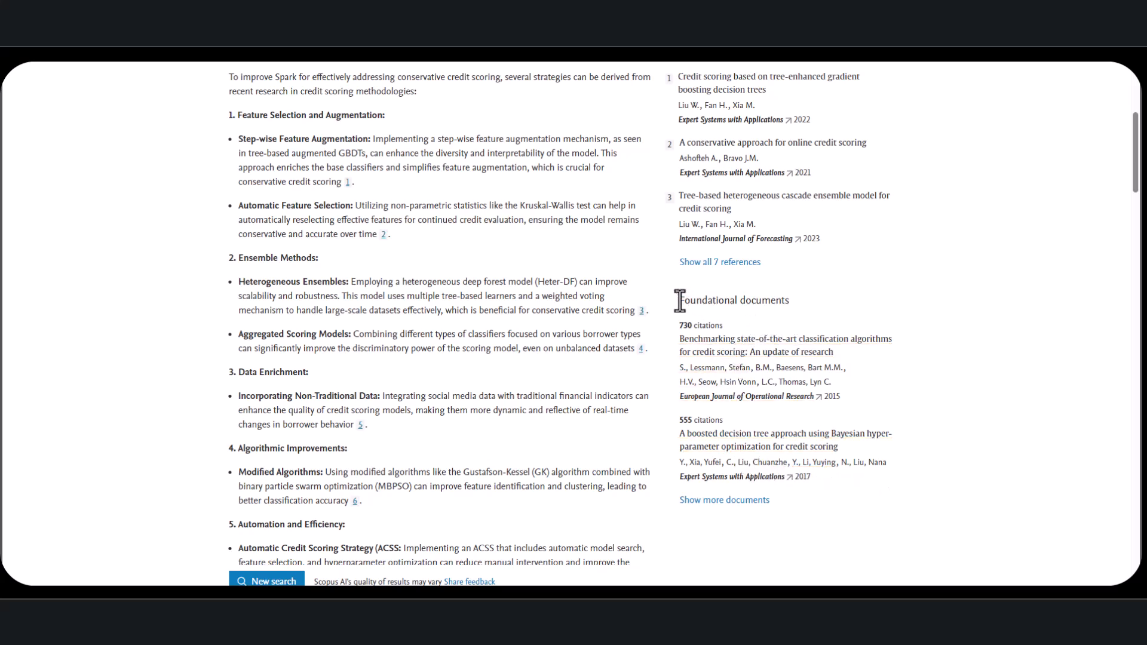
pyautogui.doubleClick(733, 300)
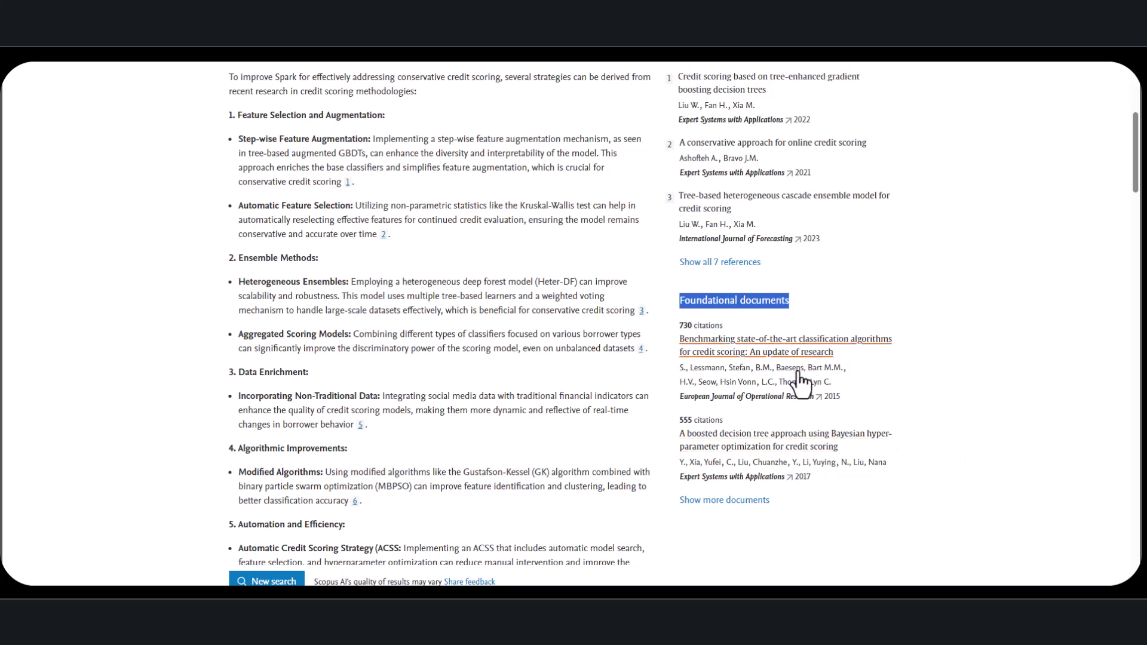
pyautogui.moveTo(895, 518)
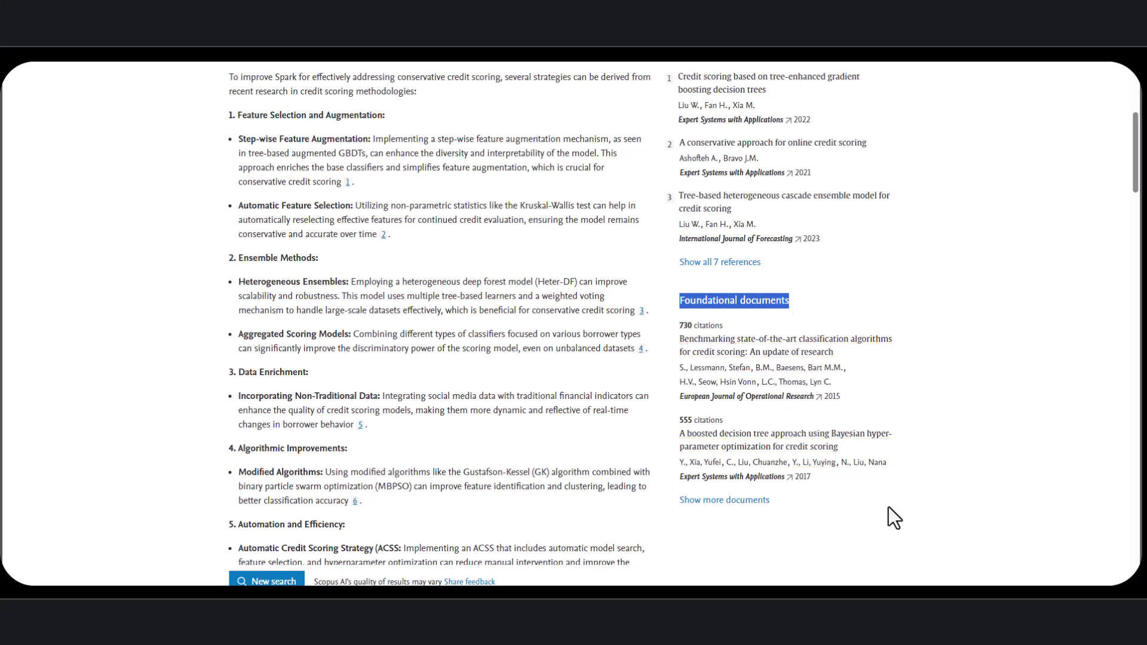
pyautogui.moveTo(498, 392)
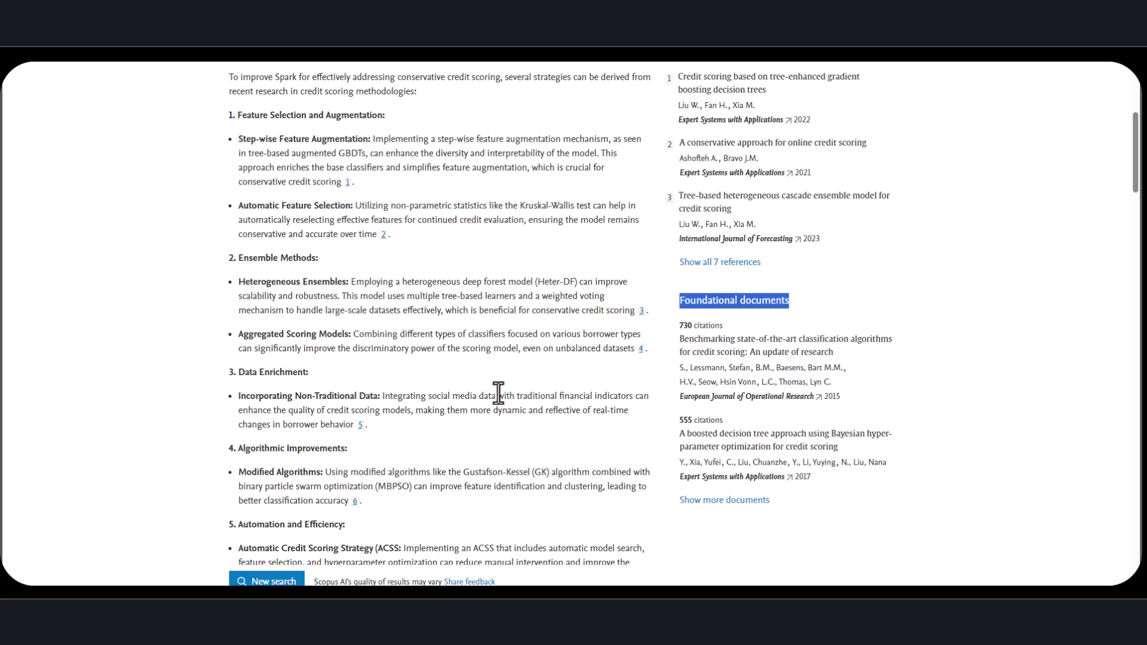
pyautogui.moveTo(654, 424)
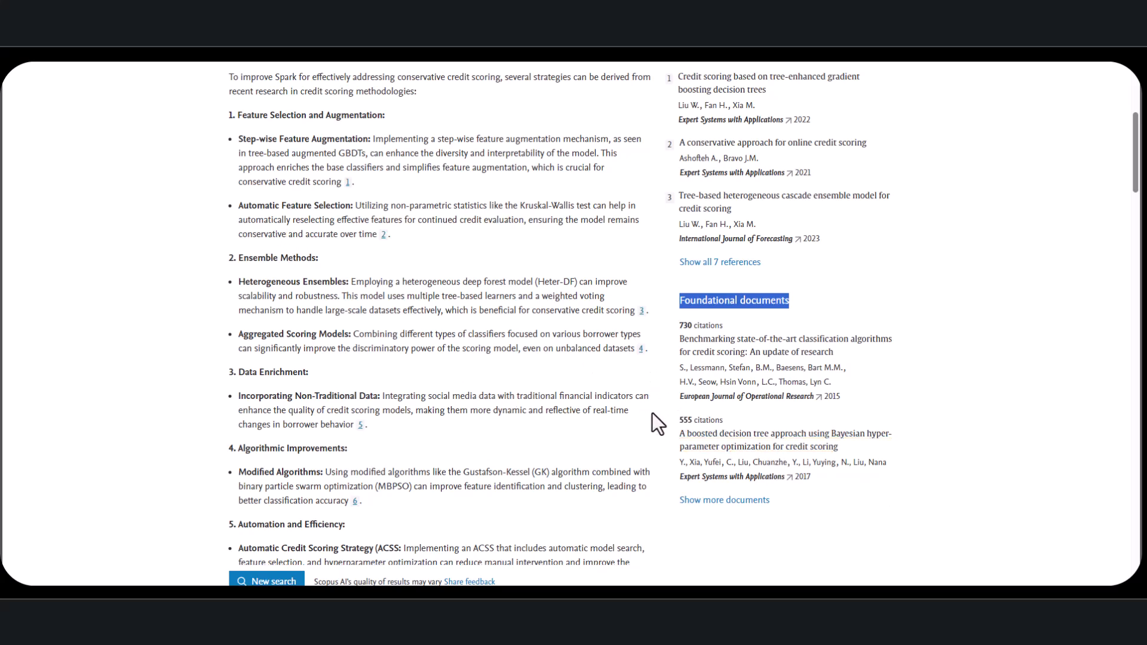
pyautogui.moveTo(838, 550)
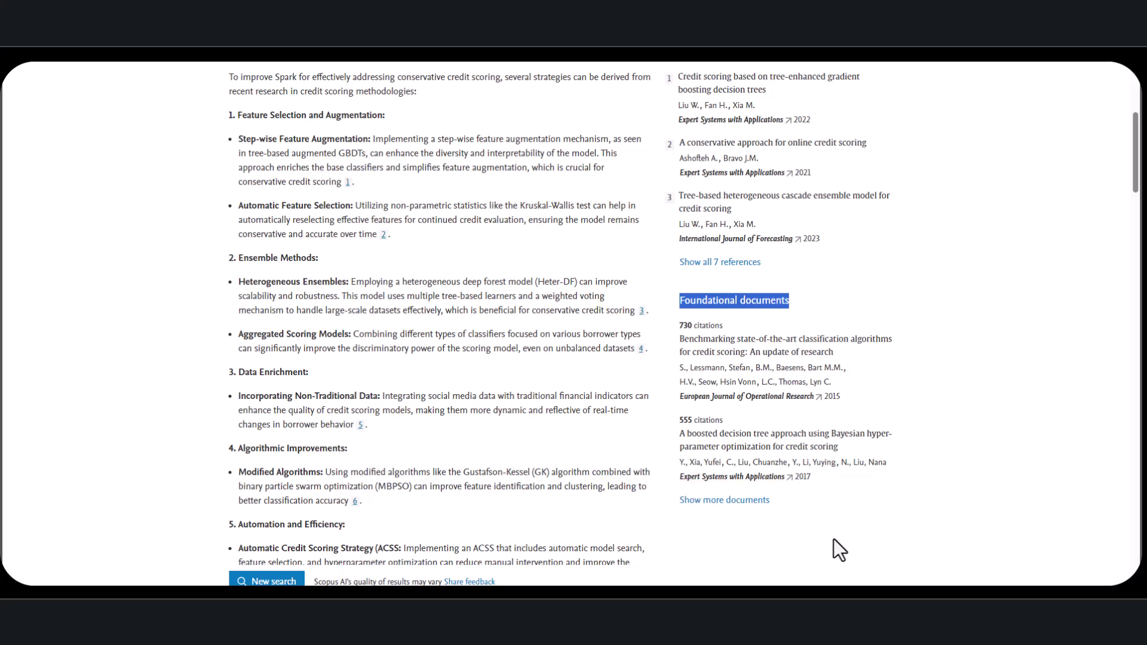
pyautogui.moveTo(784, 344)
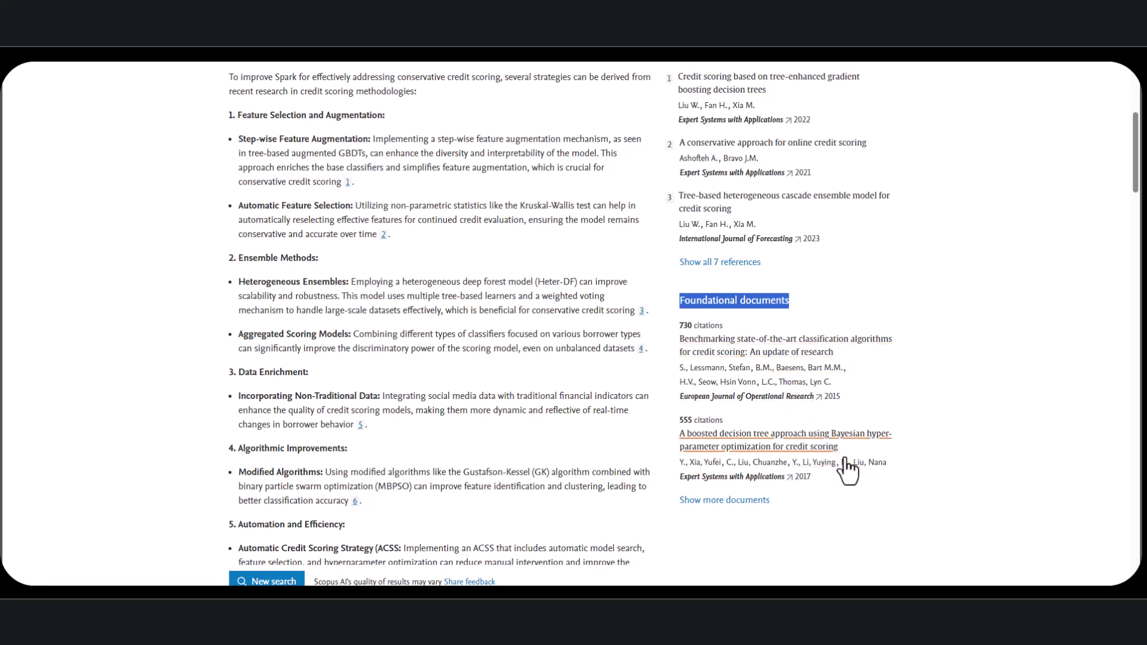
pyautogui.moveTo(888, 502)
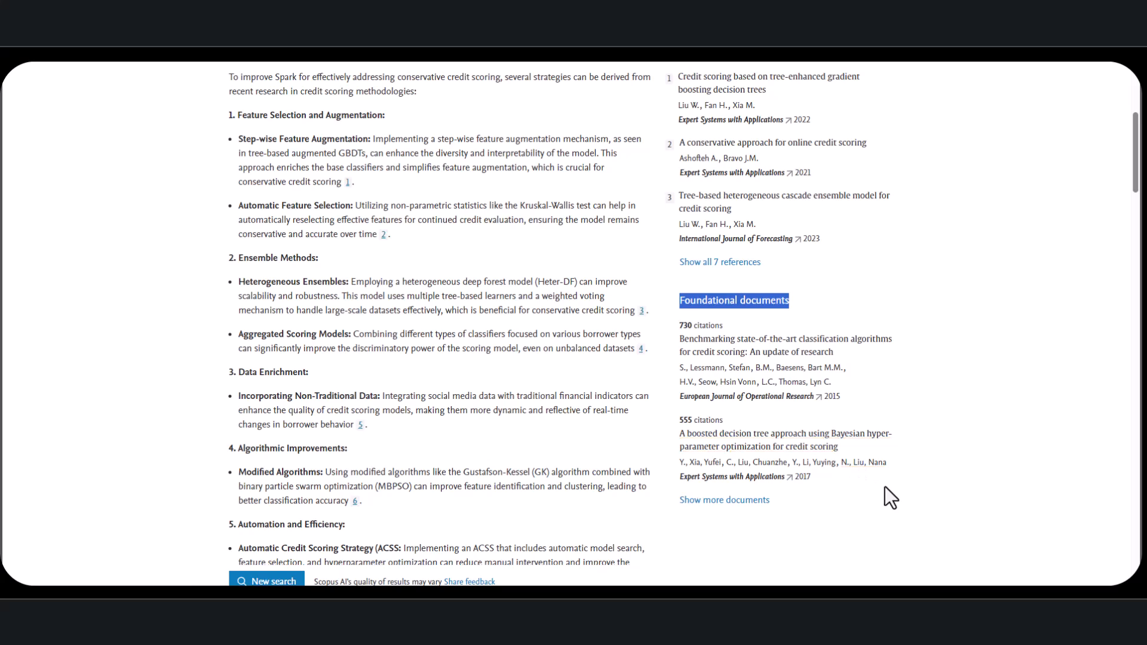
pyautogui.moveTo(735, 351)
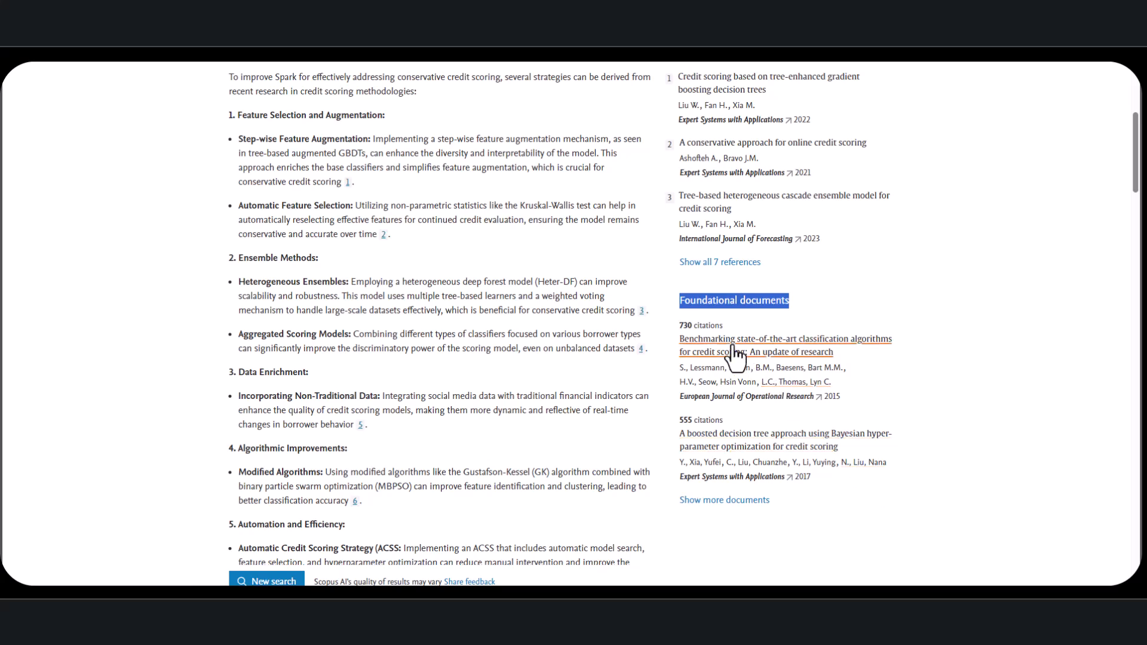
pyautogui.moveTo(969, 444)
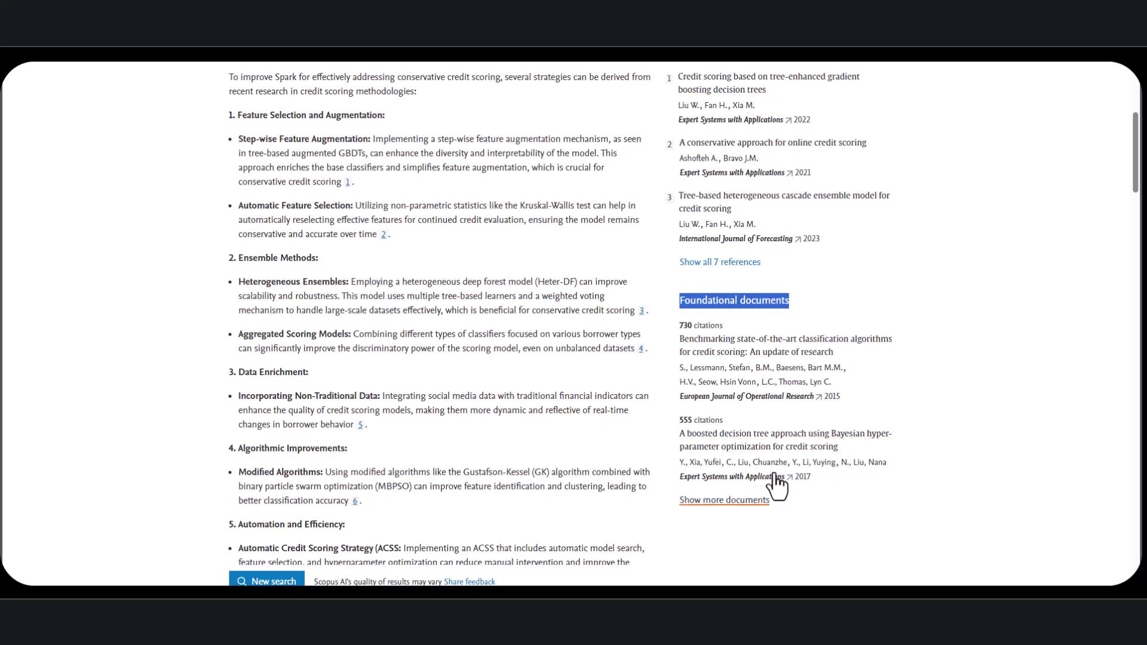
pyautogui.click(724, 499)
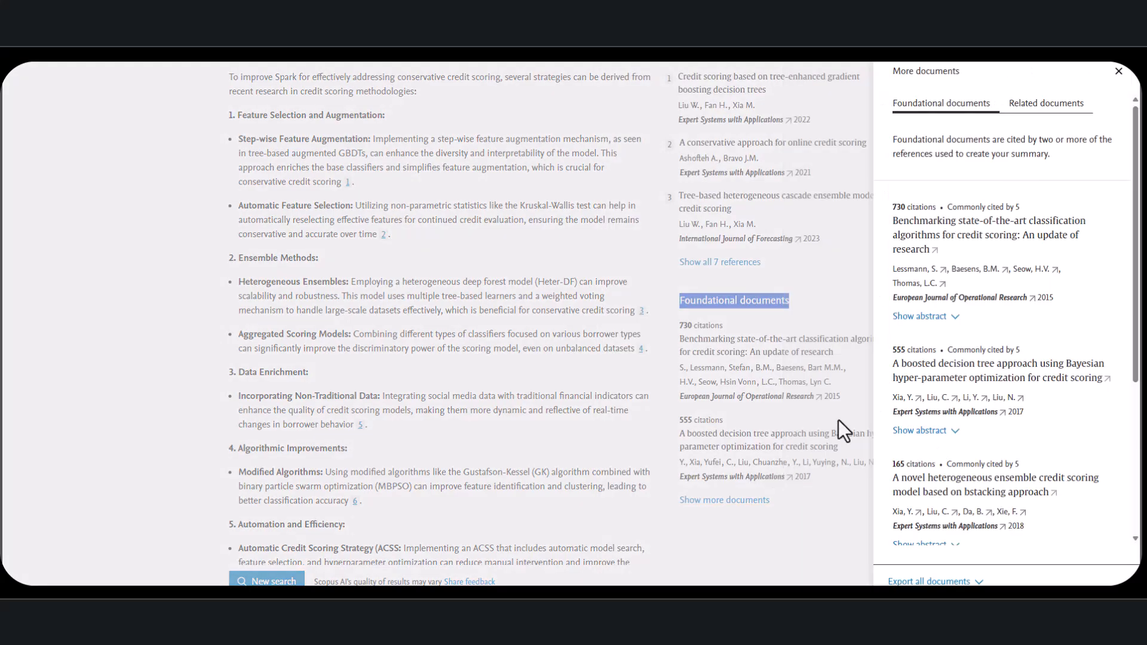
pyautogui.moveTo(908, 146)
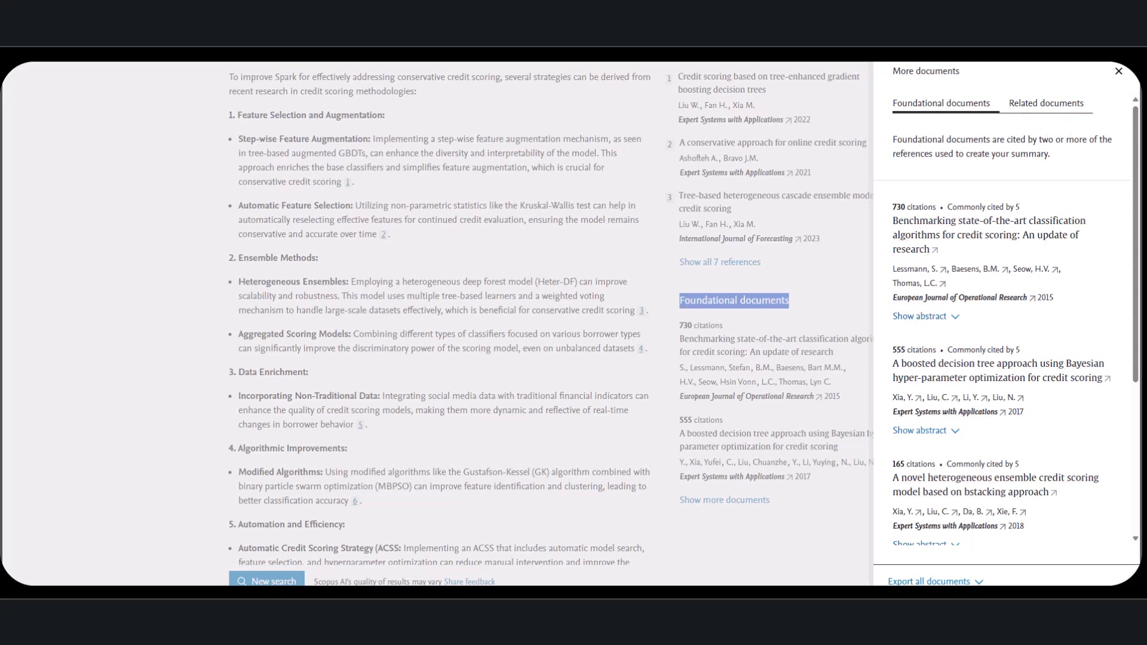
pyautogui.click(929, 580)
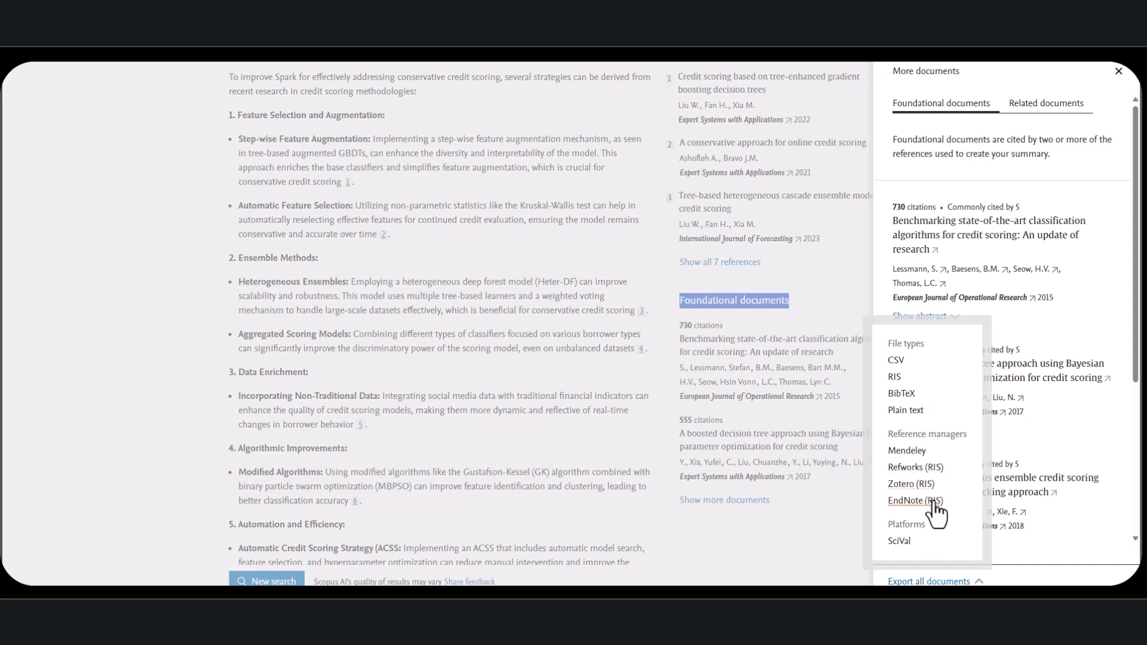
pyautogui.moveTo(1031, 286)
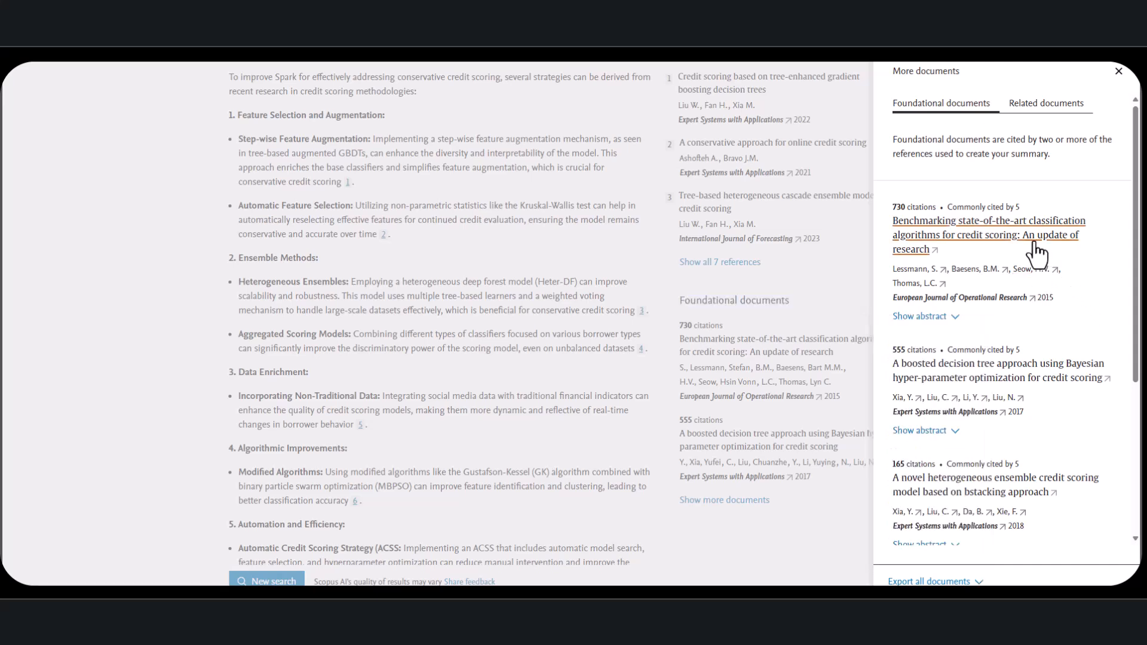
pyautogui.moveTo(980, 248)
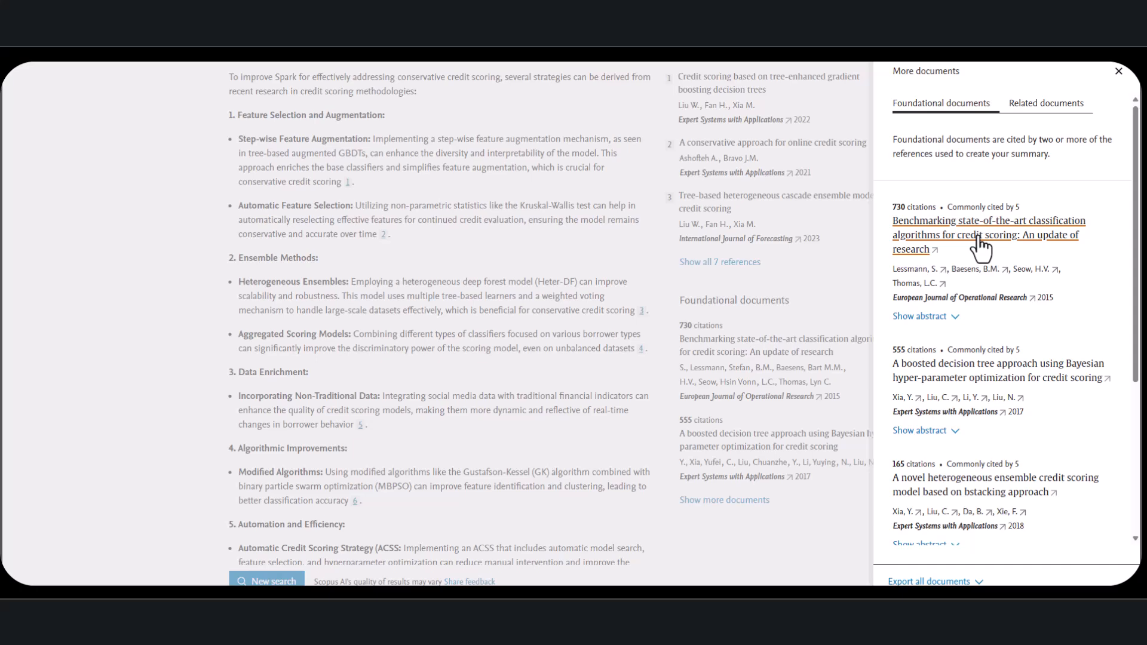
pyautogui.click(1117, 71)
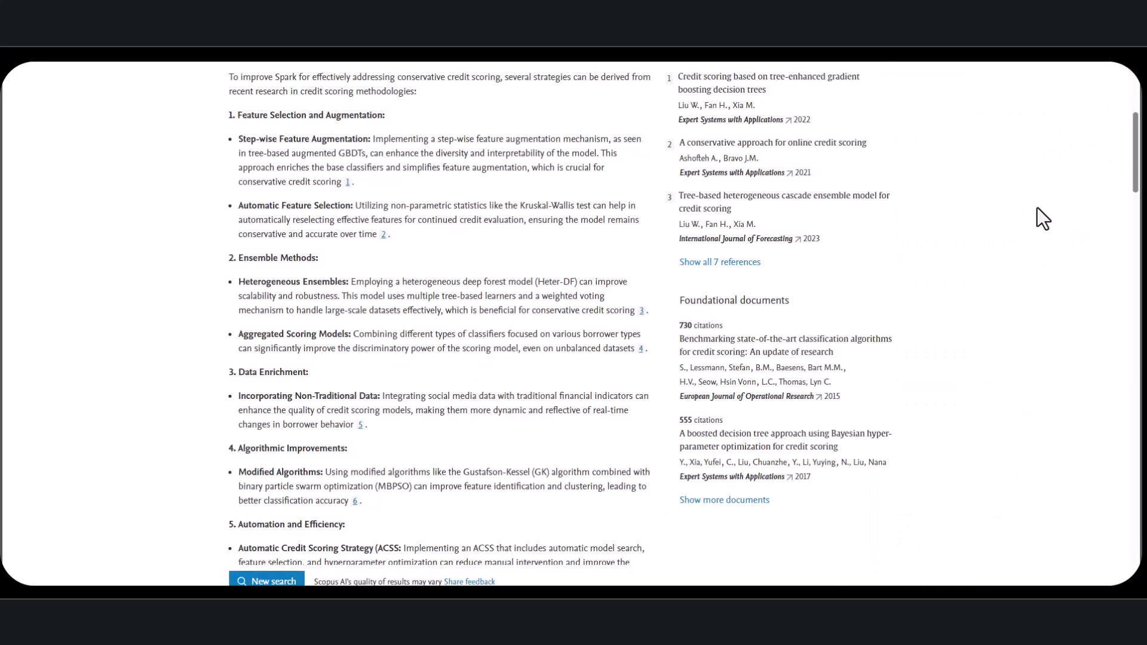
pyautogui.moveTo(989, 384)
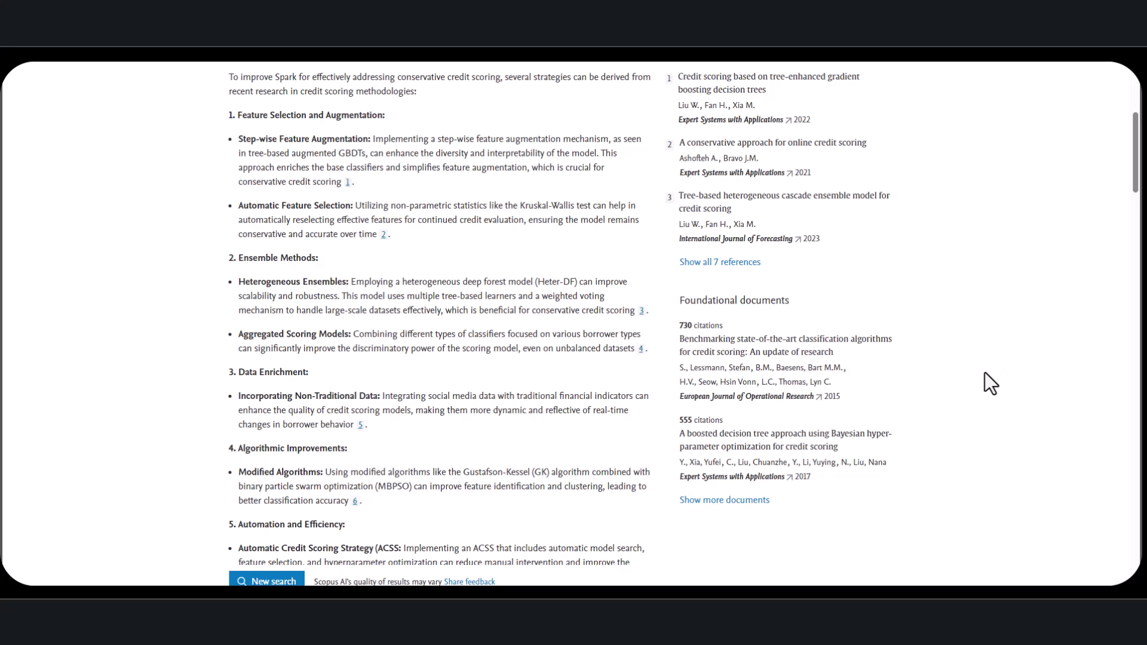
pyautogui.moveTo(563, 395)
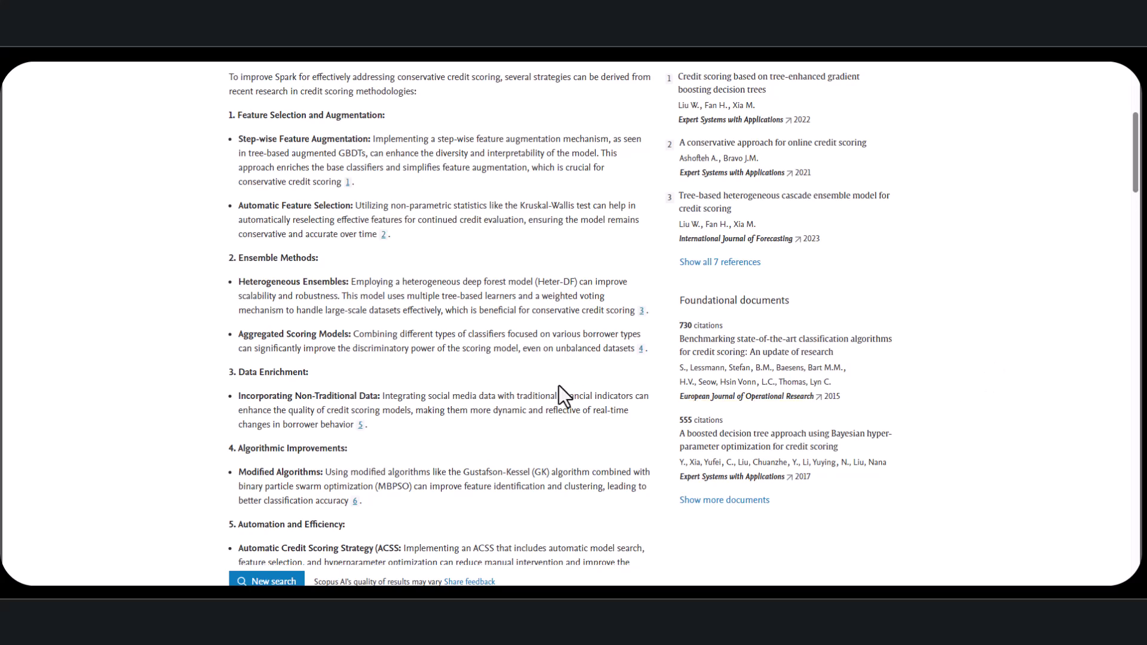
pyautogui.scroll(3)
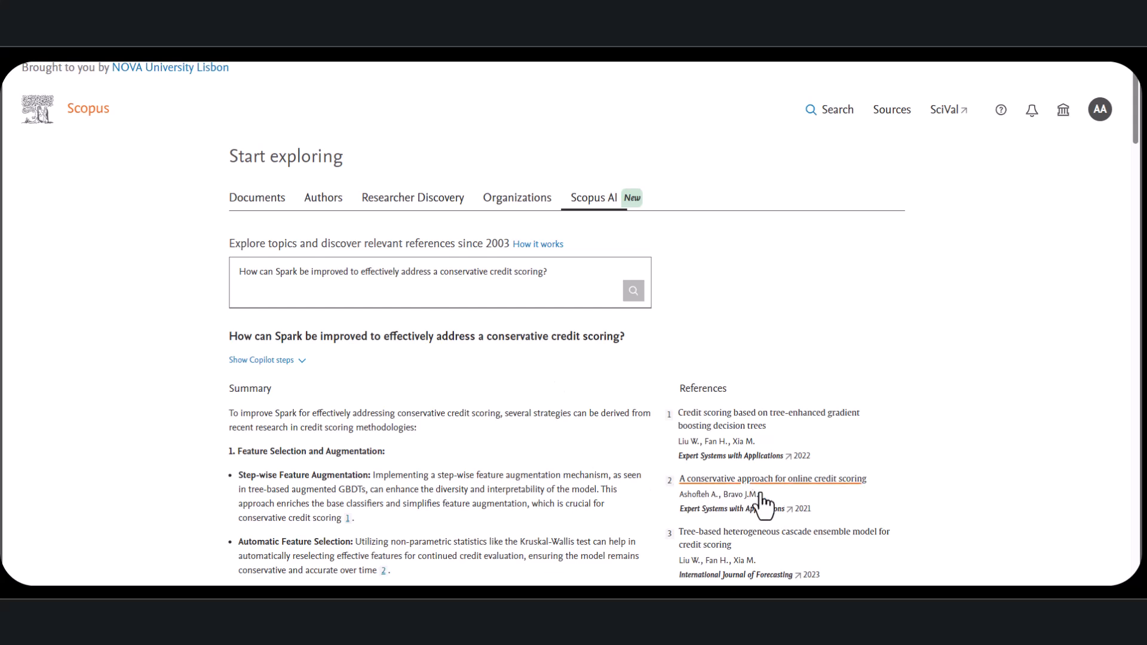
pyautogui.moveTo(955, 563)
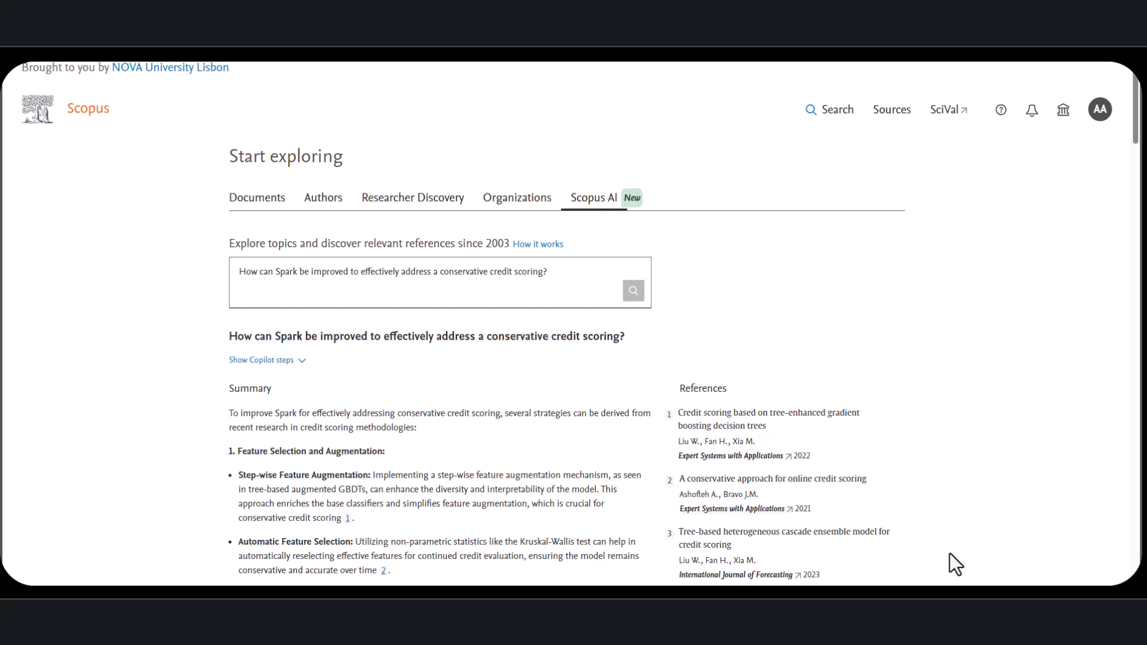
pyautogui.scroll(-3)
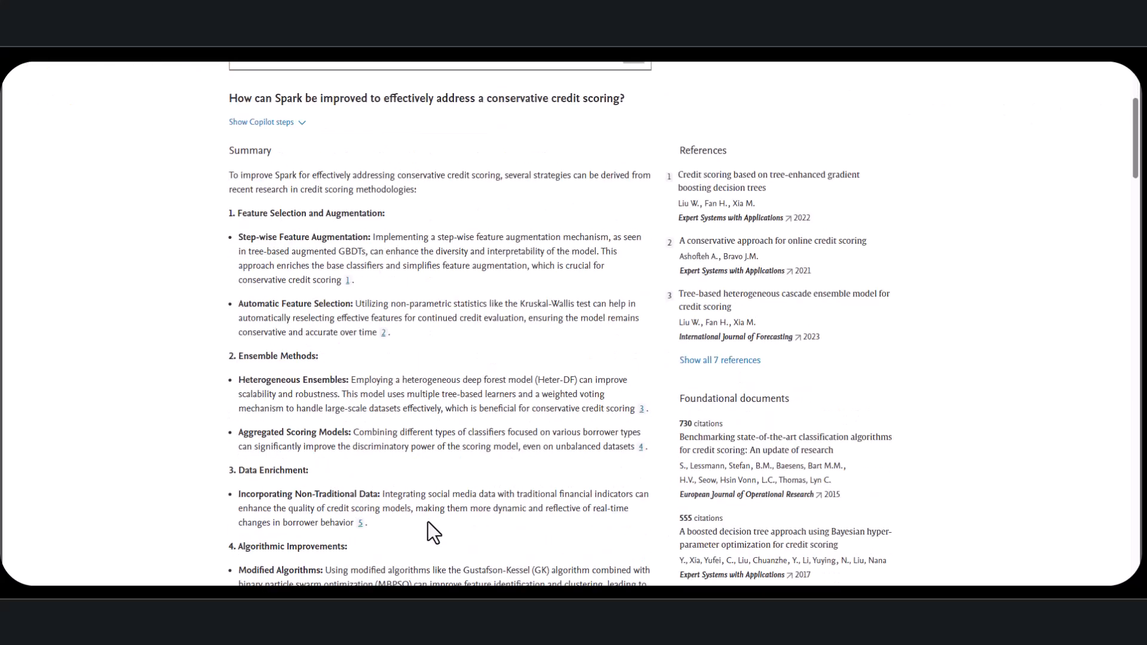